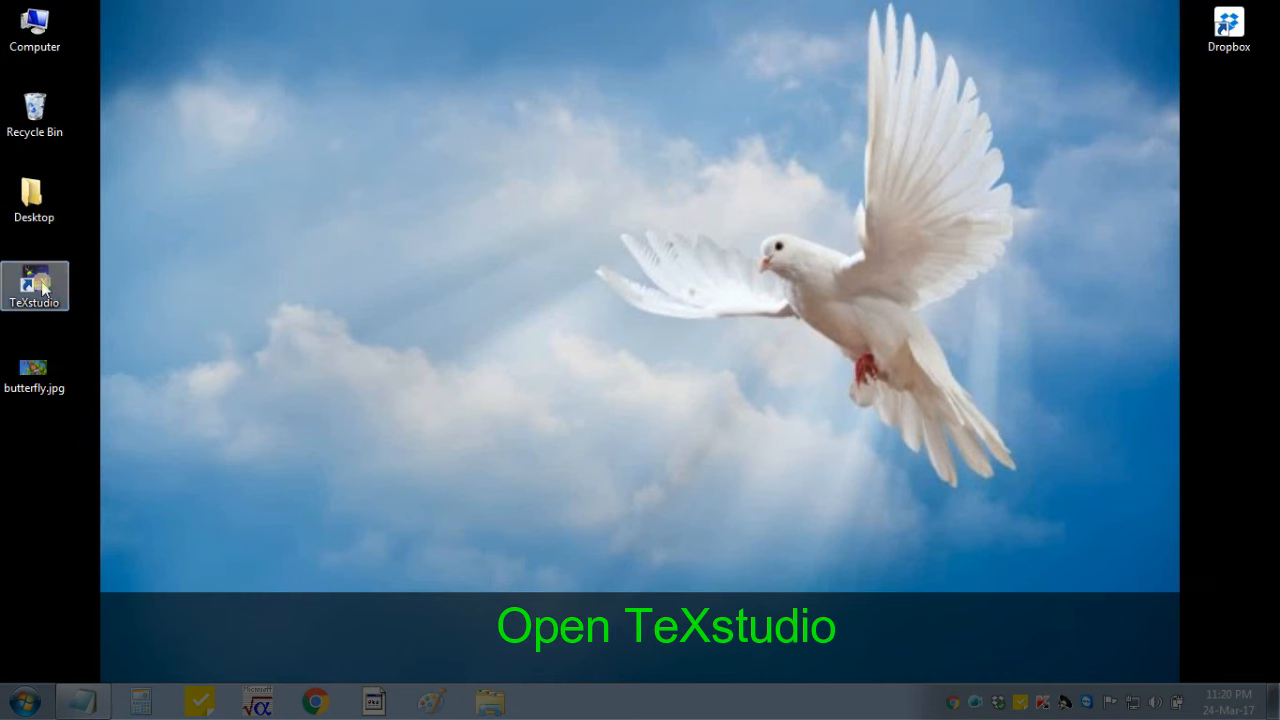
- Launch TeXstudio from the desktop, start a new blank document and bring up Save As
{"action": "double_click", "coordinate": [34, 284]}
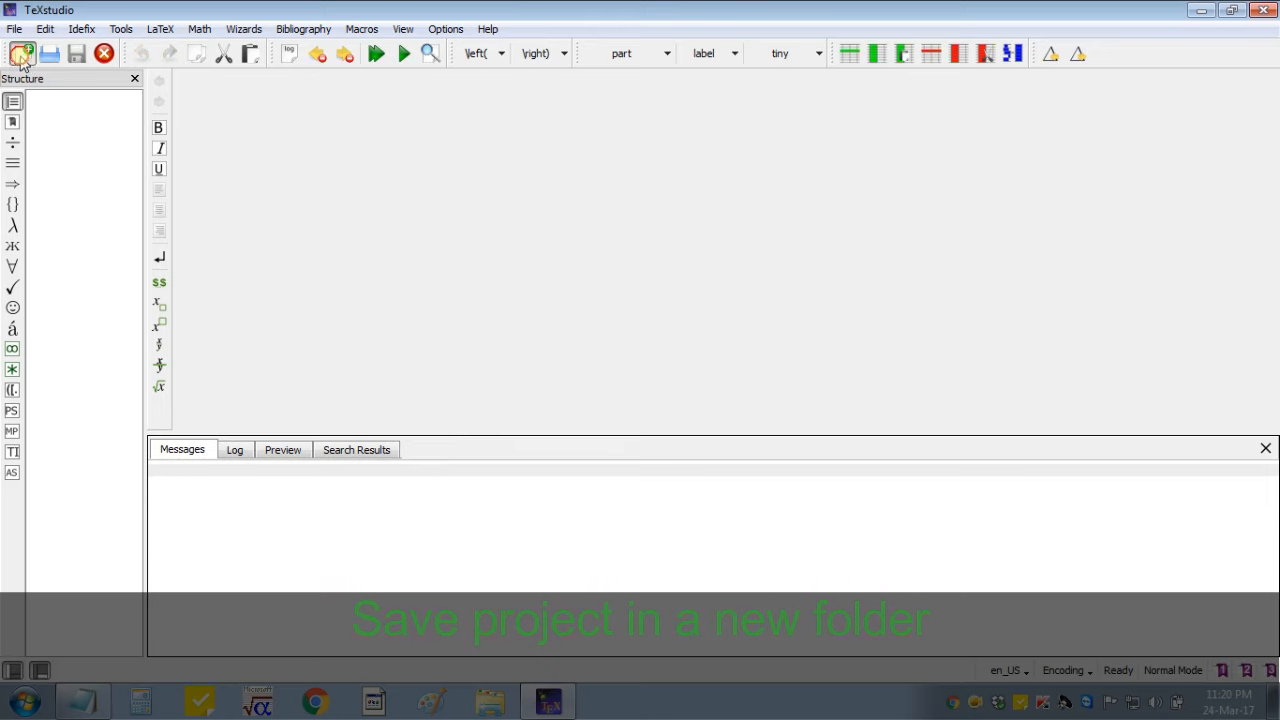
{"action": "left_click", "coordinate": [22, 52]}
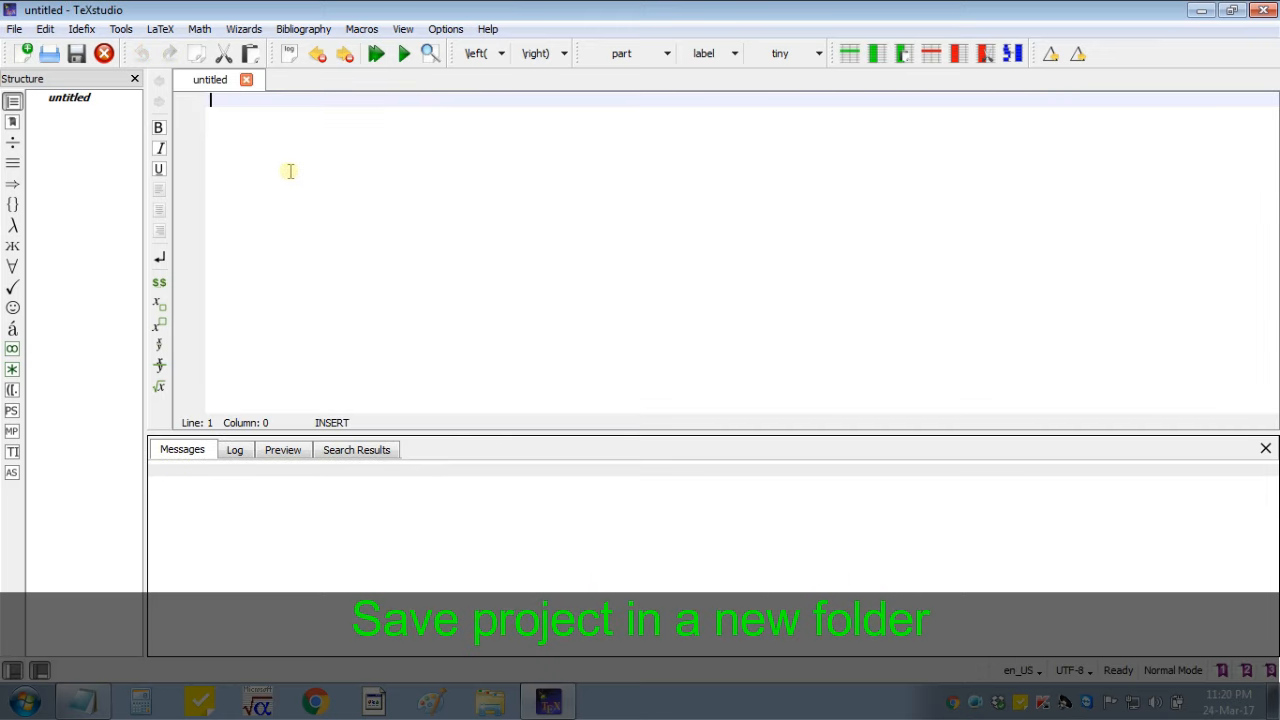
{"action": "left_click", "coordinate": [76, 52]}
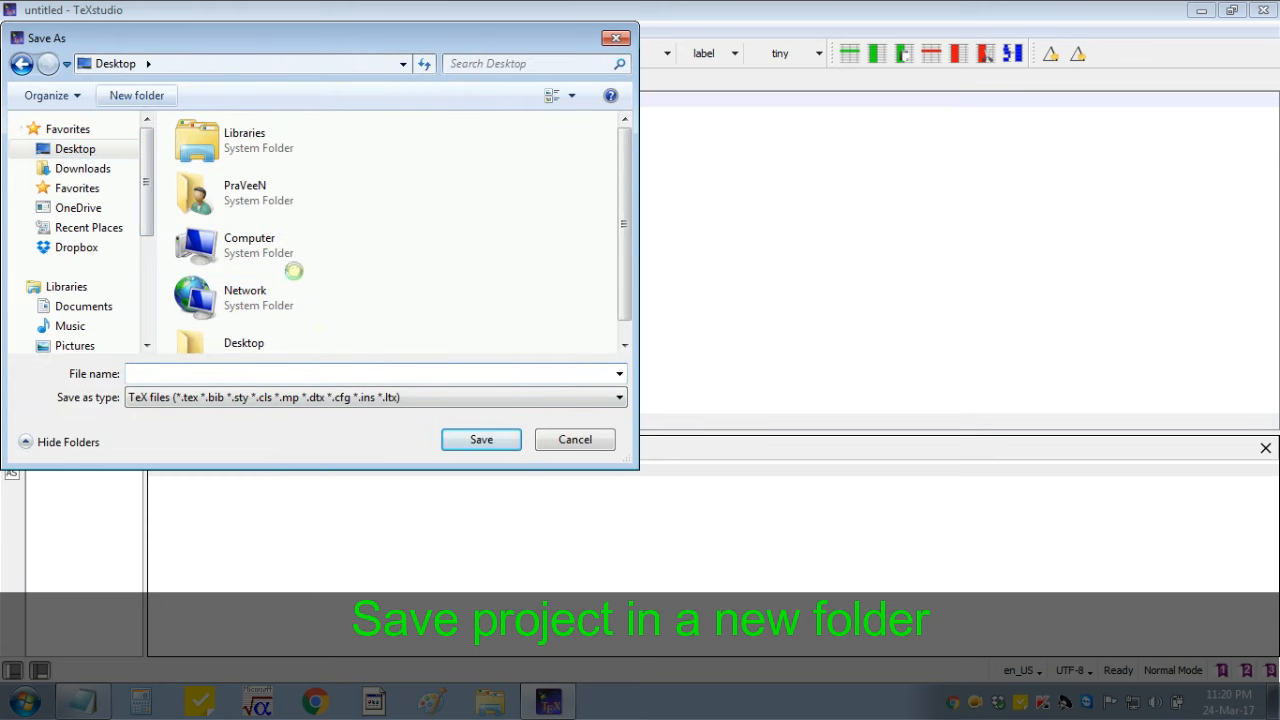
- Create a project folder on the Desktop and save the document there as first_project.tex
{"action": "left_click", "coordinate": [136, 96]}
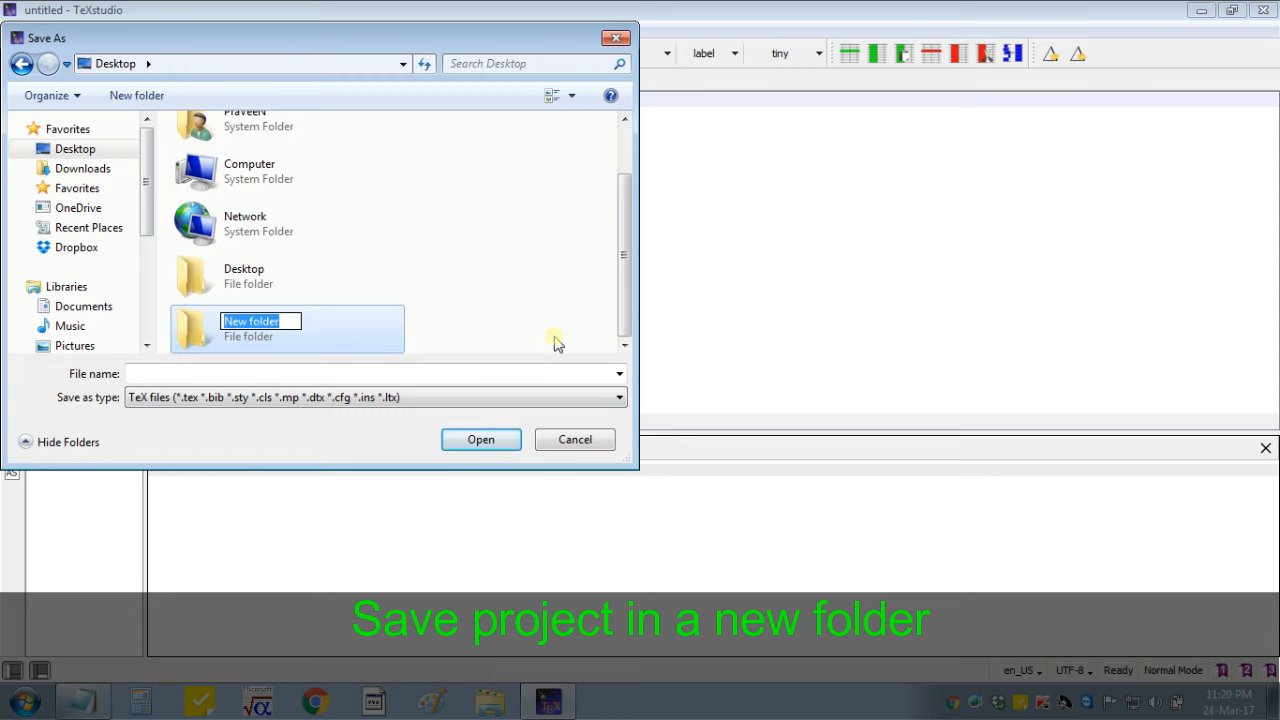
{"action": "type", "text": "project"}
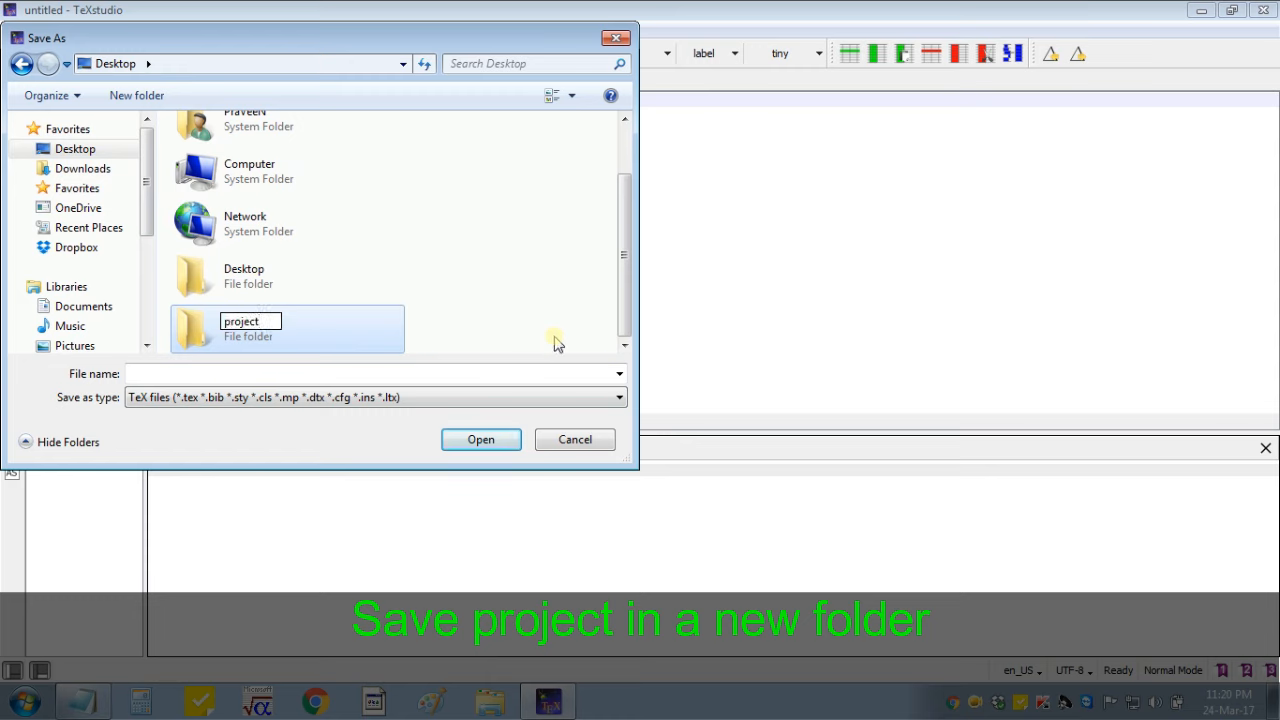
{"action": "double_click", "coordinate": [288, 328]}
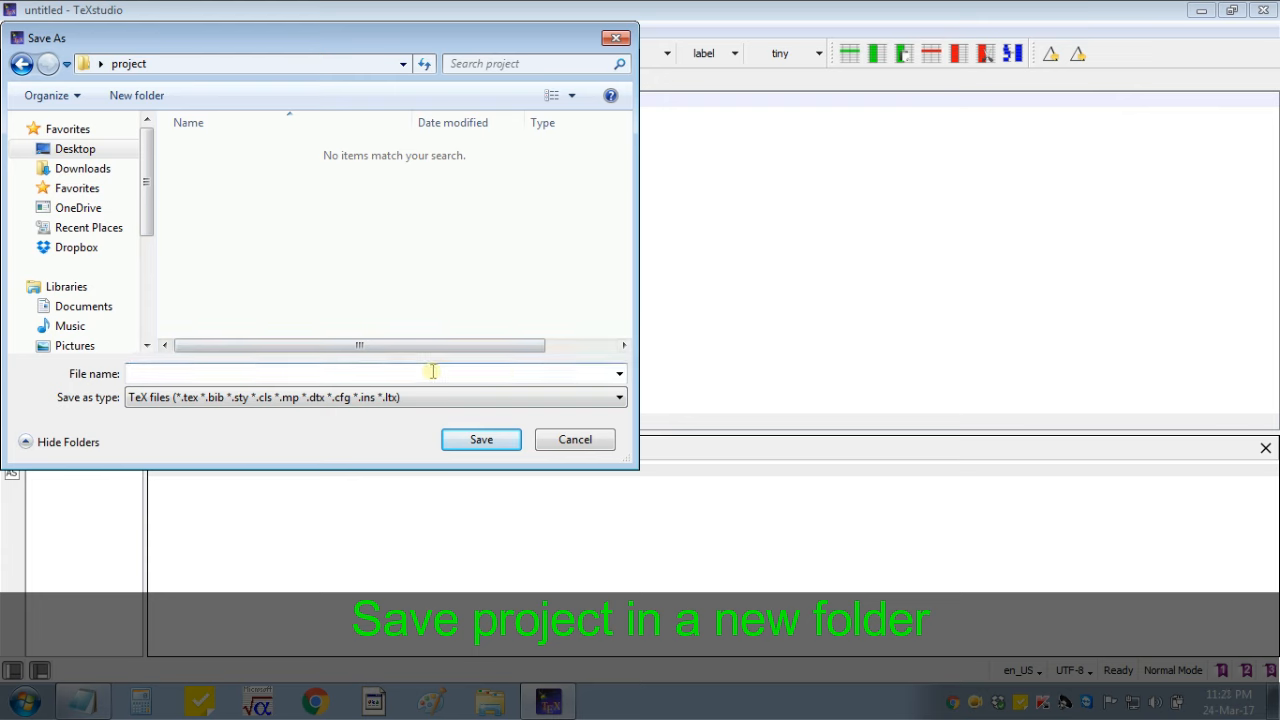
{"action": "type", "text": "first_proje"}
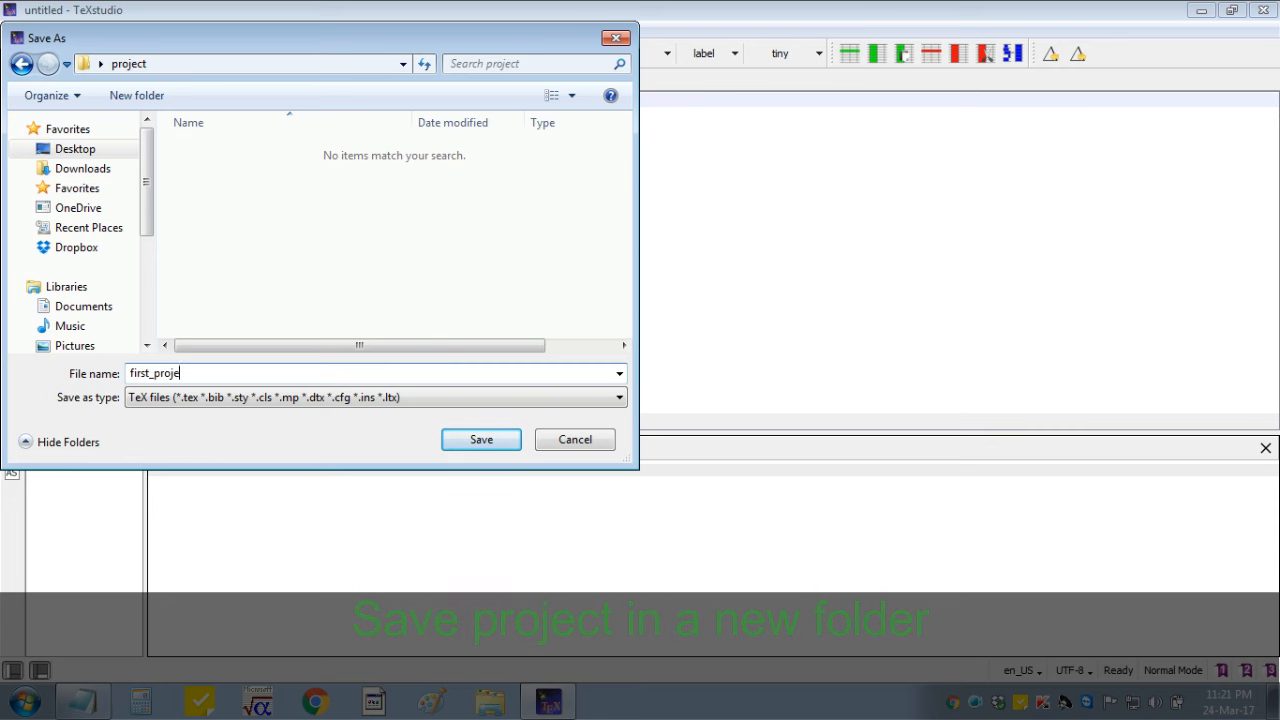
{"action": "left_click", "coordinate": [480, 440]}
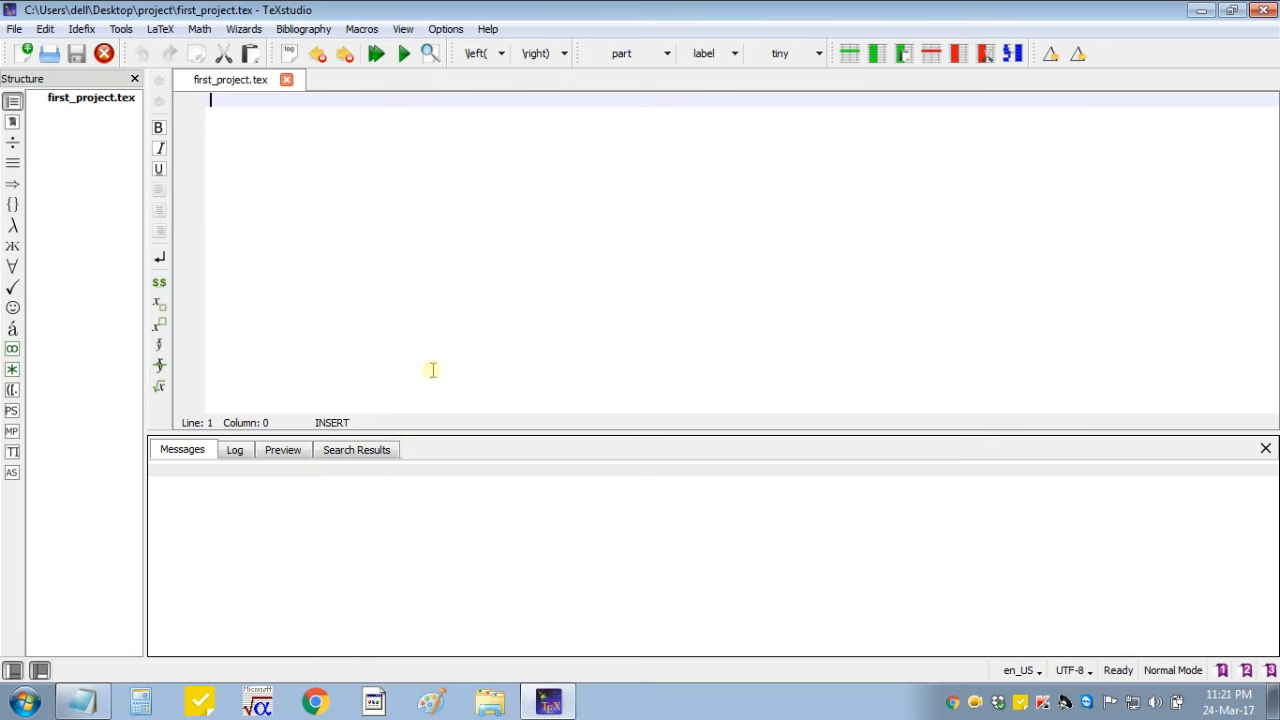
- Write \documentclass{article} and open a document environment with autocompleted \end{document}
{"action": "type", "text": "\\d"}
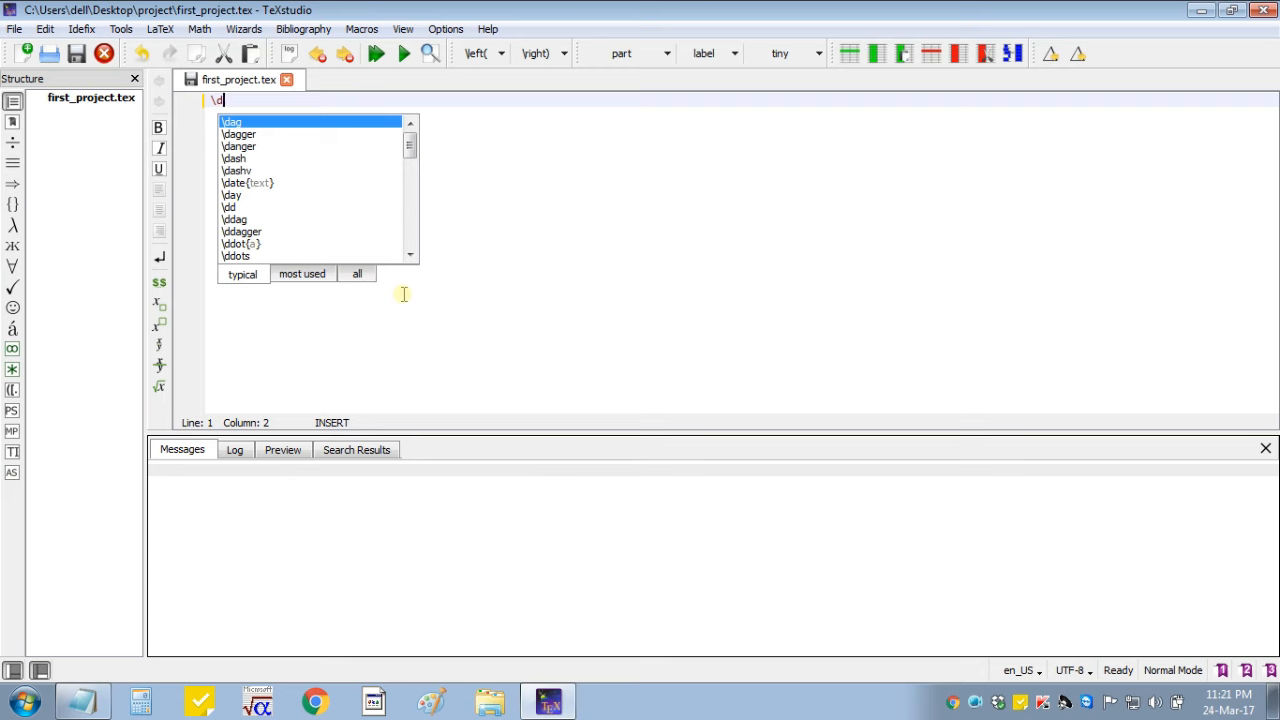
{"action": "type", "text": "ocumentclass{"}
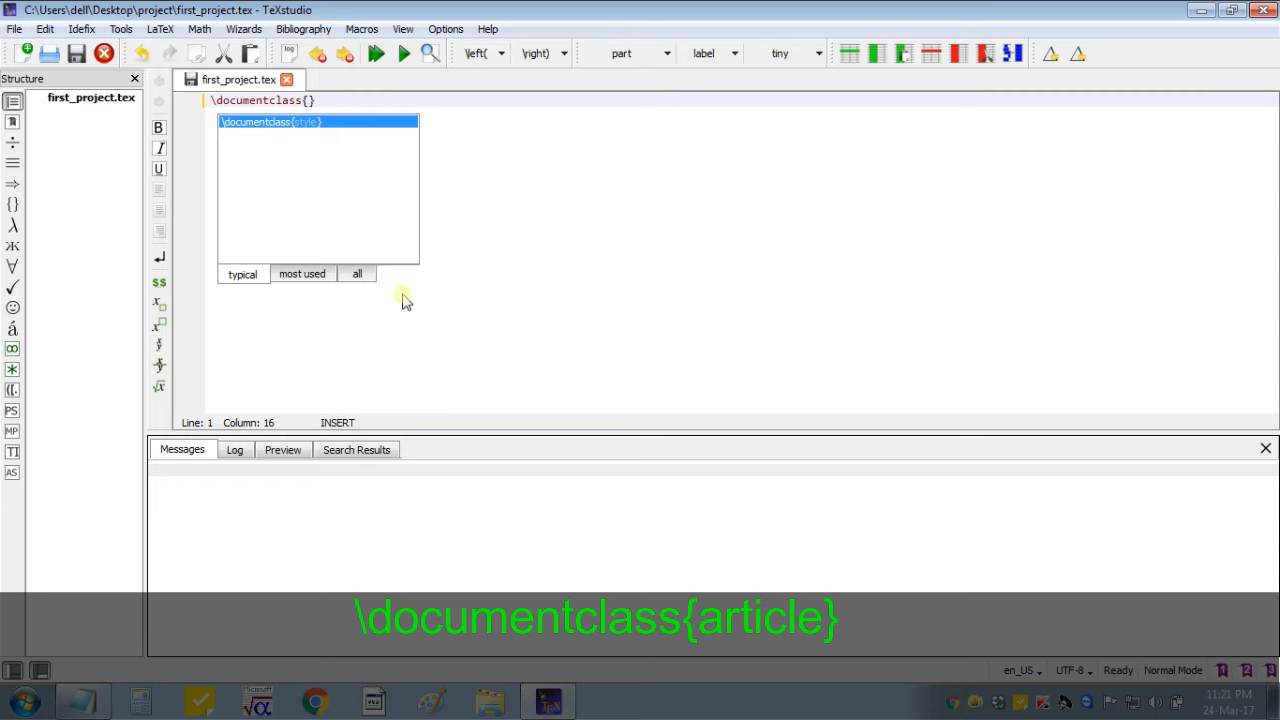
{"action": "type", "text": "artic"}
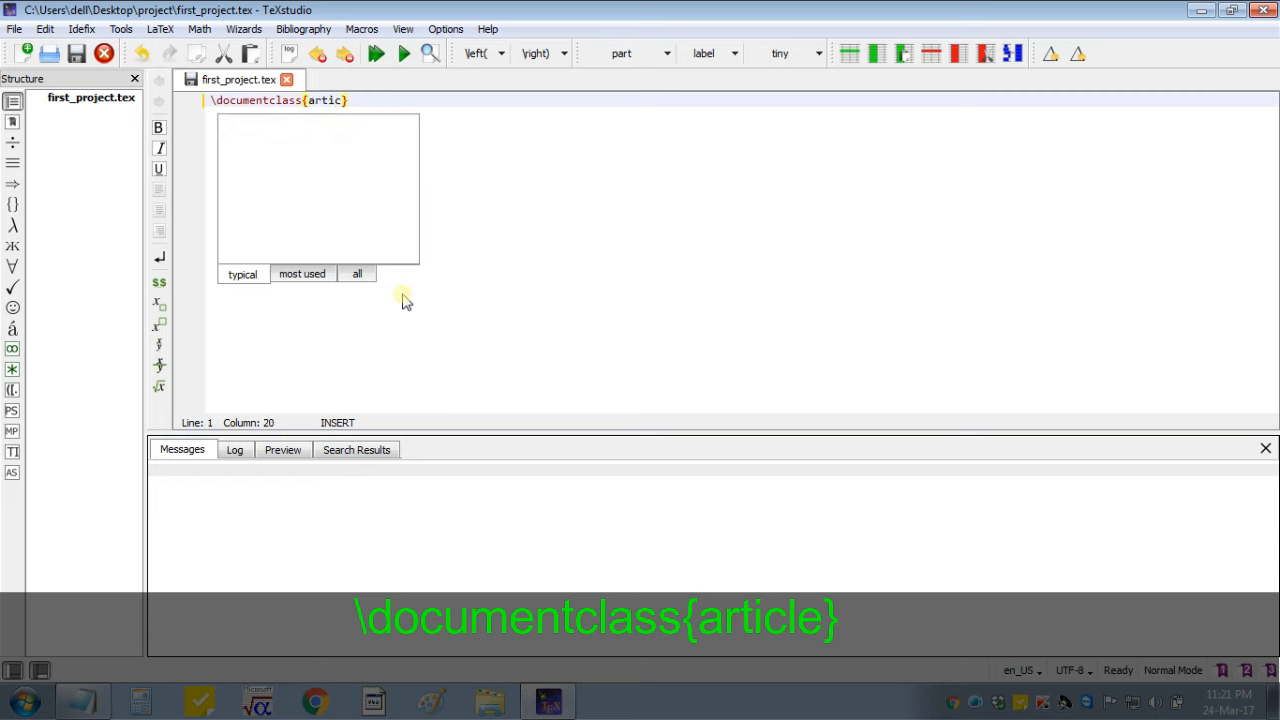
{"action": "type", "text": "le"}
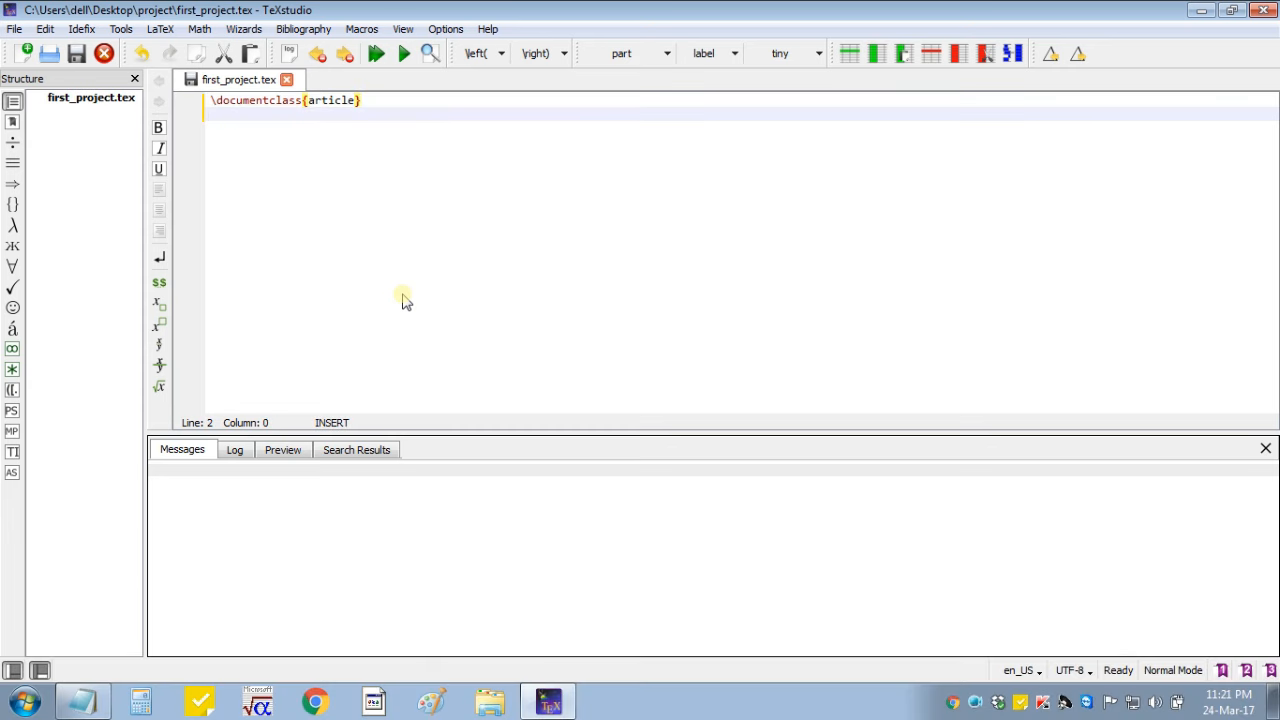
{"action": "type", "text": "\\begin"}
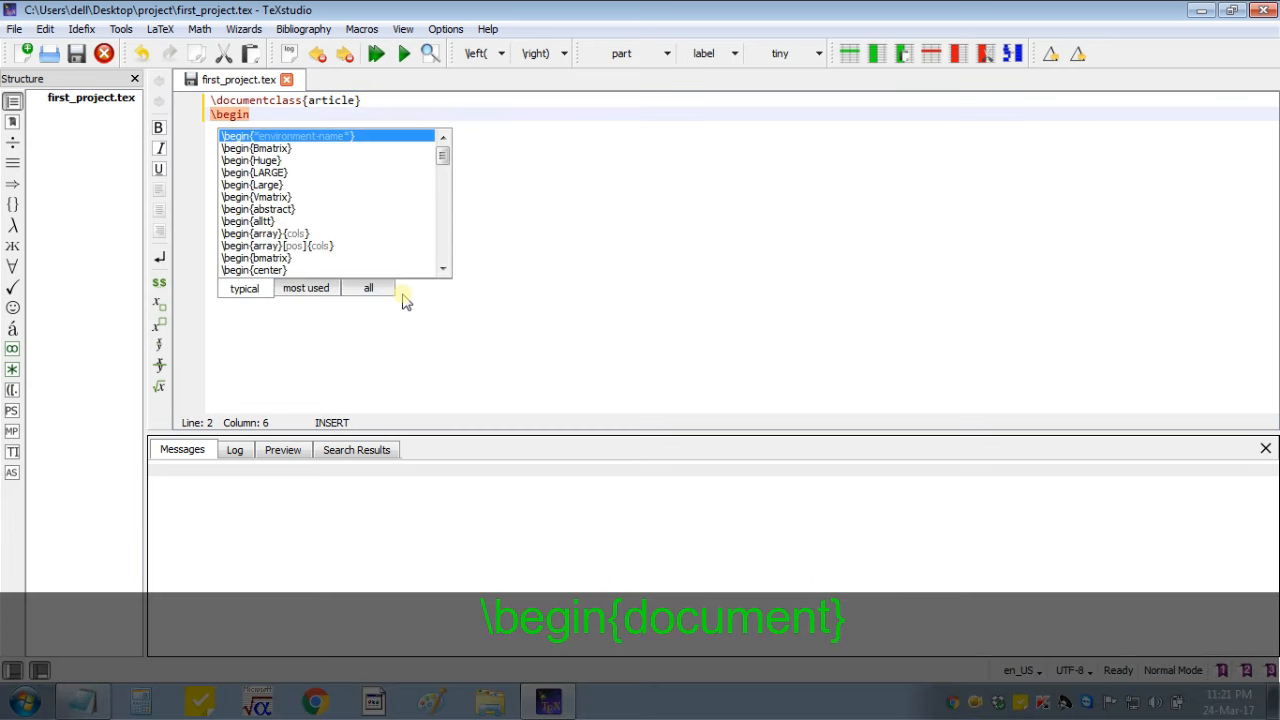
{"action": "type", "text": "{"}
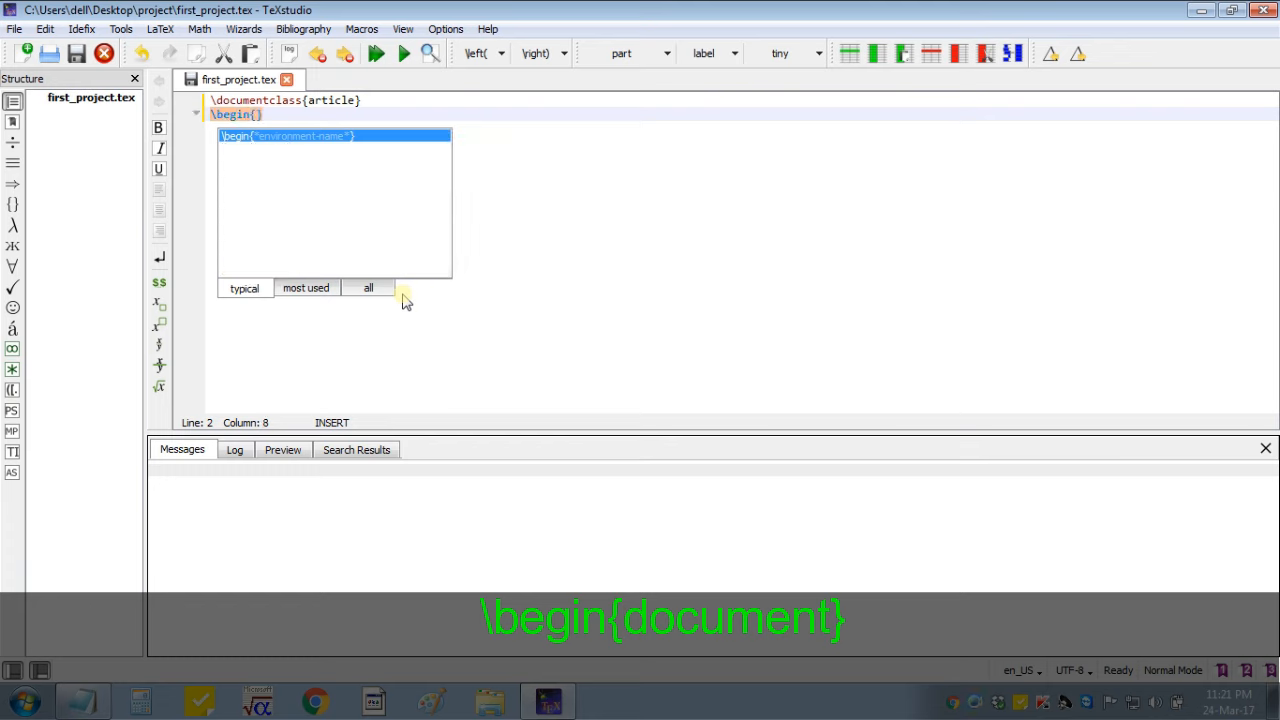
{"action": "type", "text": "document"}
{"action": "type", "text": "This is"}
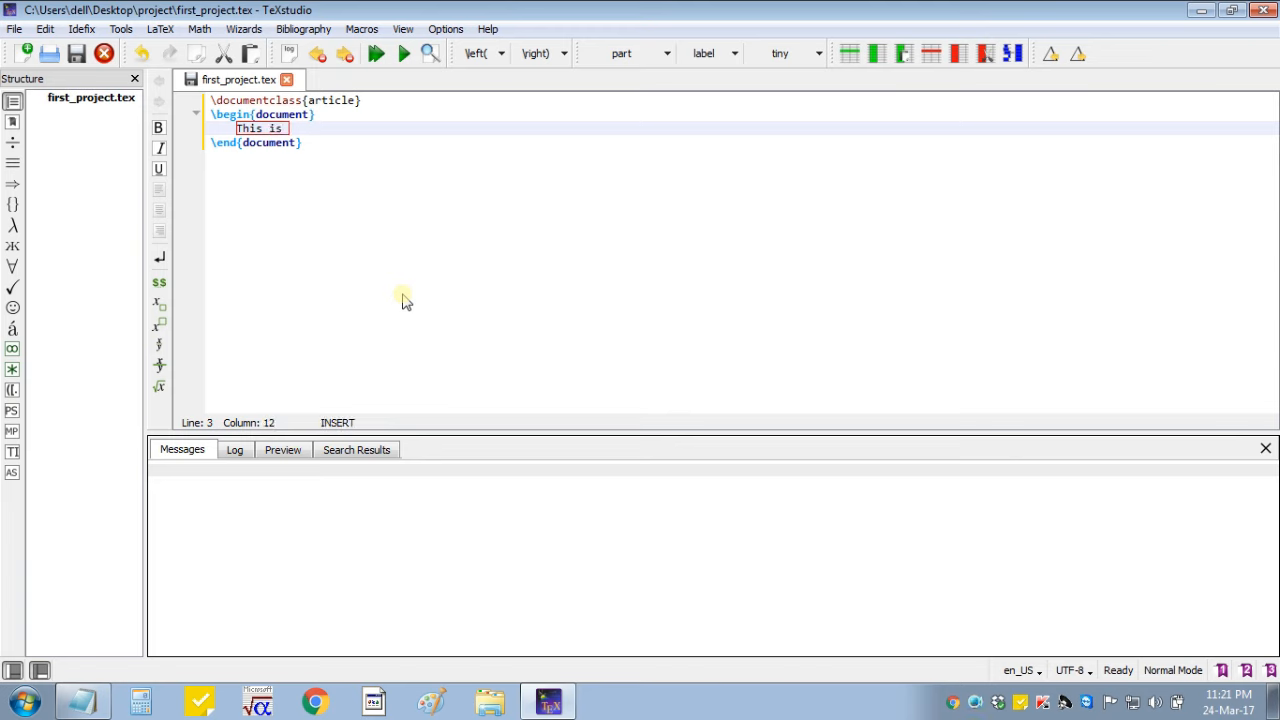
- Write the body: This is Latex., A butterfly is shown in Figure., This is very beautiful
{"action": "type", "text": "Latex"}
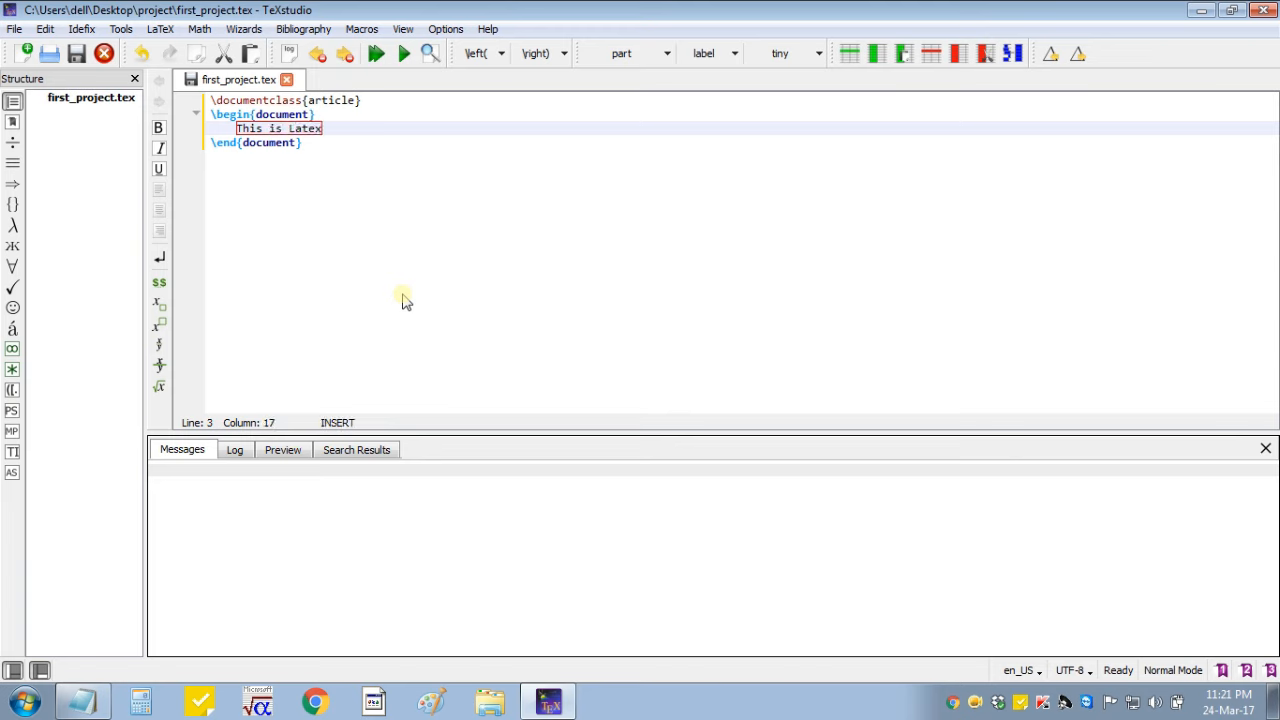
{"action": "type", "text": "."}
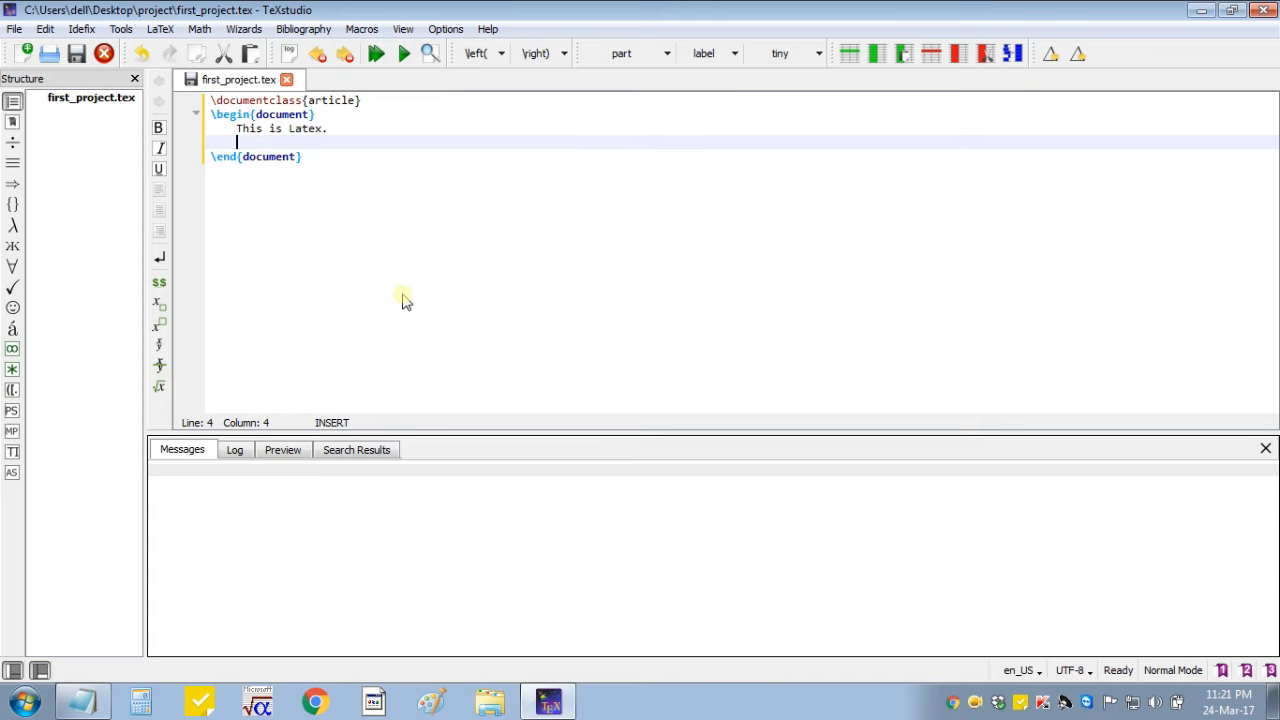
{"action": "type", "text": "A"}
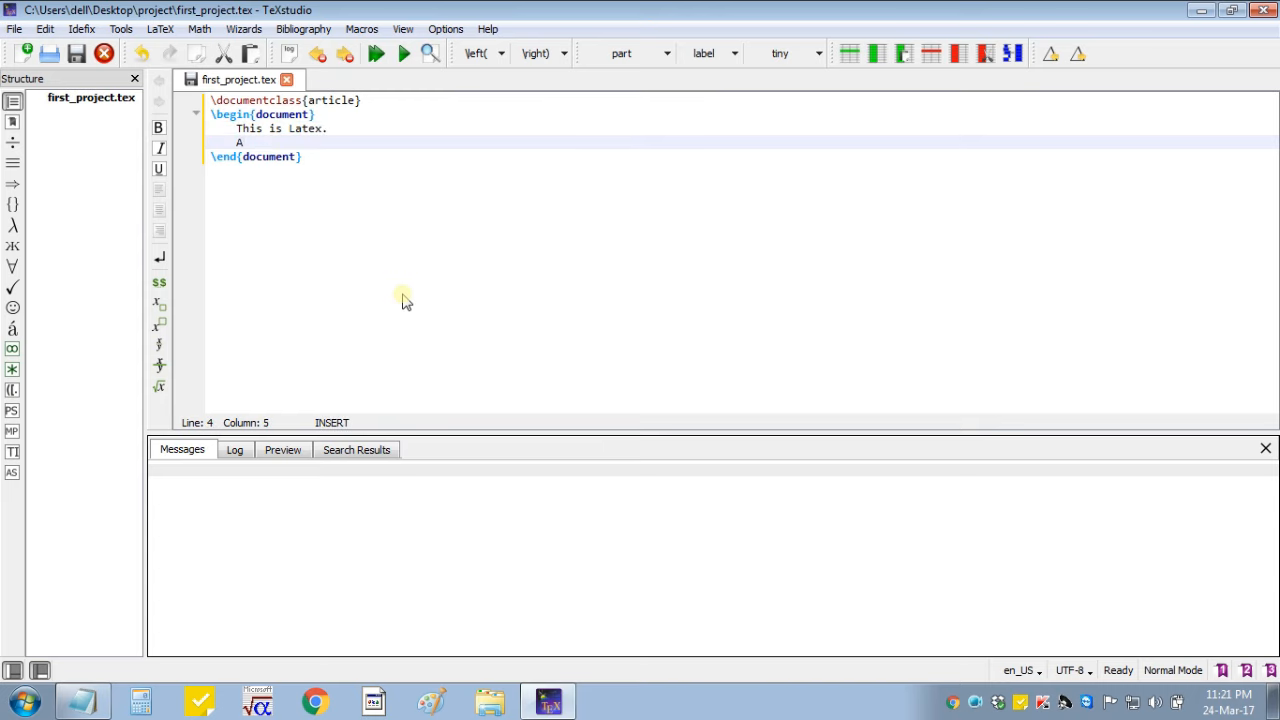
{"action": "type", "text": "butterf"}
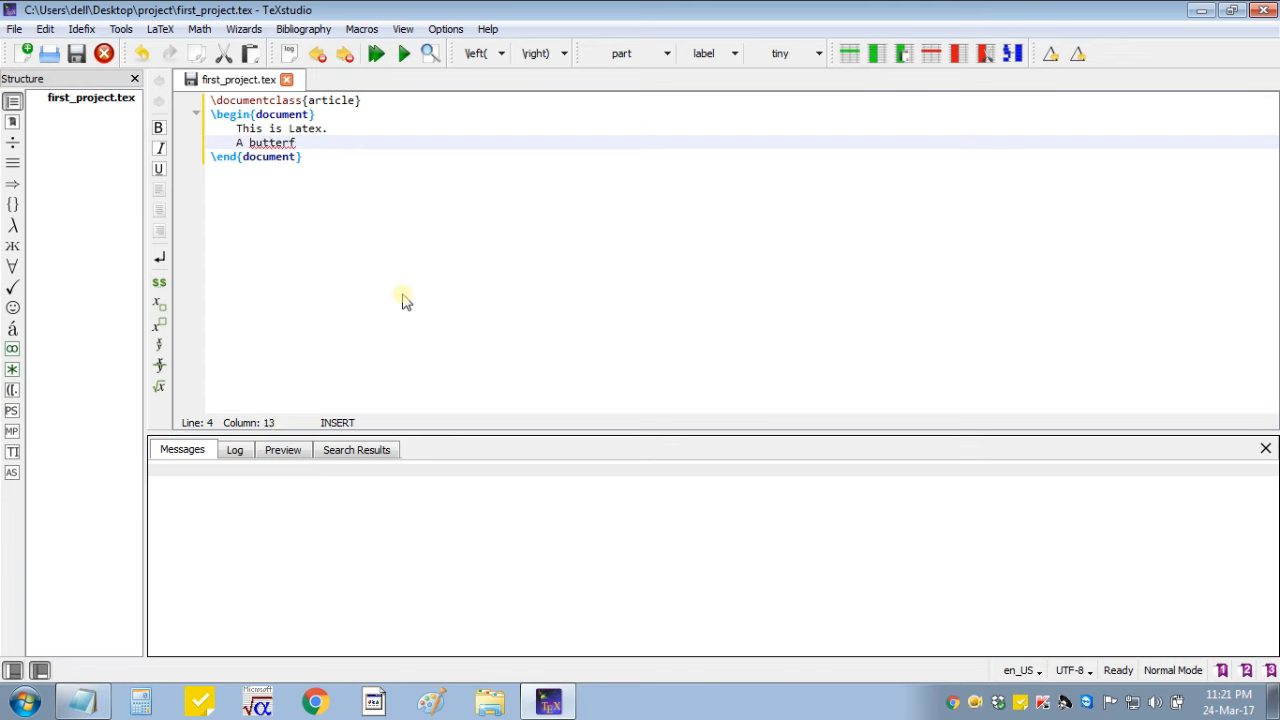
{"action": "type", "text": "ly"}
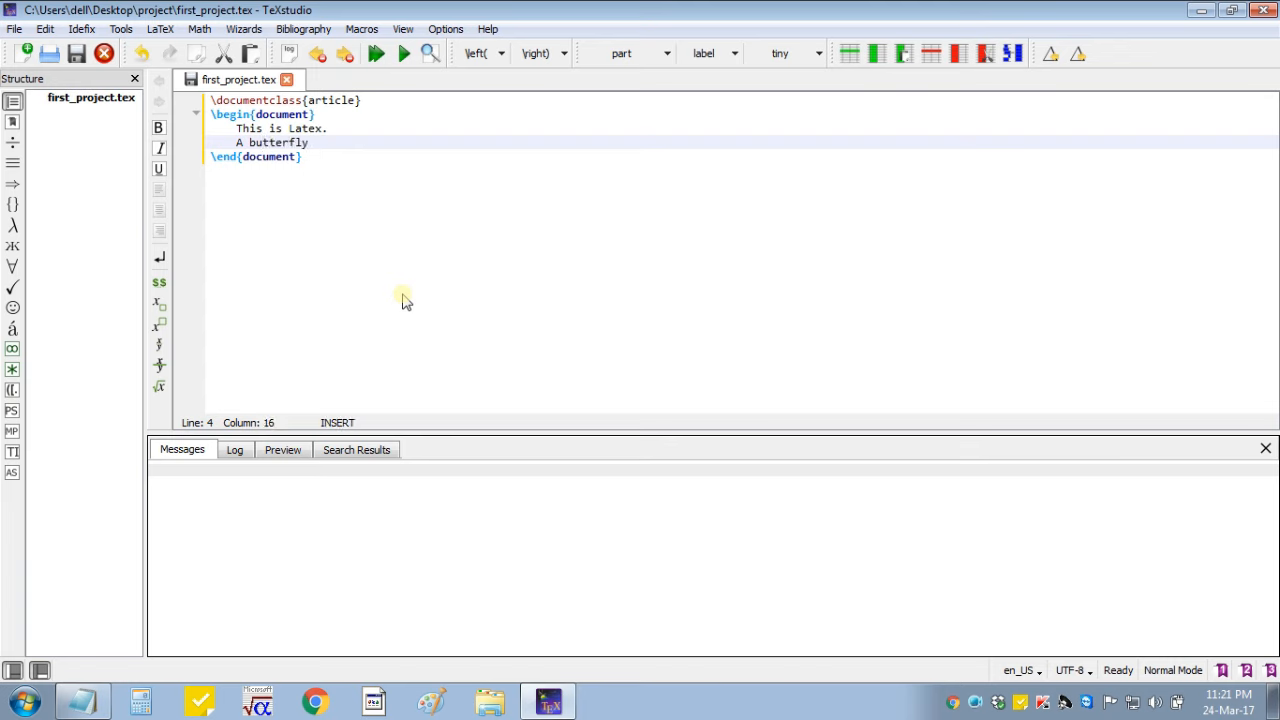
{"action": "type", "text": "is shown in"}
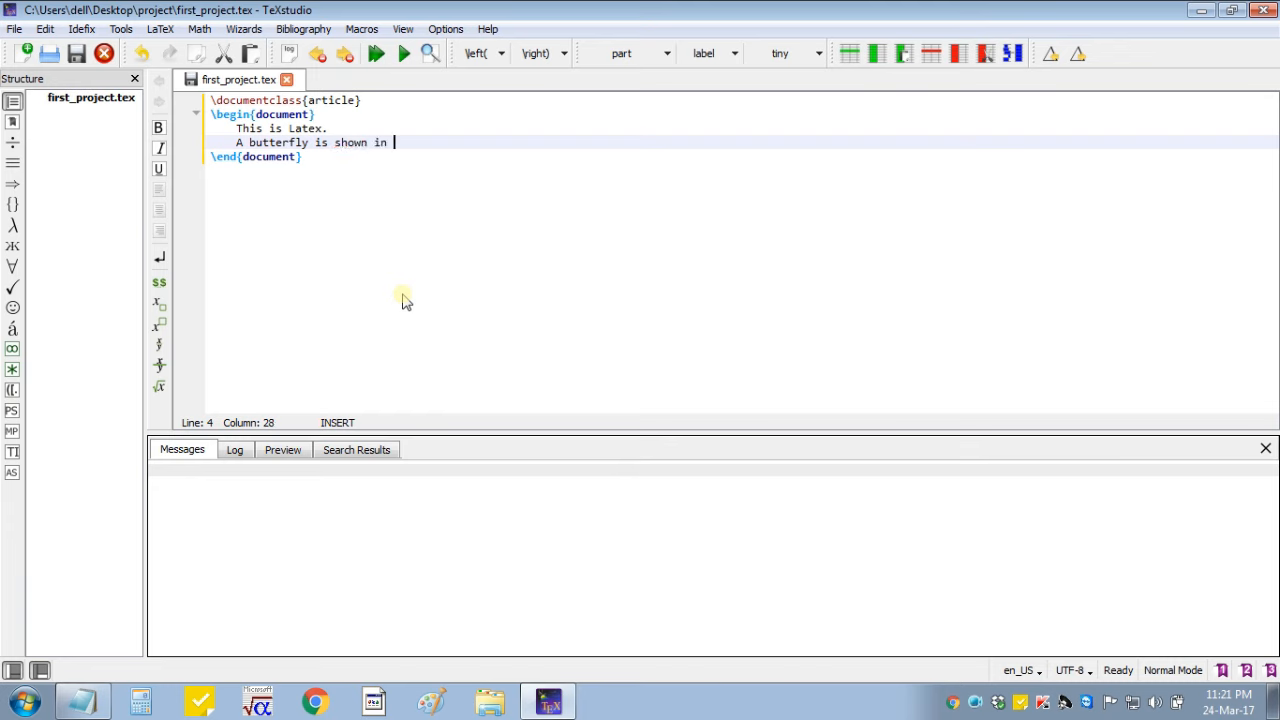
{"action": "type", "text": "Figure."}
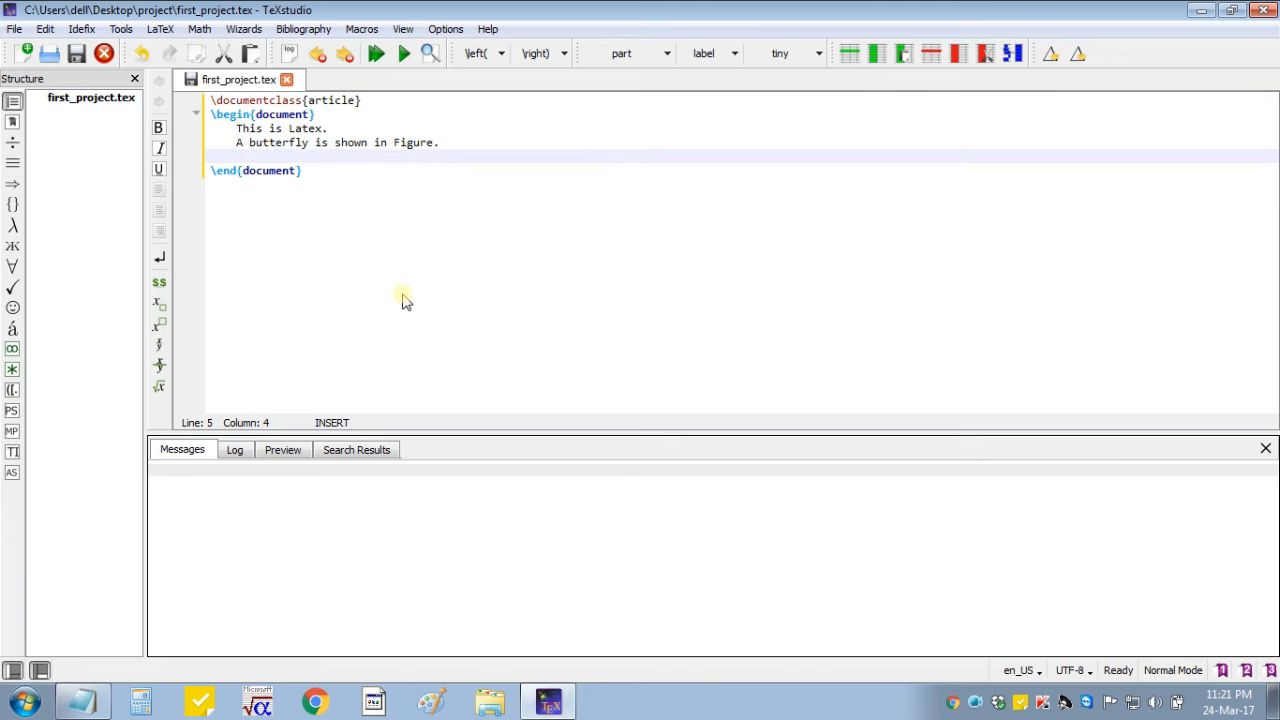
{"action": "type", "text": "This is very b"}
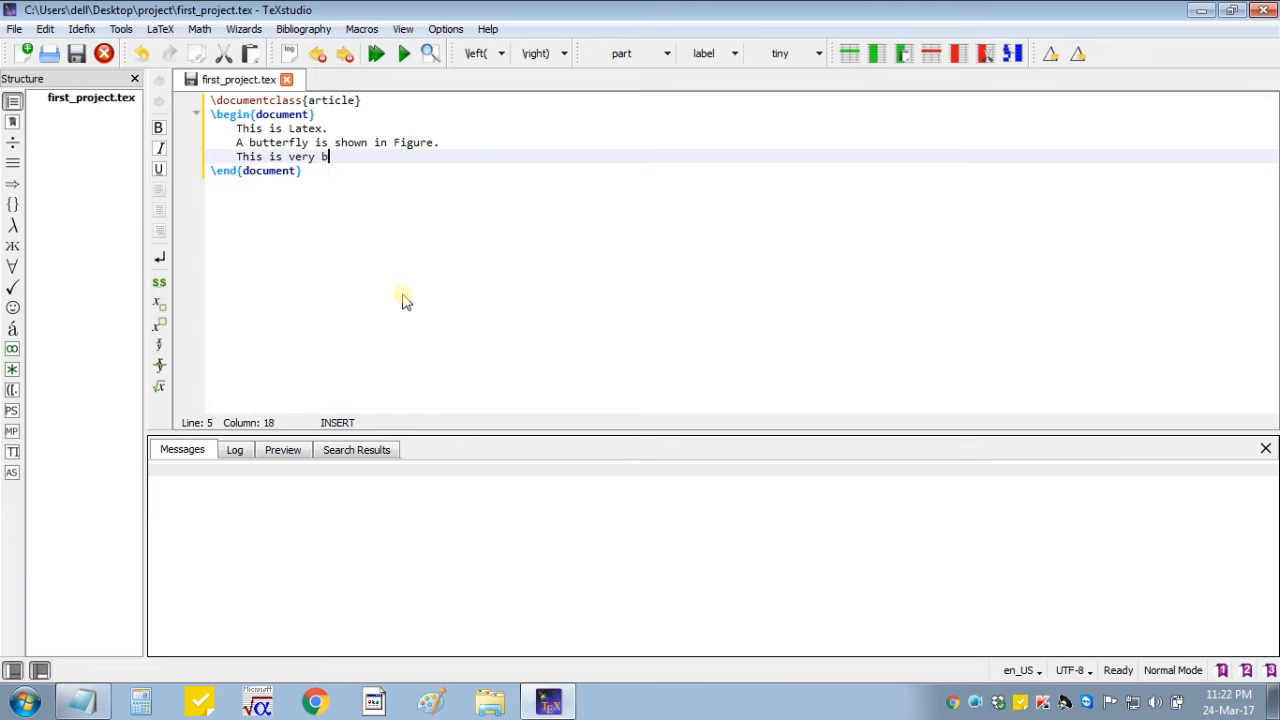
{"action": "type", "text": "eau"}
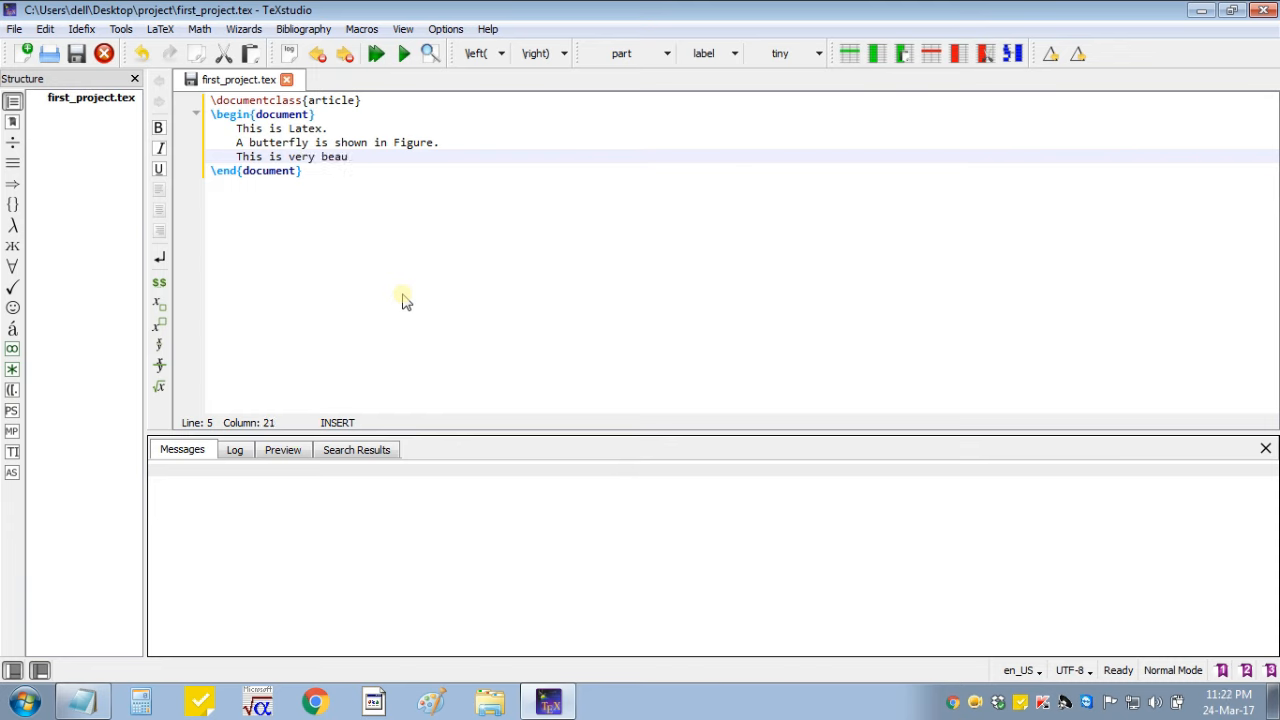
{"action": "type", "text": "tiful"}
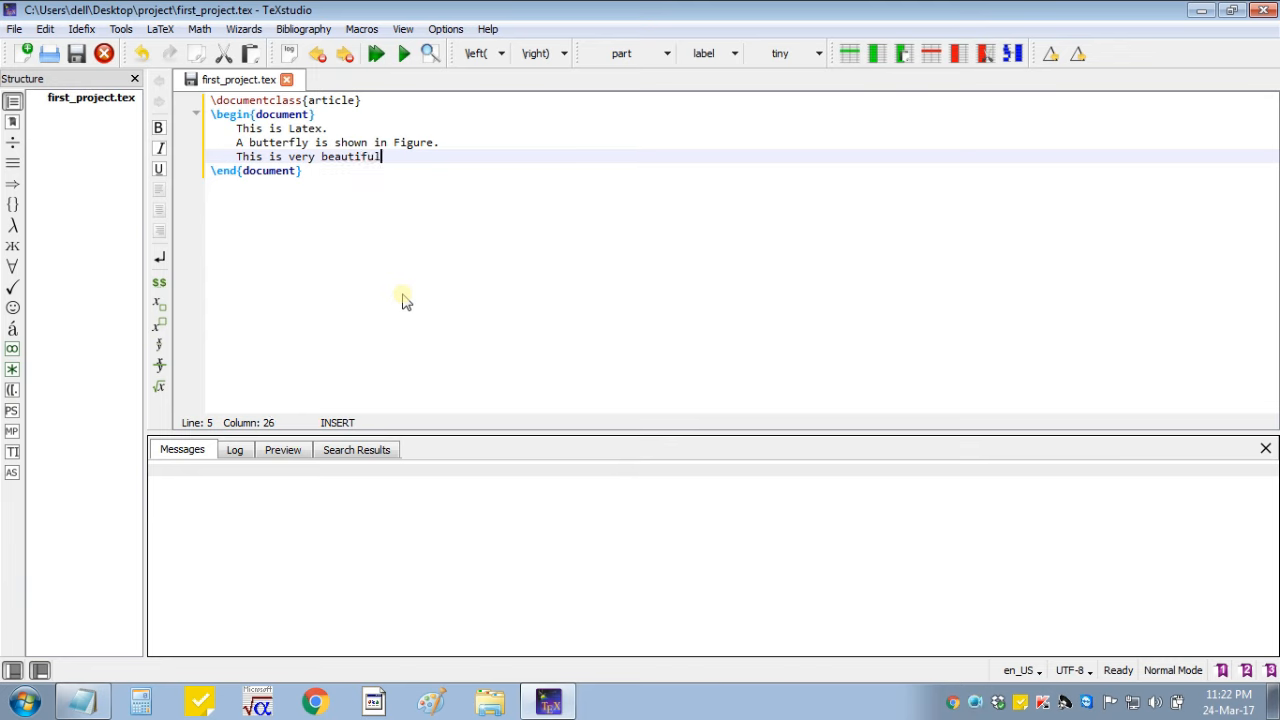
{"action": "type", "text": "."}
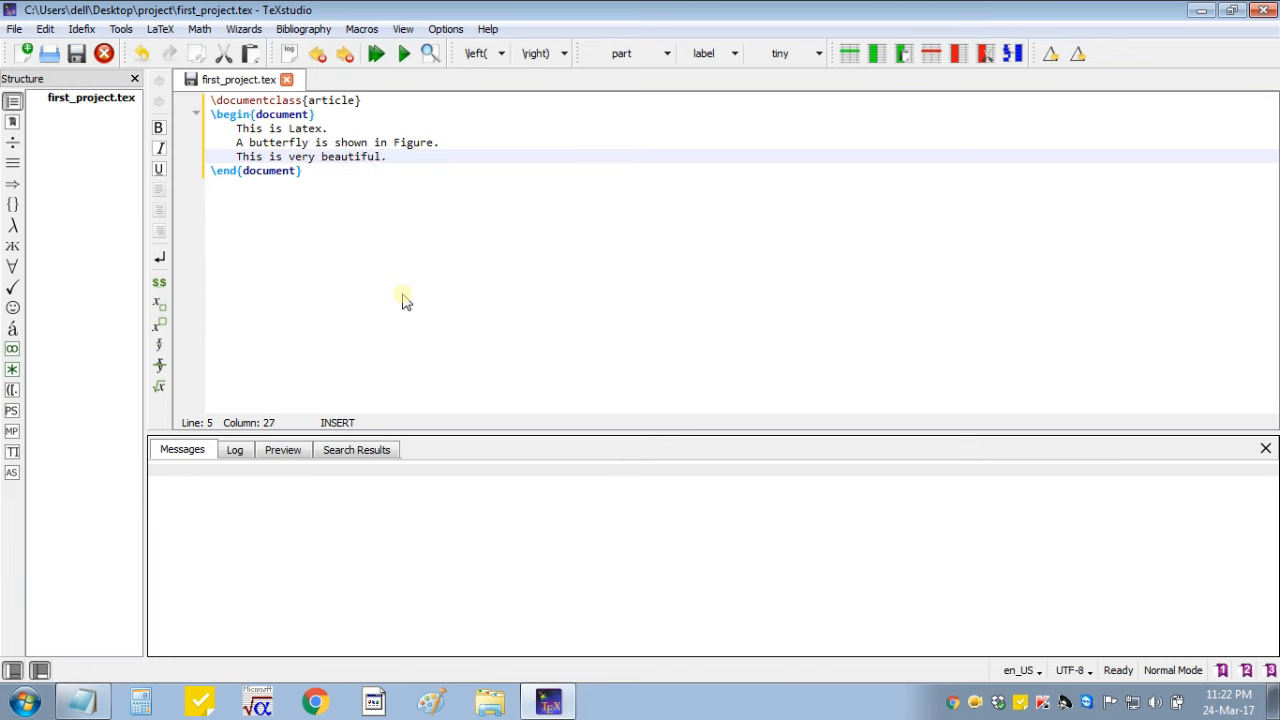
{"action": "mouse_move", "coordinate": [380, 116]}
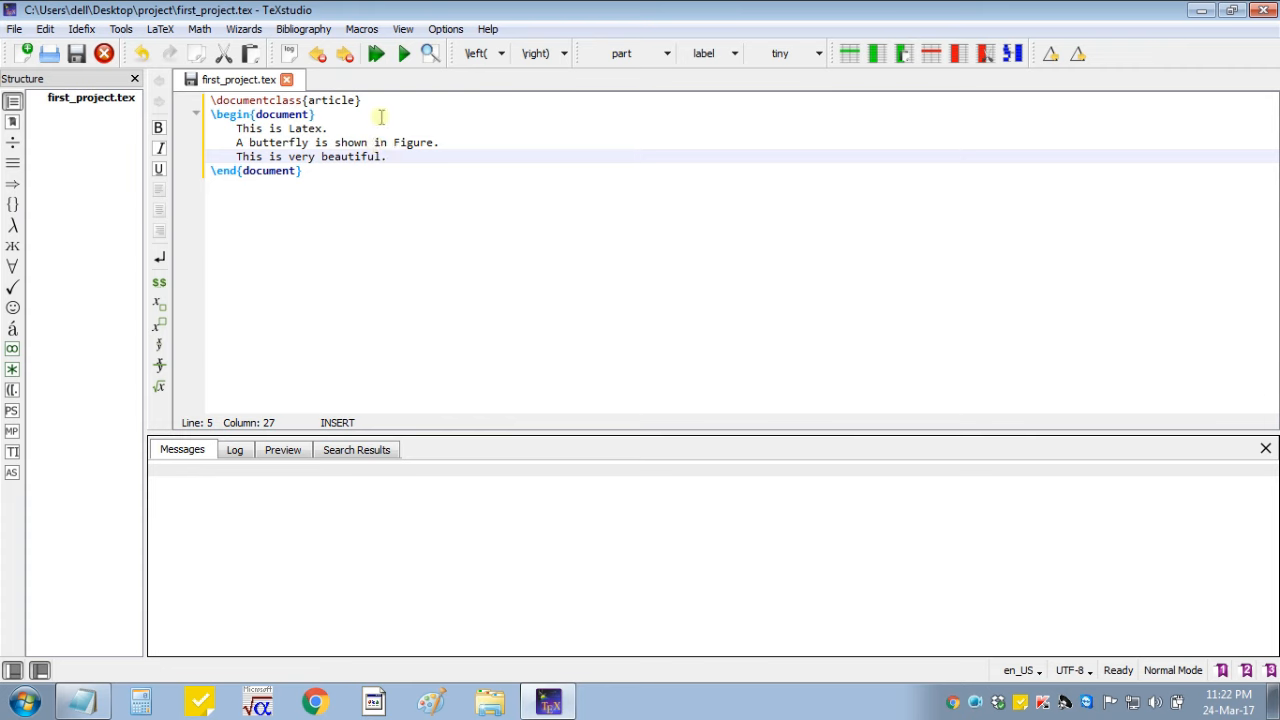
- Compile to PDF, then end the first two sentences with \\ line breaks
{"action": "left_click", "coordinate": [376, 52]}
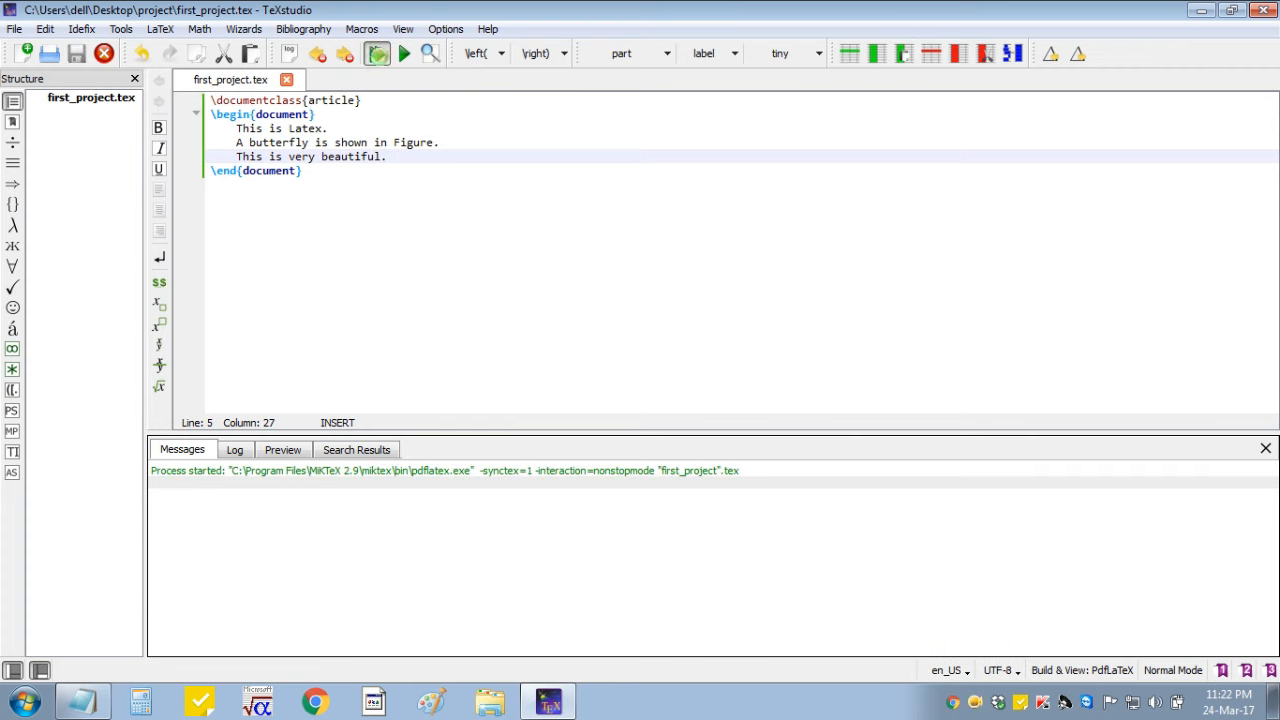
{"action": "left_click", "coordinate": [376, 52]}
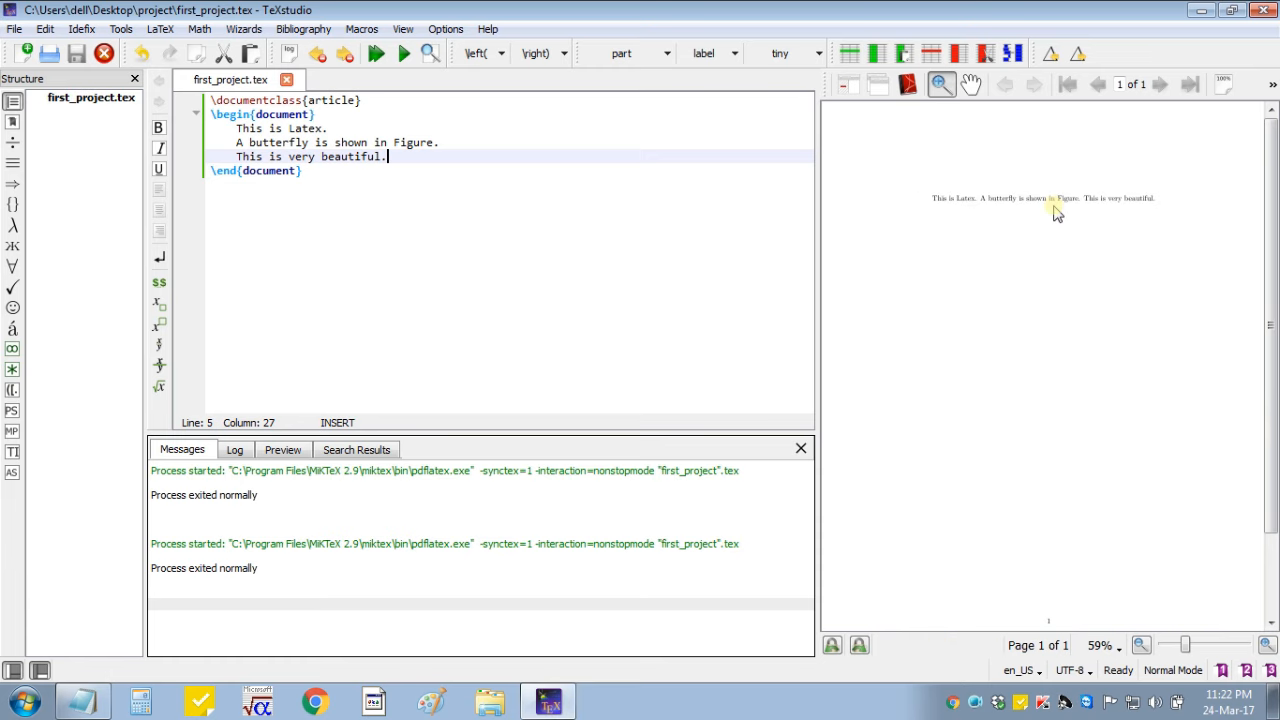
{"action": "left_click", "coordinate": [404, 142]}
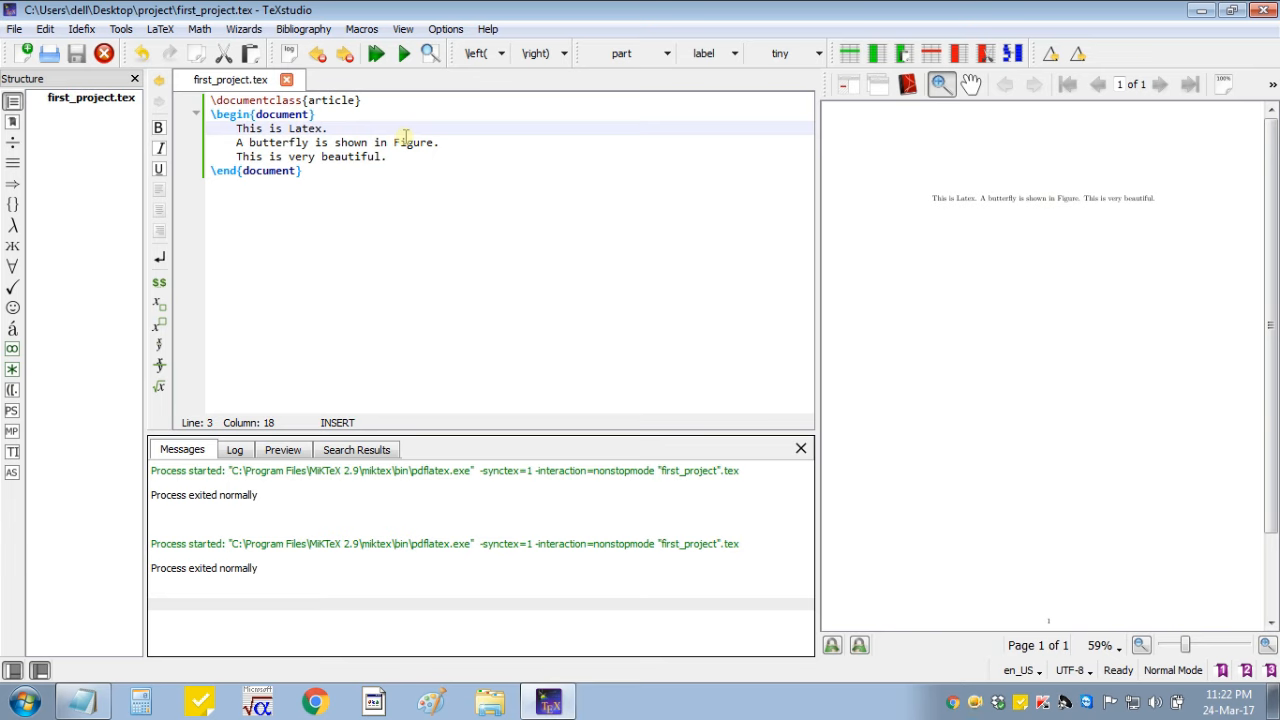
{"action": "type", "text": "\\\\"}
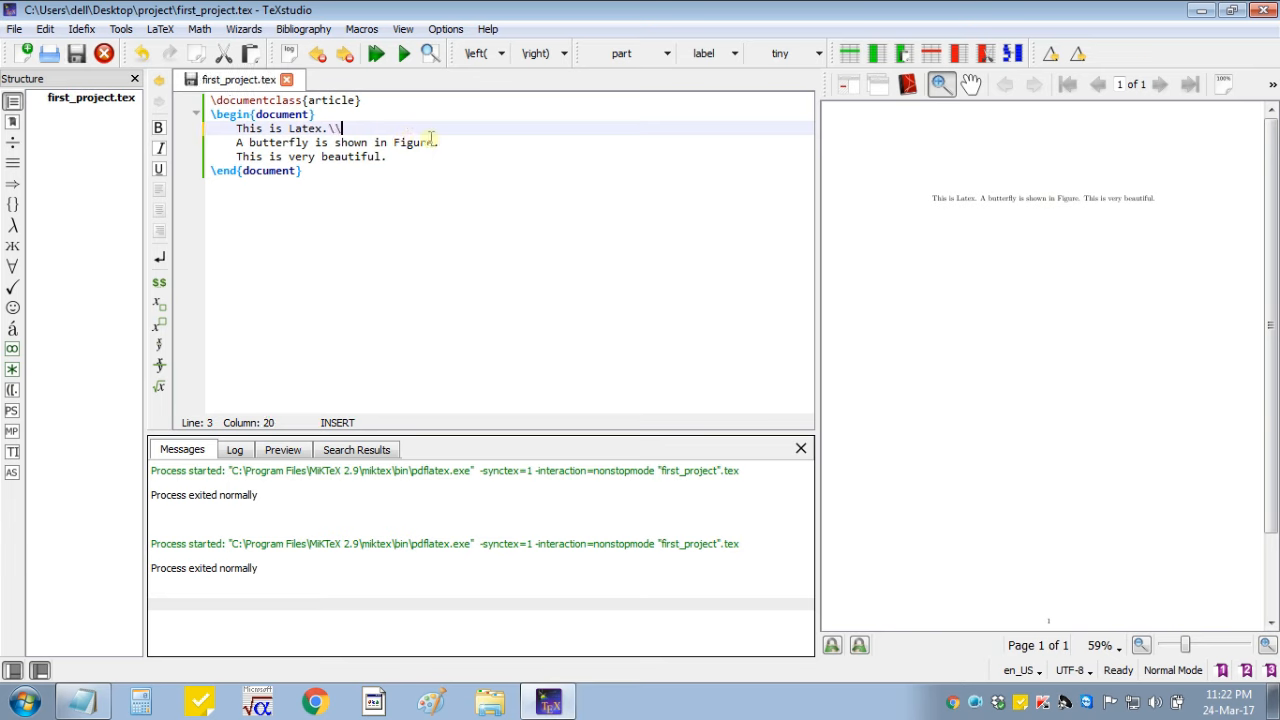
{"action": "type", "text": "\\\\"}
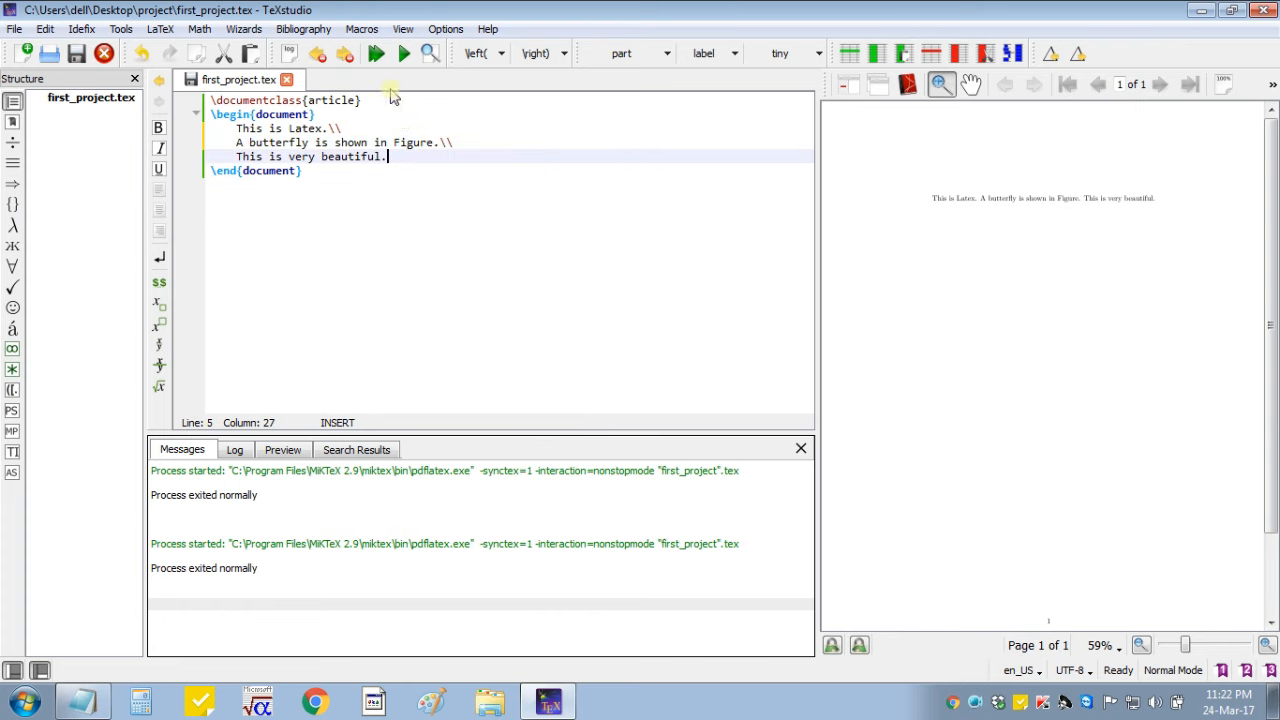
- Recompile the preview, add \noindent at the body start and make room before the last sentence
{"action": "left_click", "coordinate": [376, 52]}
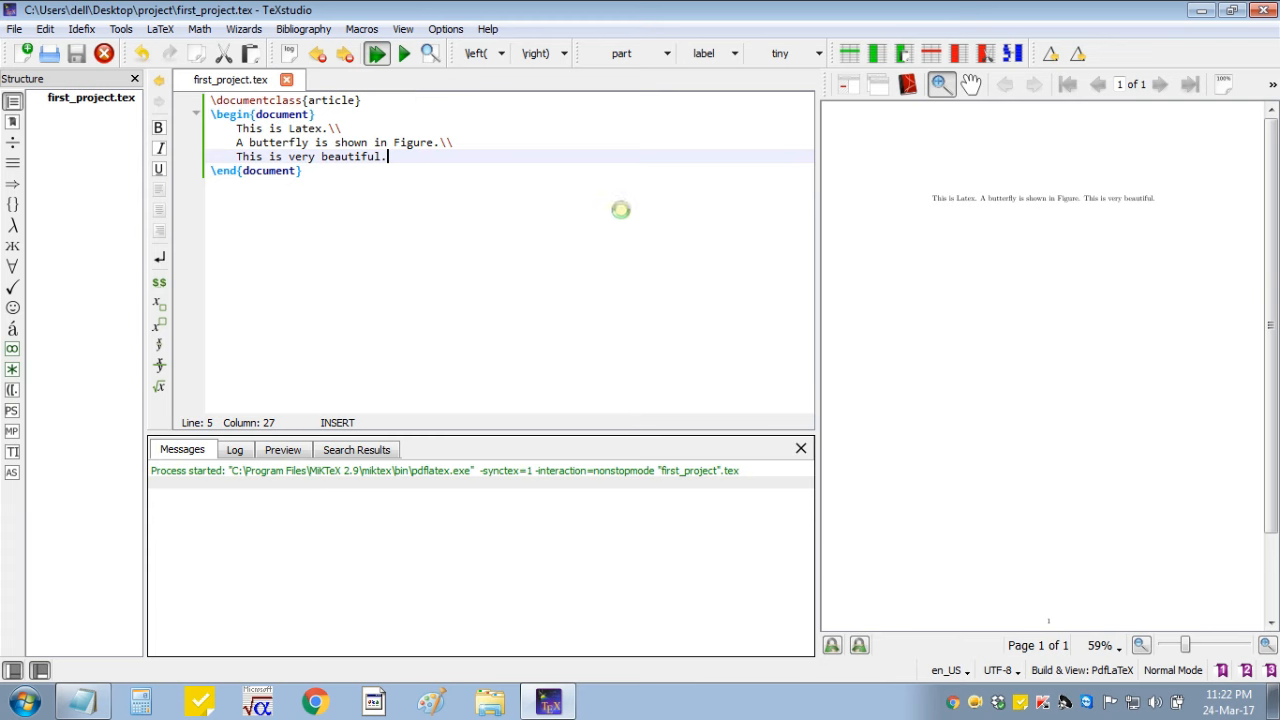
{"action": "left_click", "coordinate": [404, 52]}
{"action": "type", "text": "\\"}
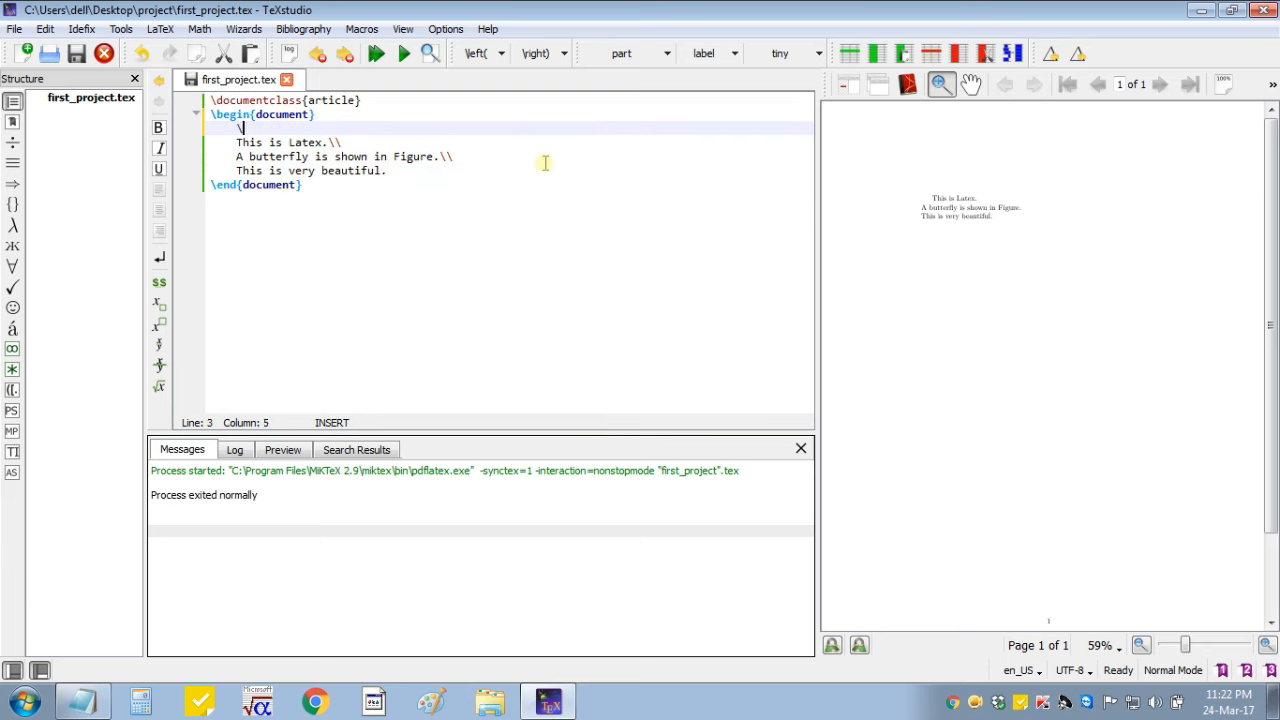
{"action": "type", "text": "noind"}
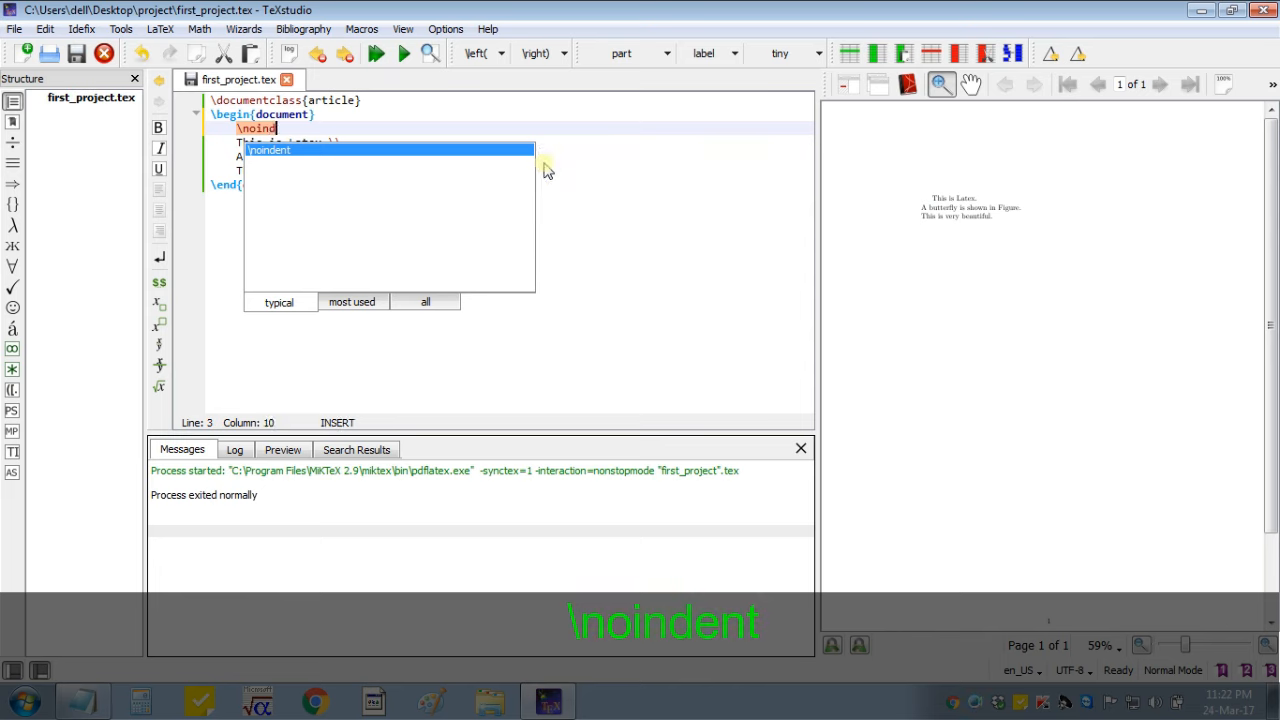
{"action": "type", "text": "ent"}
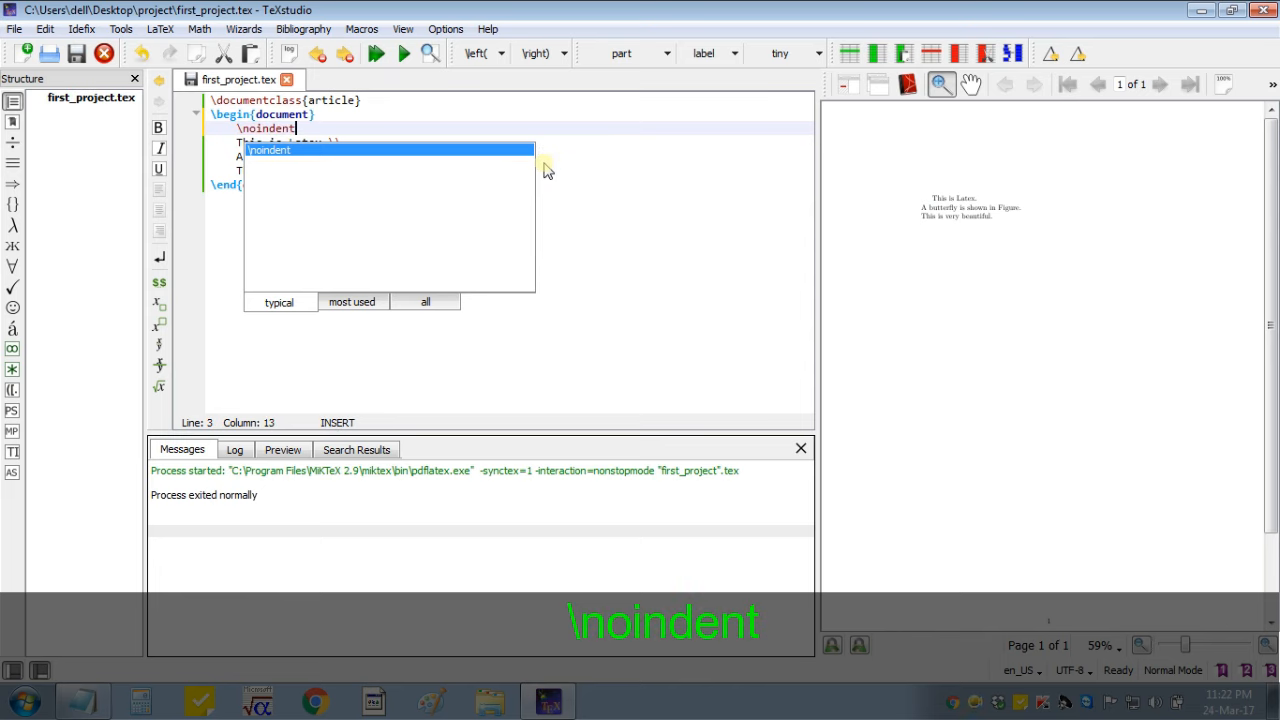
{"action": "left_click", "coordinate": [492, 136]}
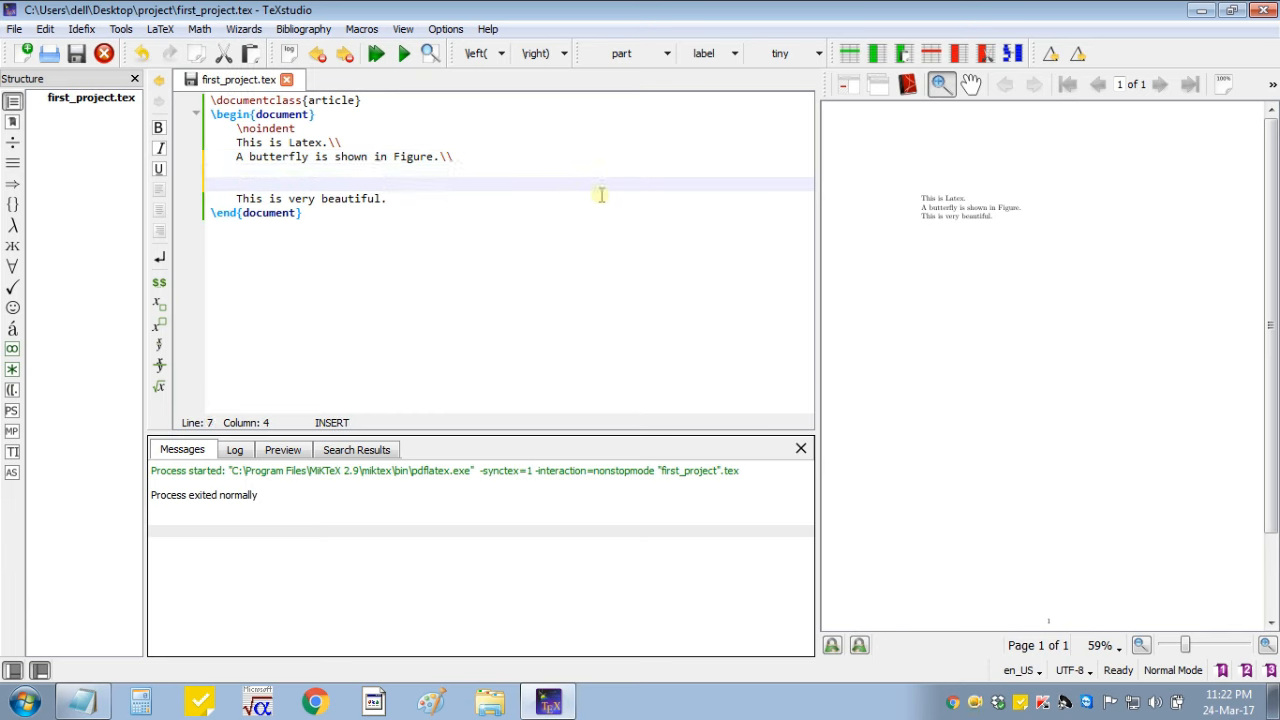
- Insert a figure environment holding \centering and \includegraphics{butterfly} before the last sentence
{"action": "type", "text": "\\"}
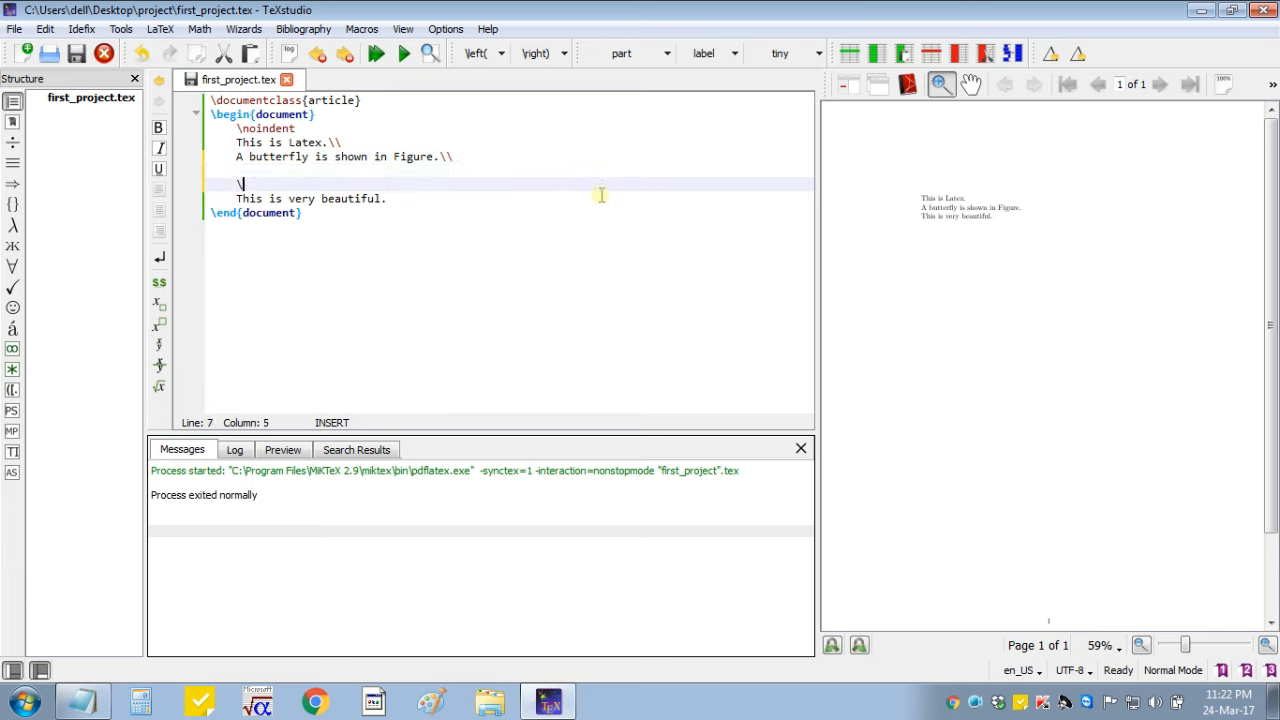
{"action": "type", "text": "begin"}
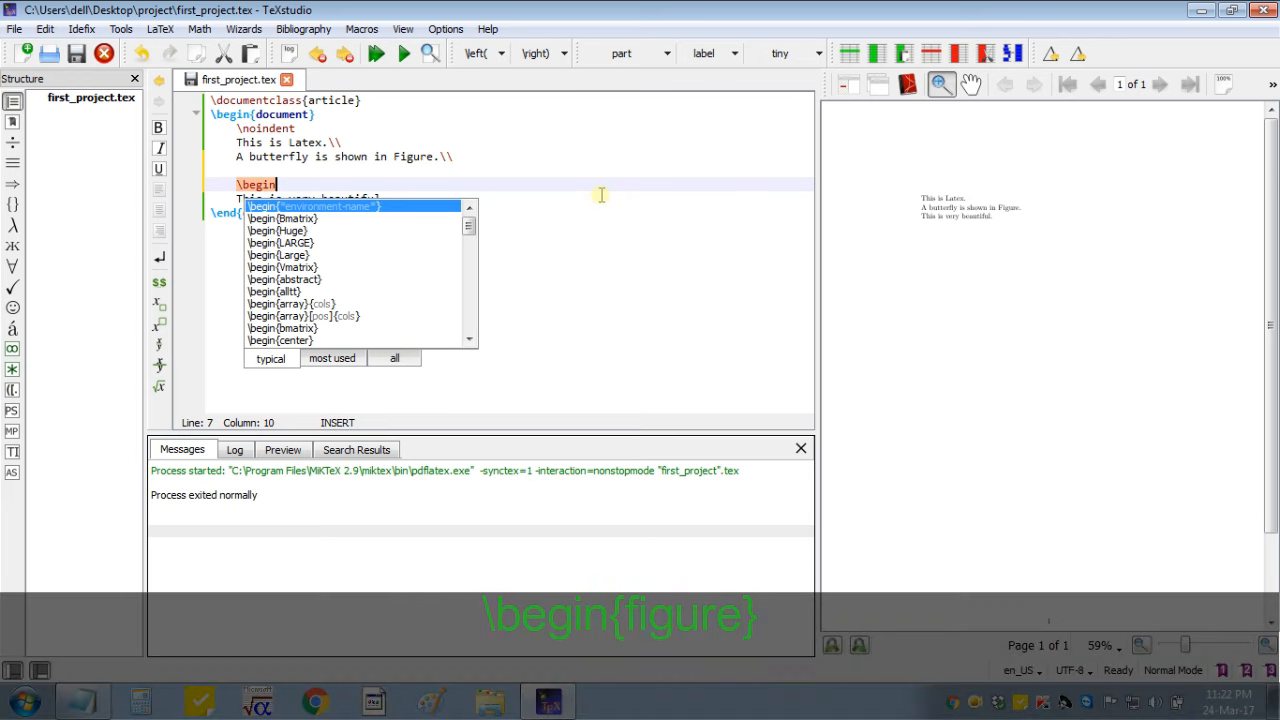
{"action": "type", "text": "{}"}
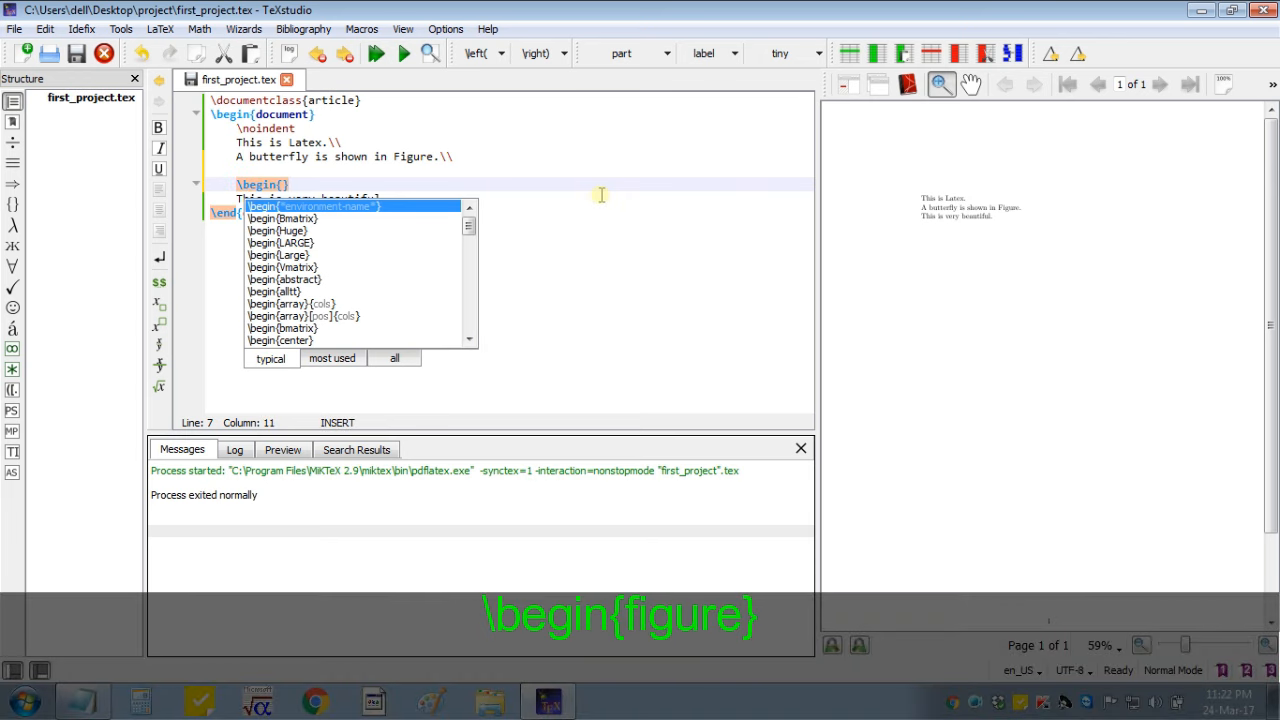
{"action": "type", "text": "figure"}
{"action": "type", "text": "\\centering"}
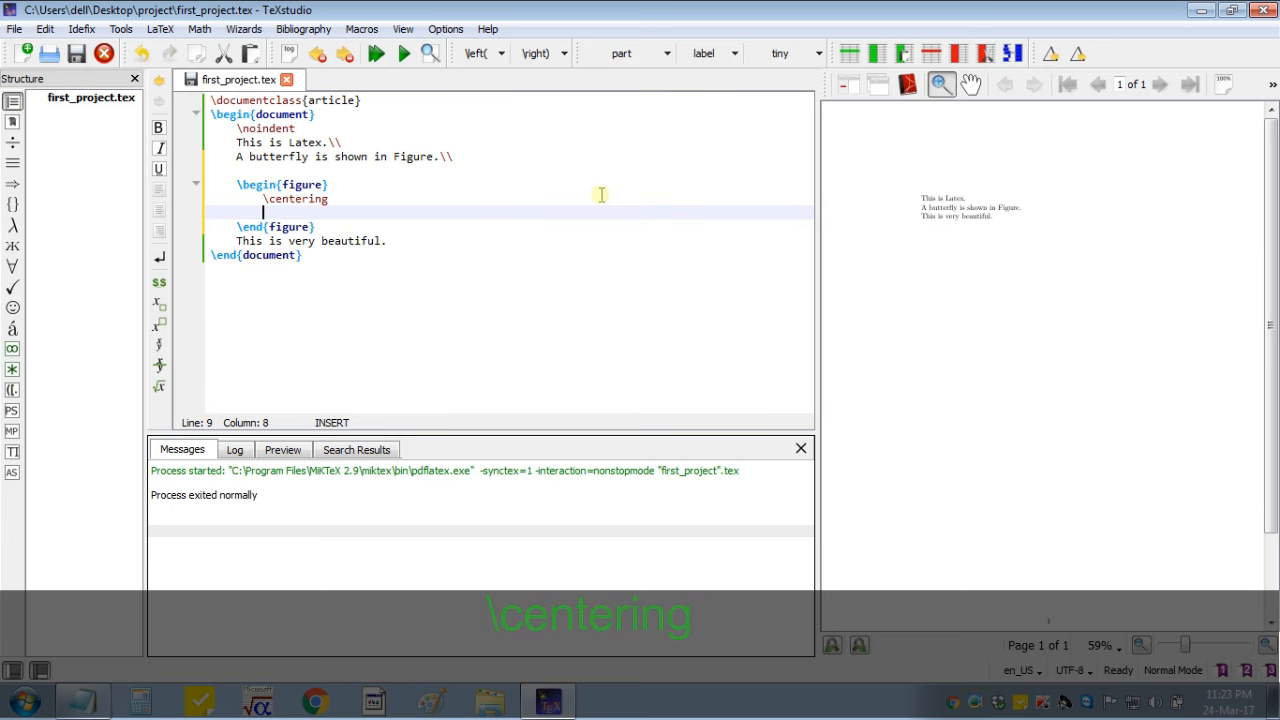
{"action": "type", "text": "\\includegra"}
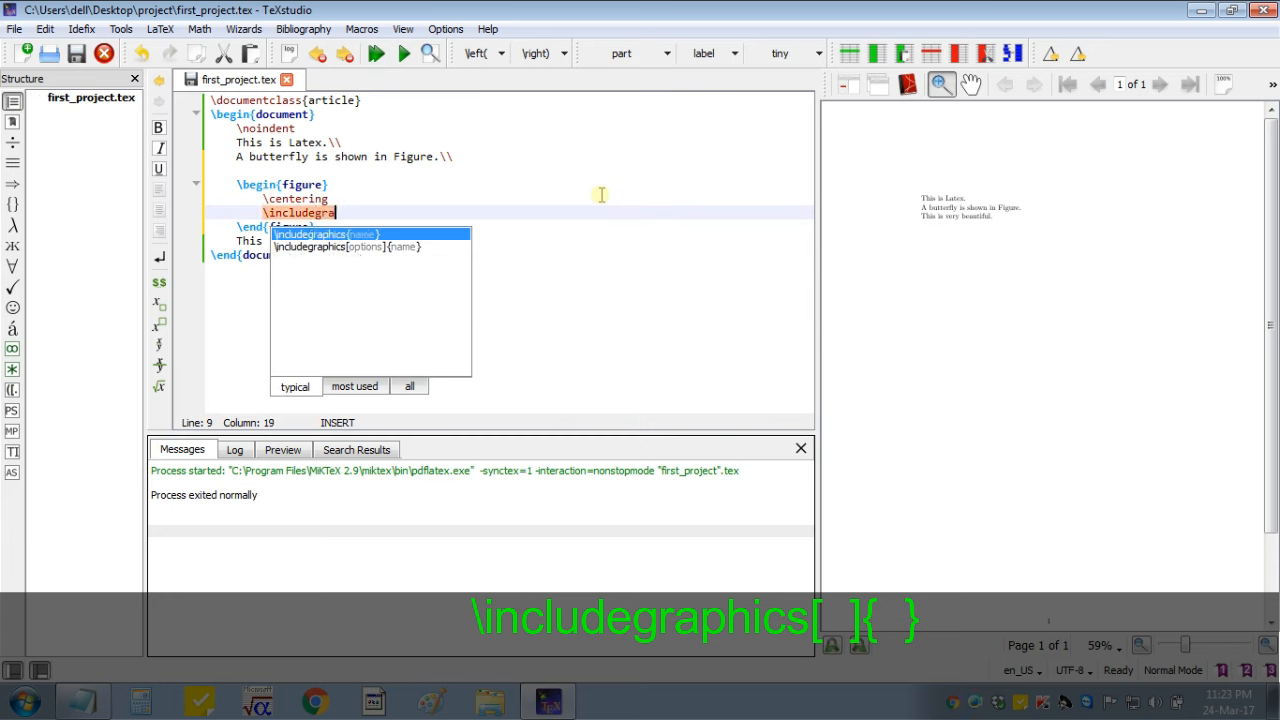
{"action": "type", "text": "p"}
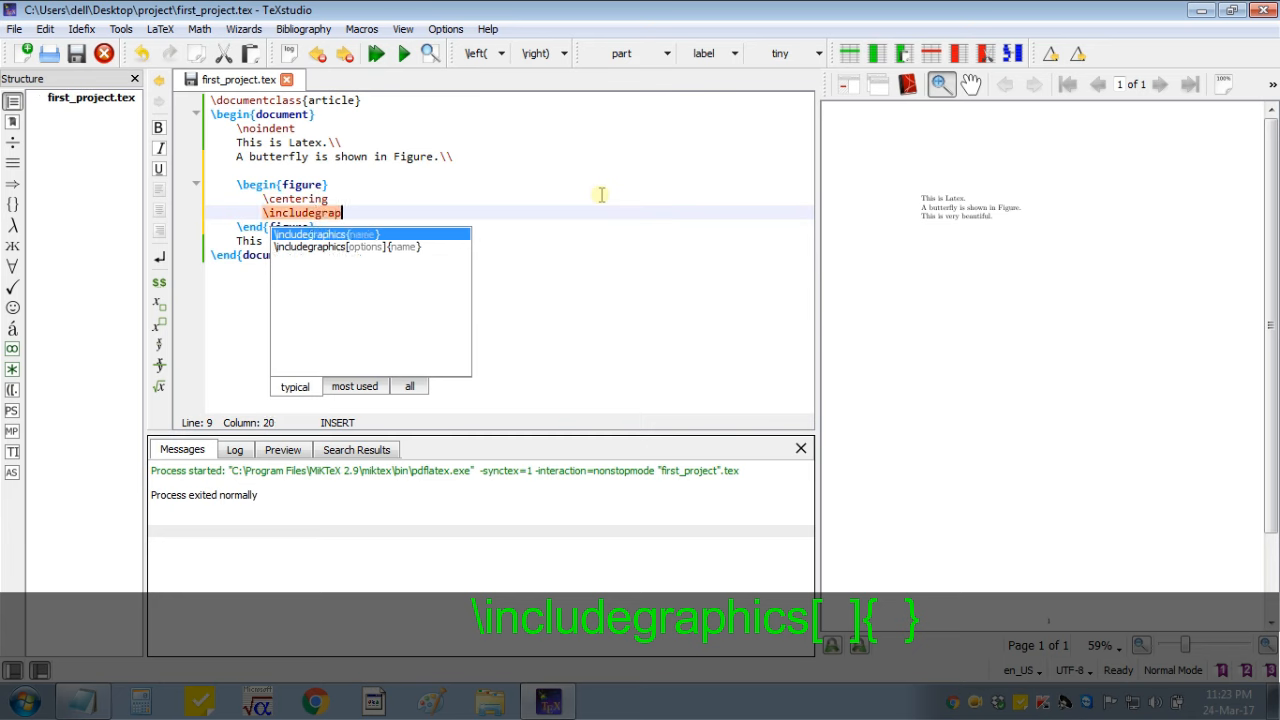
{"action": "type", "text": "hi"}
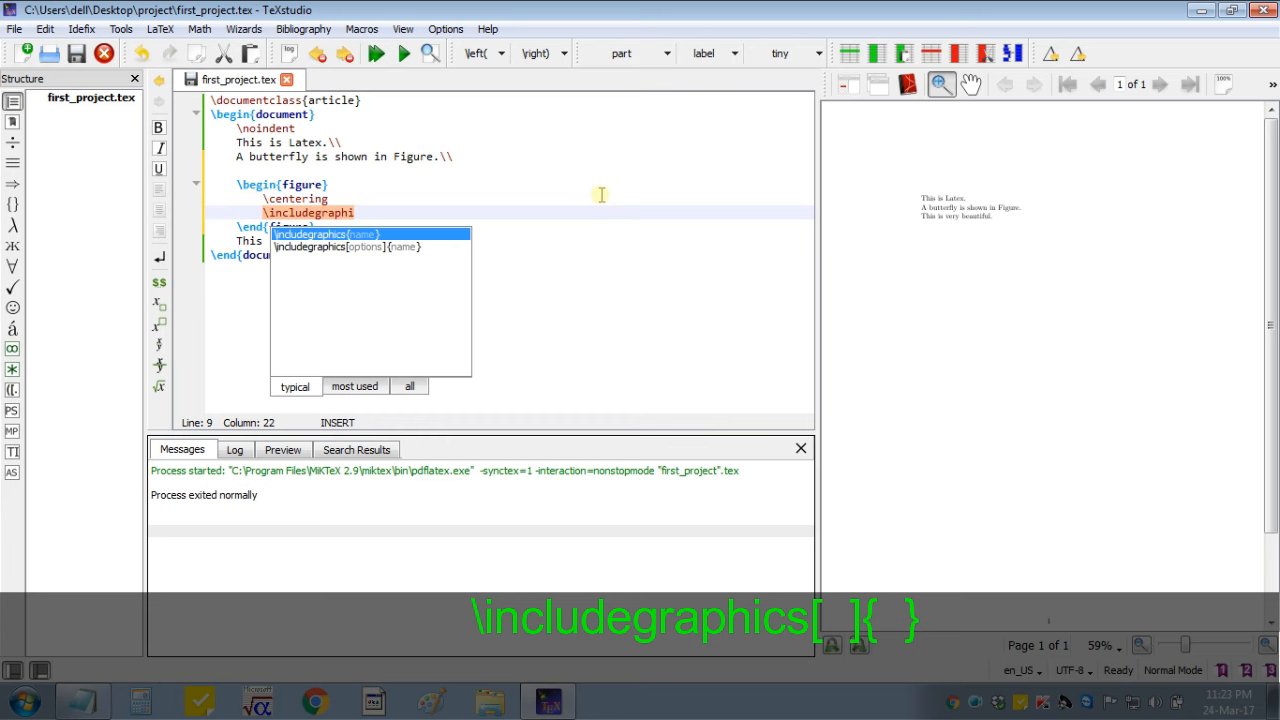
{"action": "type", "text": "cs{"}
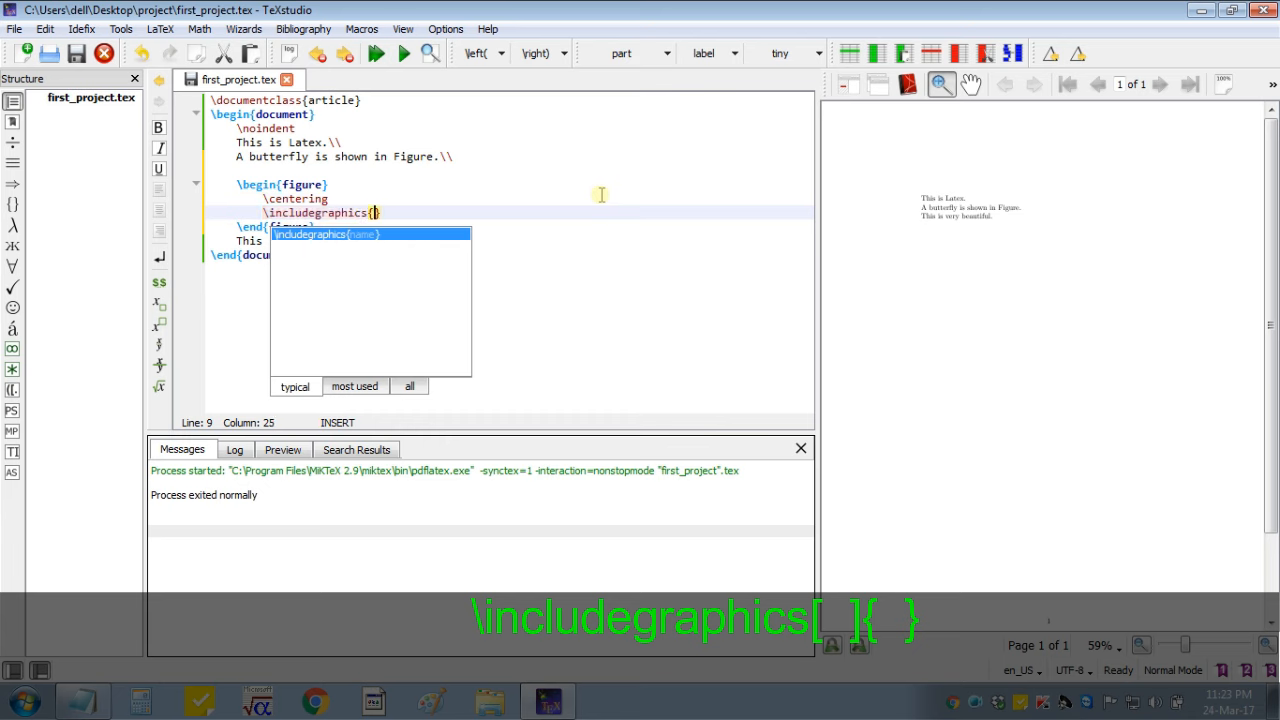
{"action": "type", "text": "butterfly"}
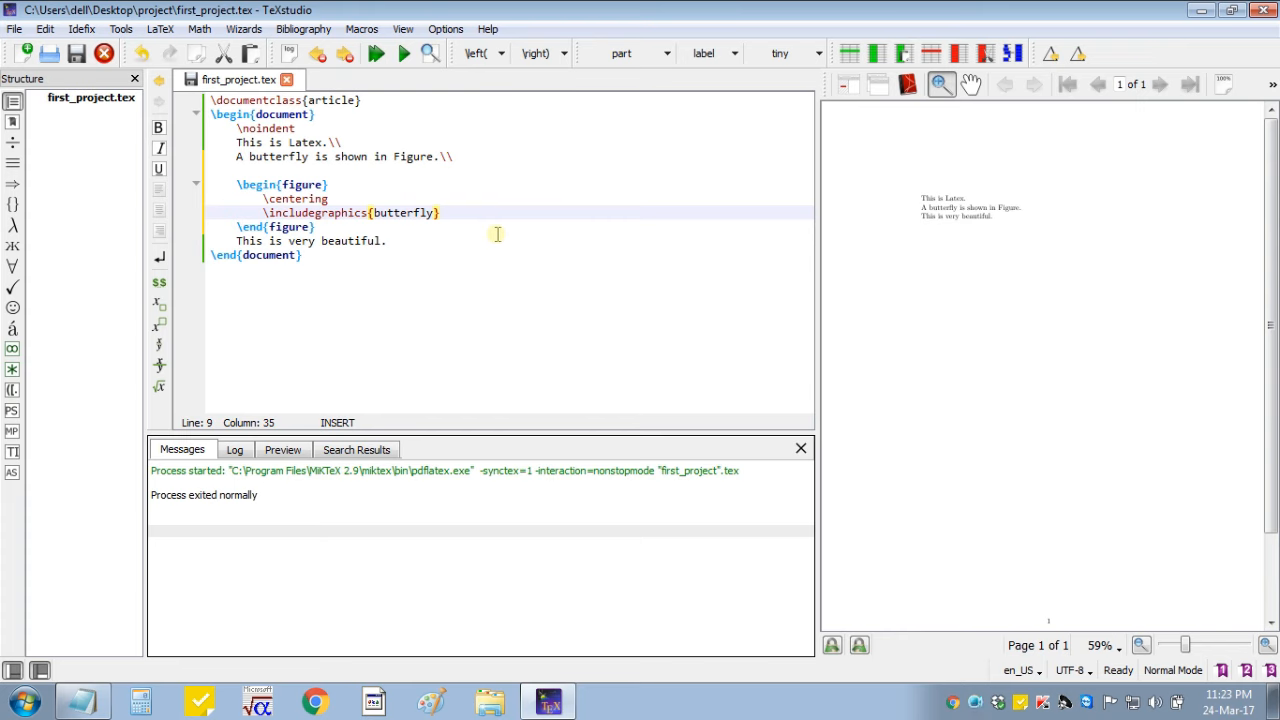
{"action": "key", "text": "enter"}
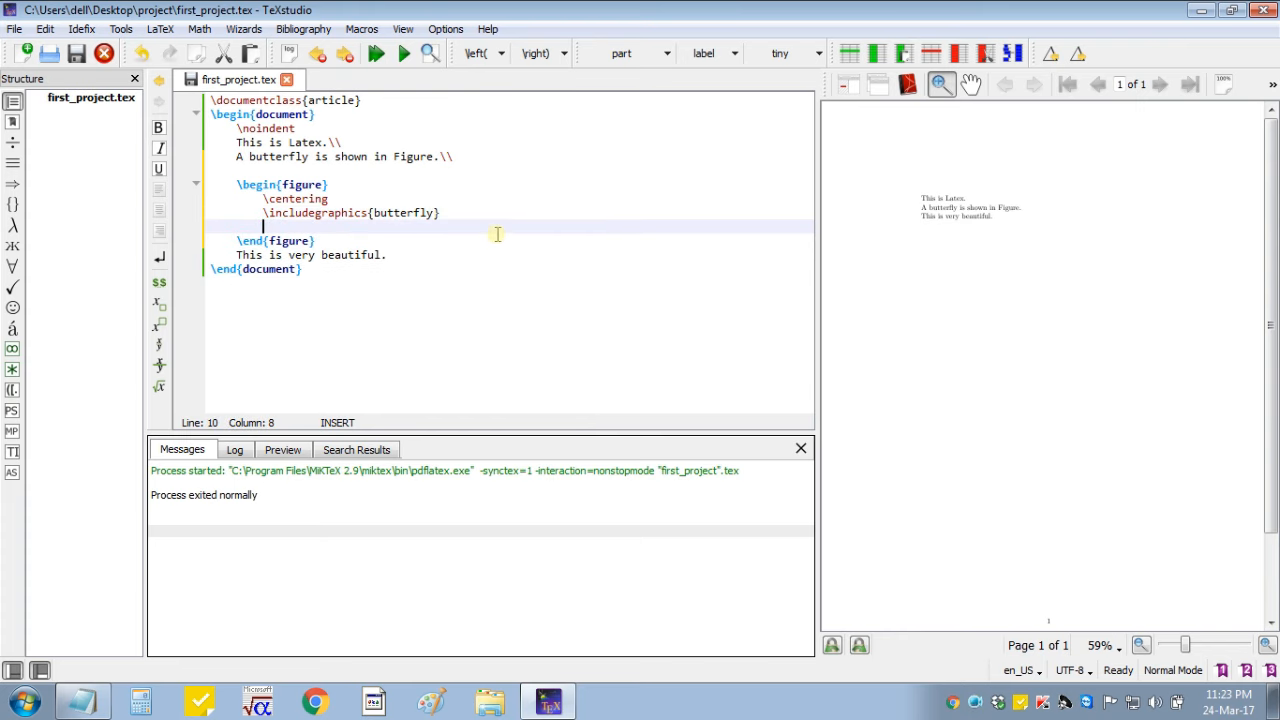
- Add \caption{A beautiful butterfly.} below the image line in the figure
{"action": "type", "text": "\\caption"}
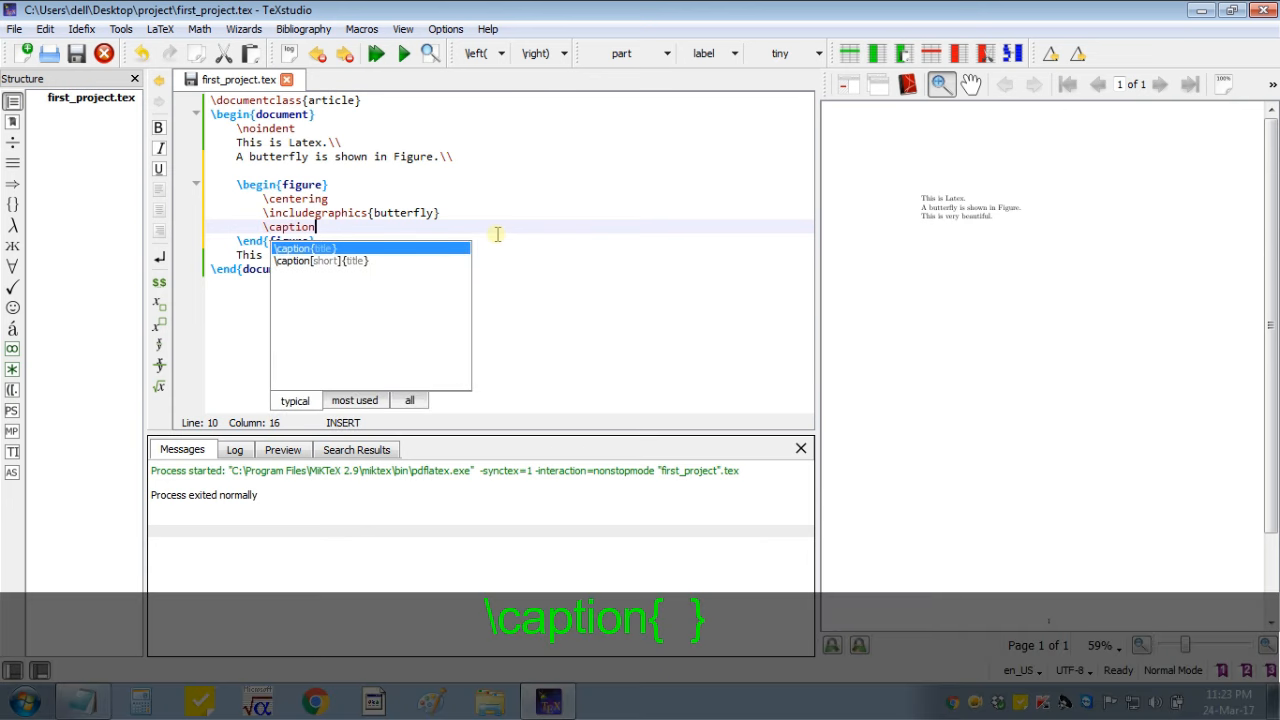
{"action": "left_click", "coordinate": [304, 248]}
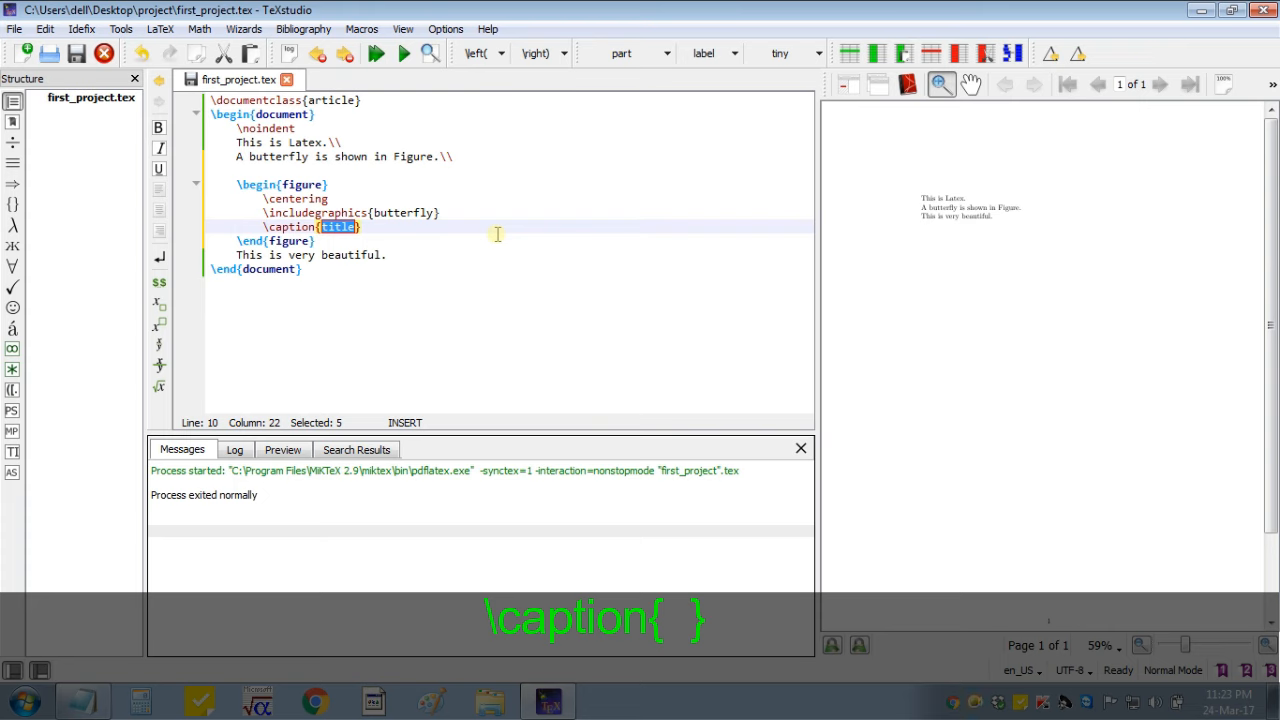
{"action": "type", "text": "A beautiful"}
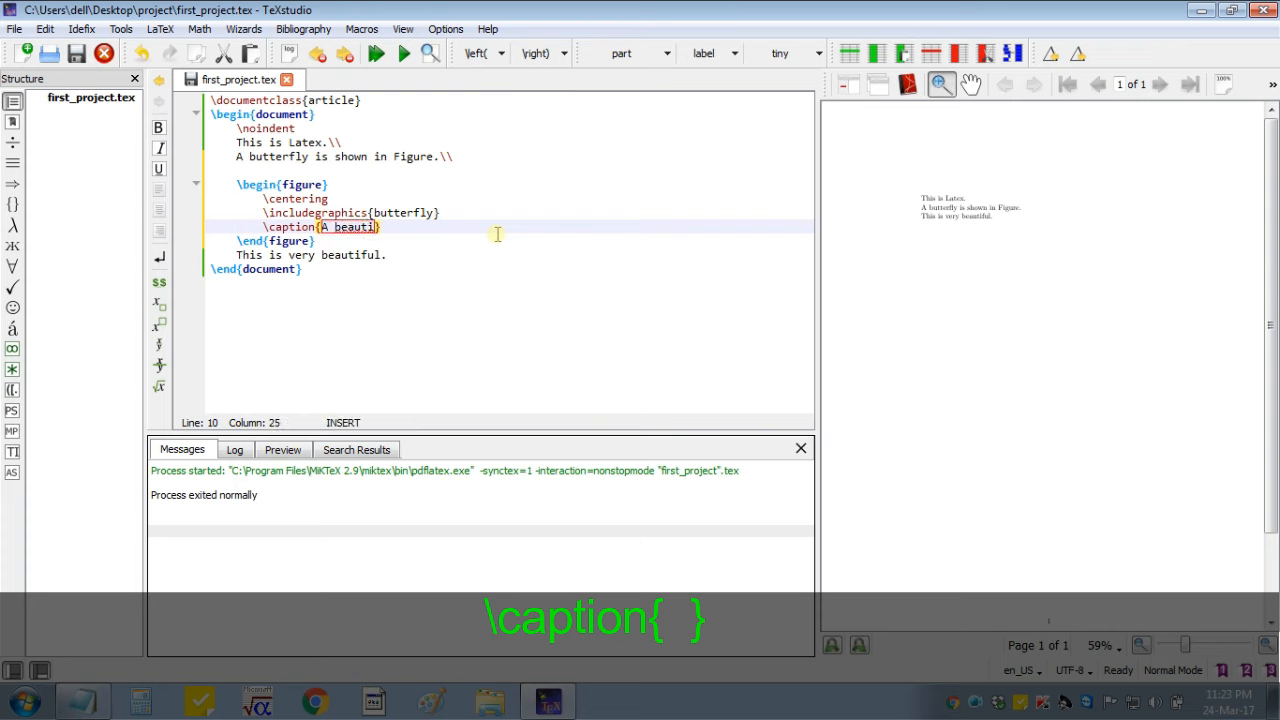
{"action": "type", "text": "ful bu"}
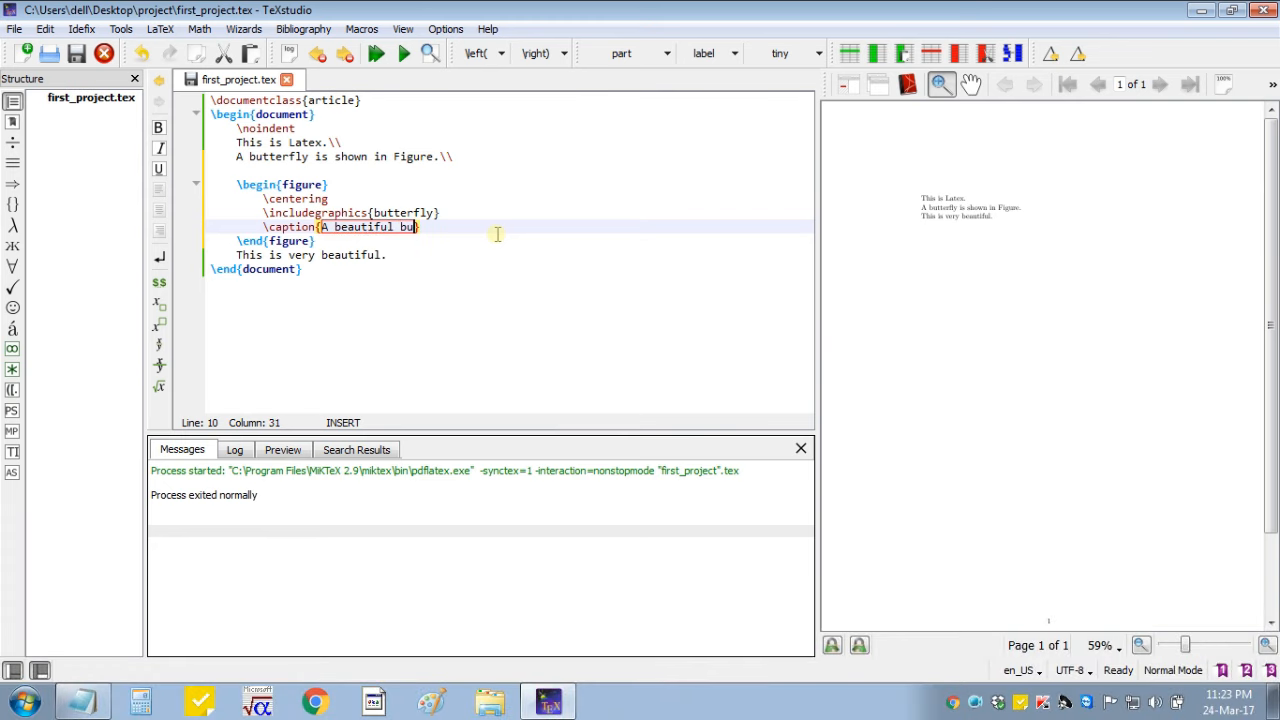
{"action": "type", "text": "tterfly"}
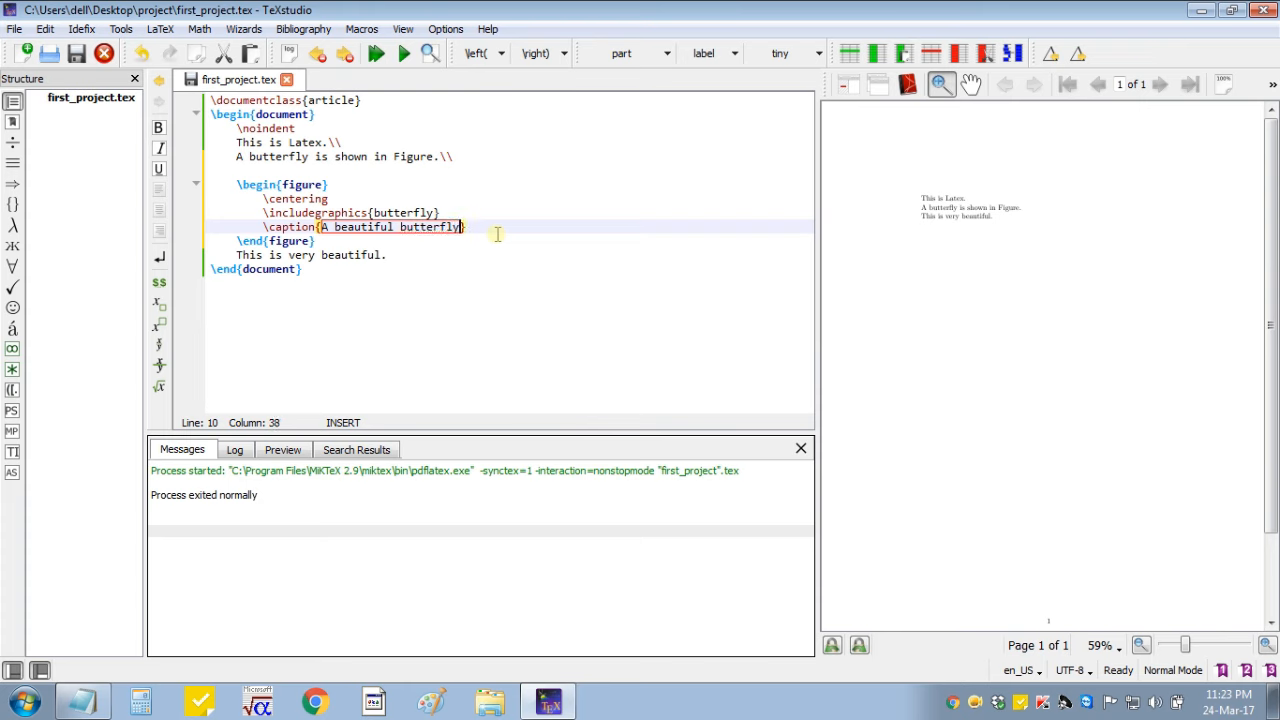
{"action": "type", "text": "."}
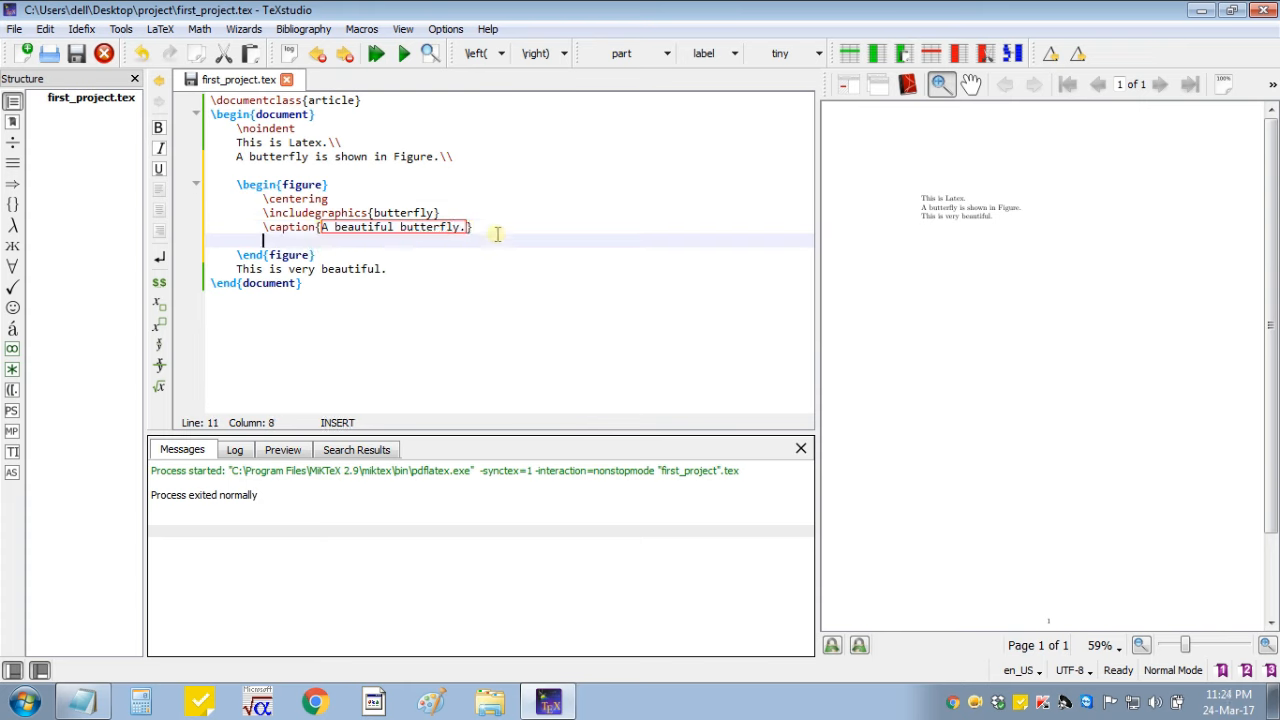
- Add \label{butterfly} and point the image line to butterfly.jpg, then minimize TeXstudio
{"action": "type", "text": "\\label{key"}
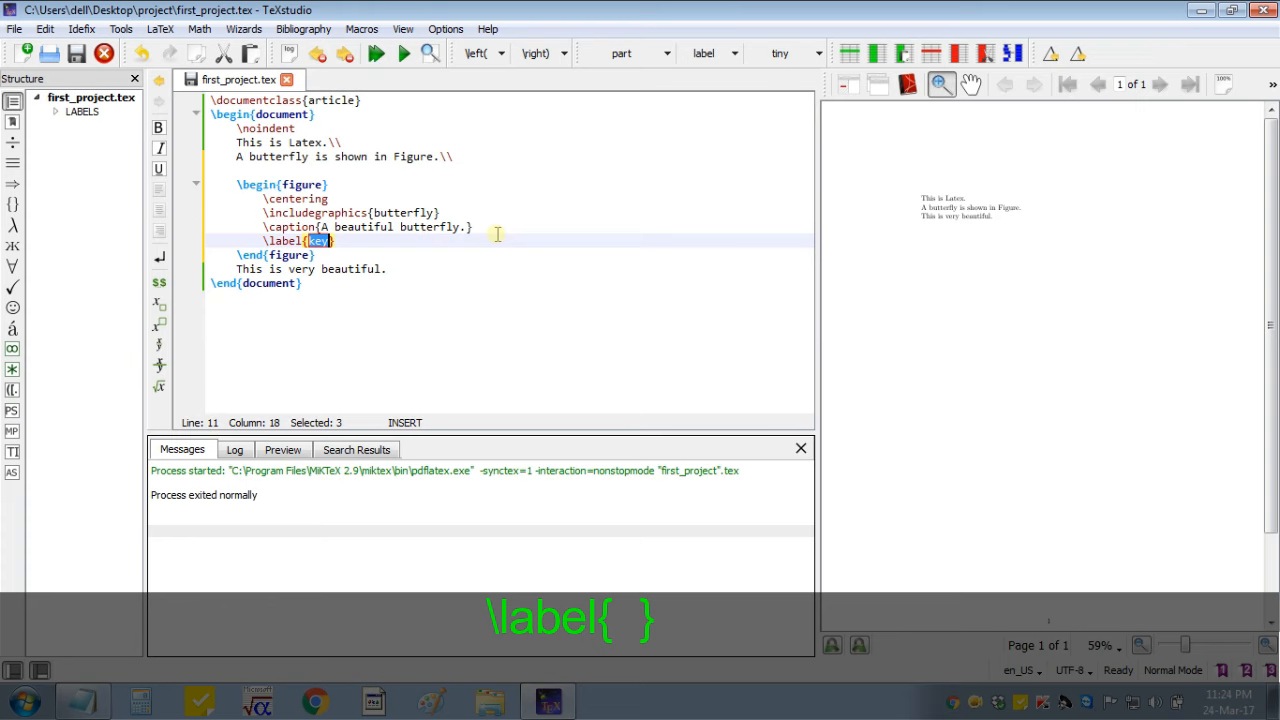
{"action": "type", "text": "butt"}
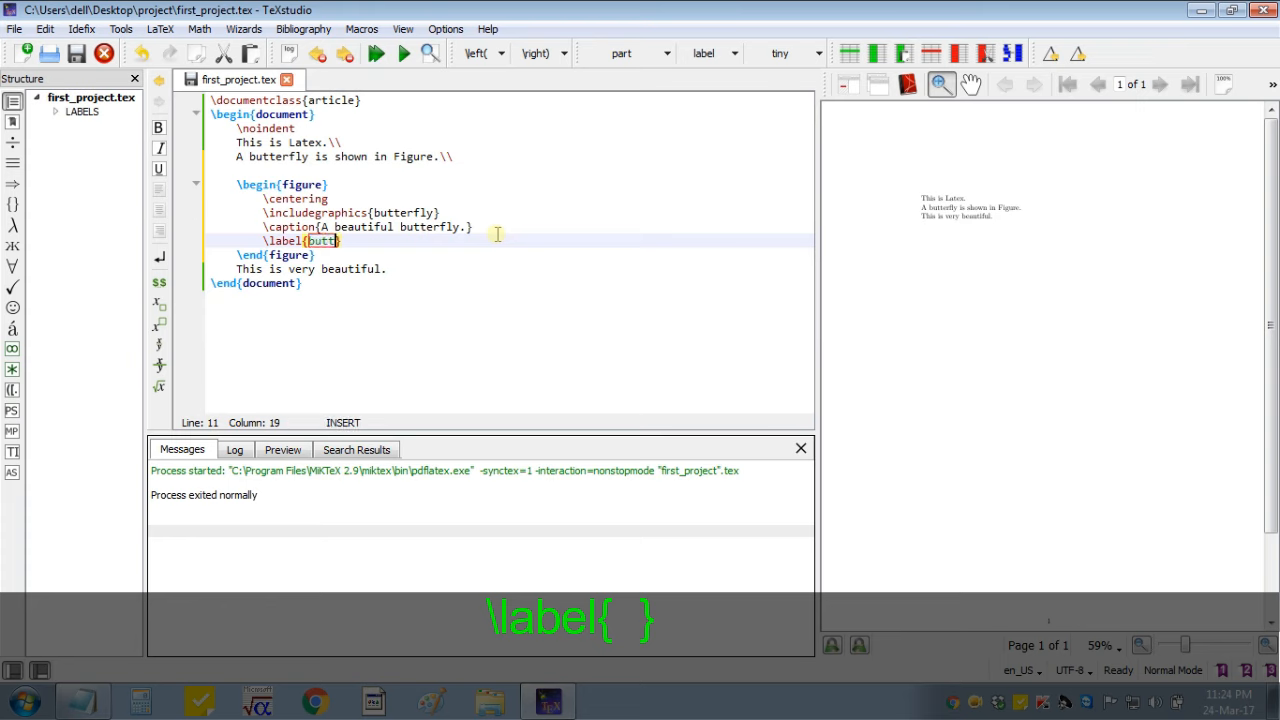
{"action": "type", "text": "erfly"}
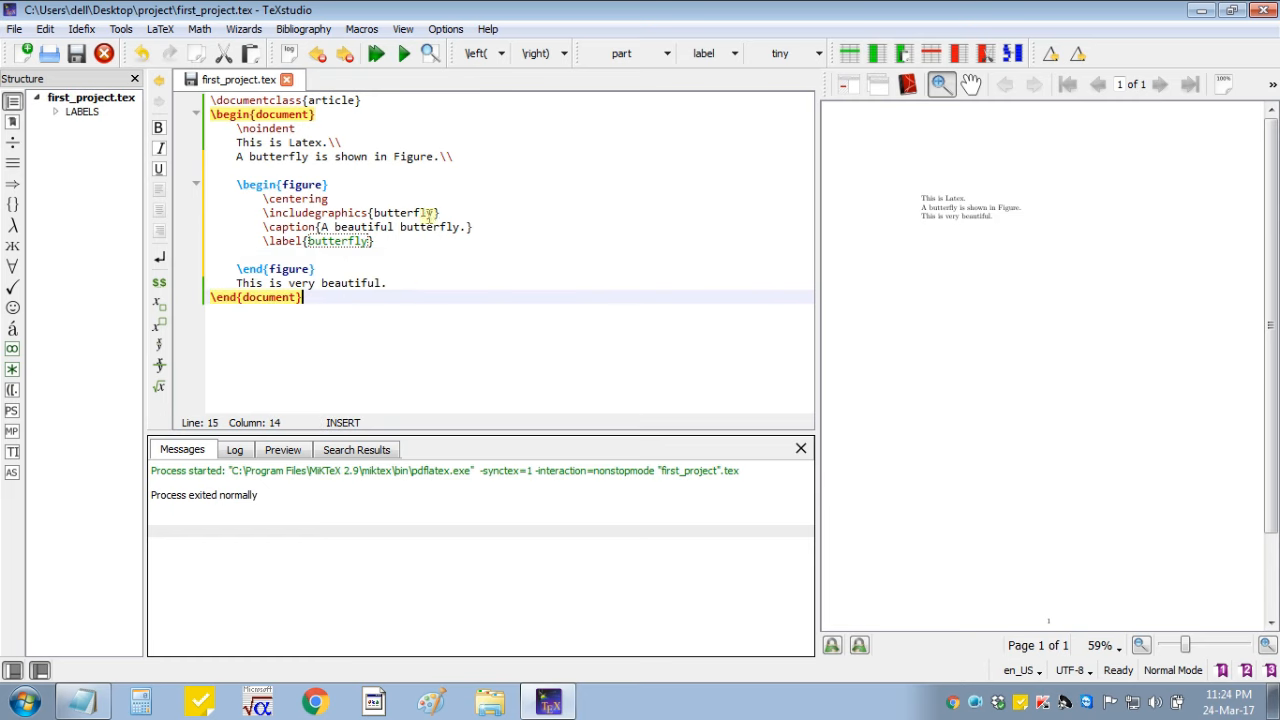
{"action": "double_click", "coordinate": [390, 212]}
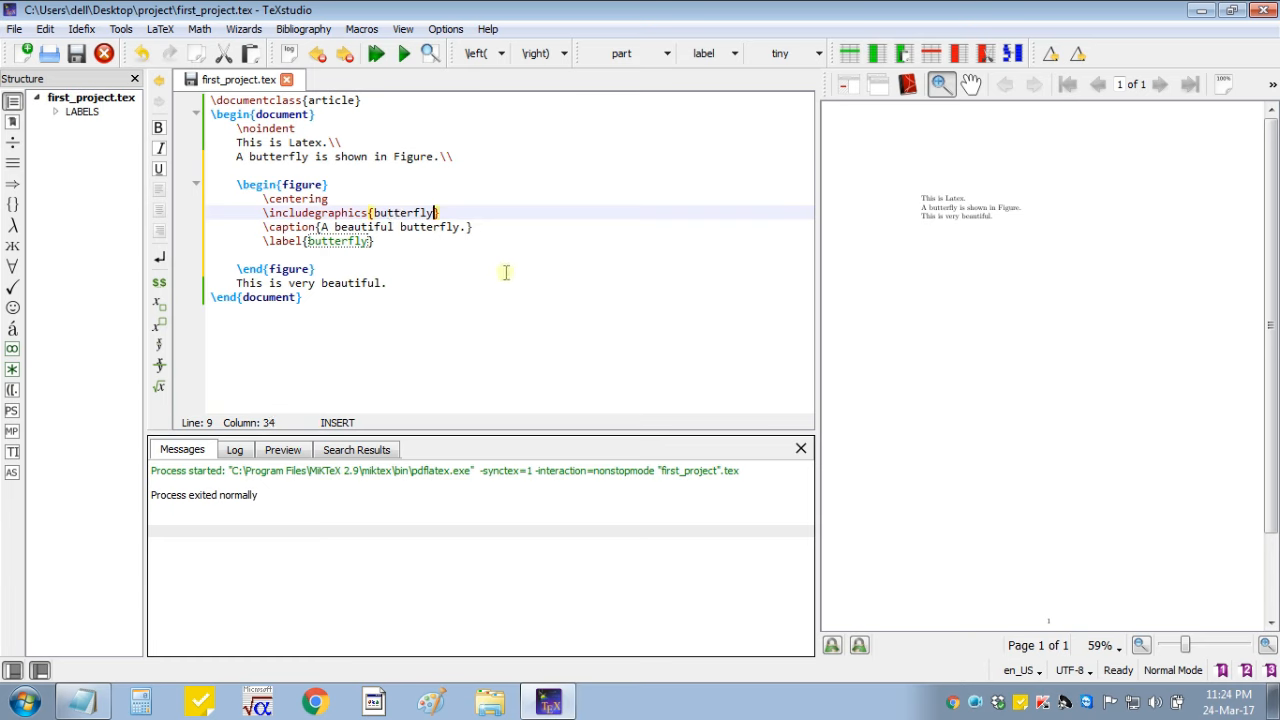
{"action": "type", "text": ".jpg"}
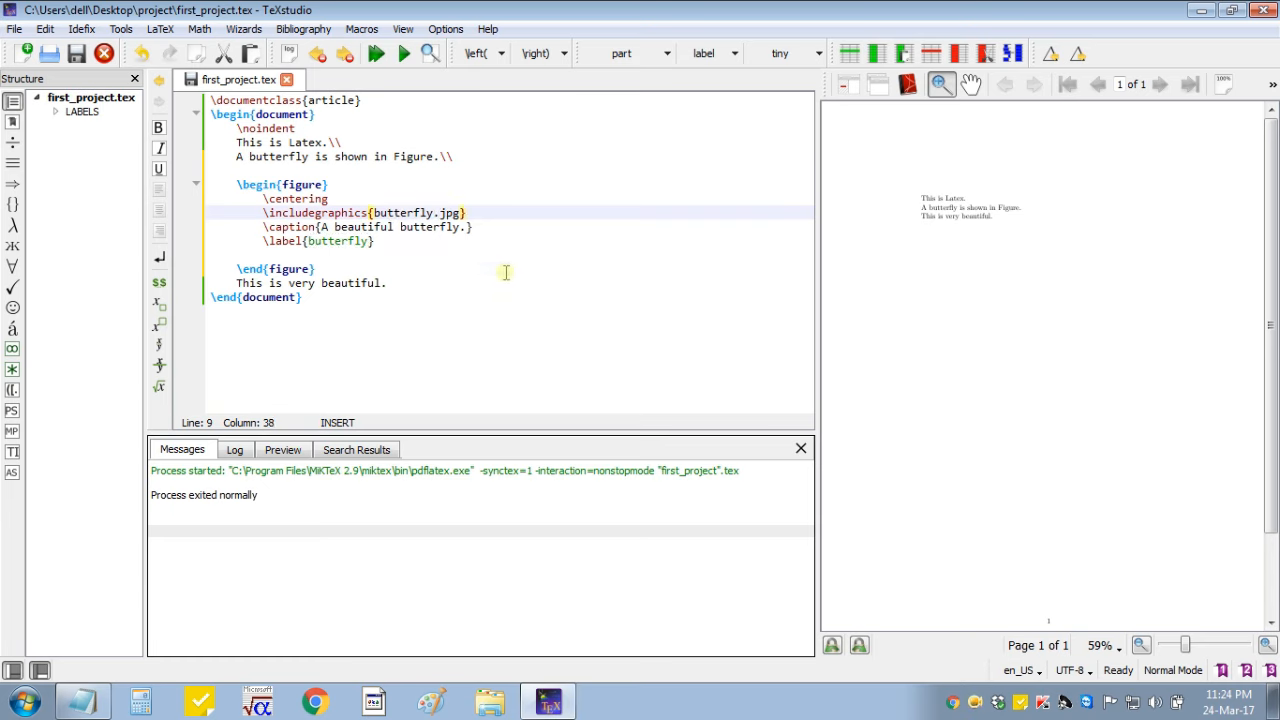
{"action": "left_click", "coordinate": [316, 268]}
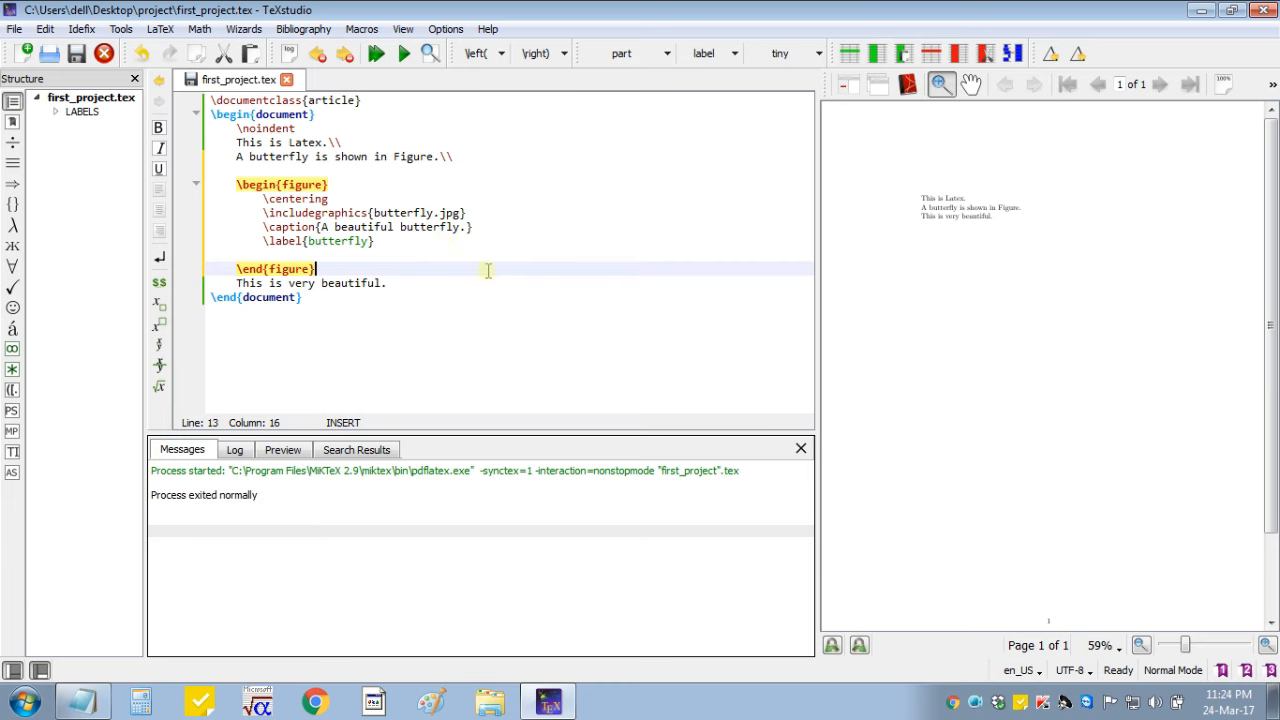
{"action": "mouse_move", "coordinate": [876, 436]}
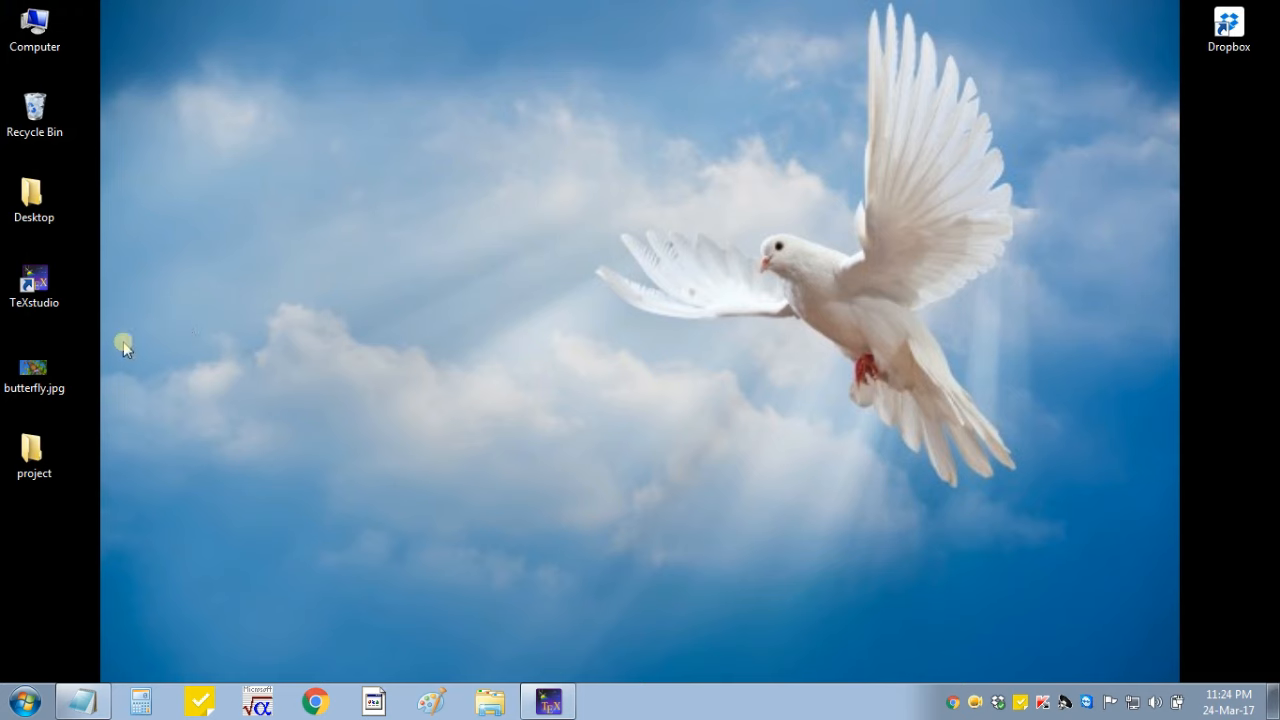
- Open the project folder on the desktop next to butterfly.jpg
{"action": "right_click", "coordinate": [34, 368]}
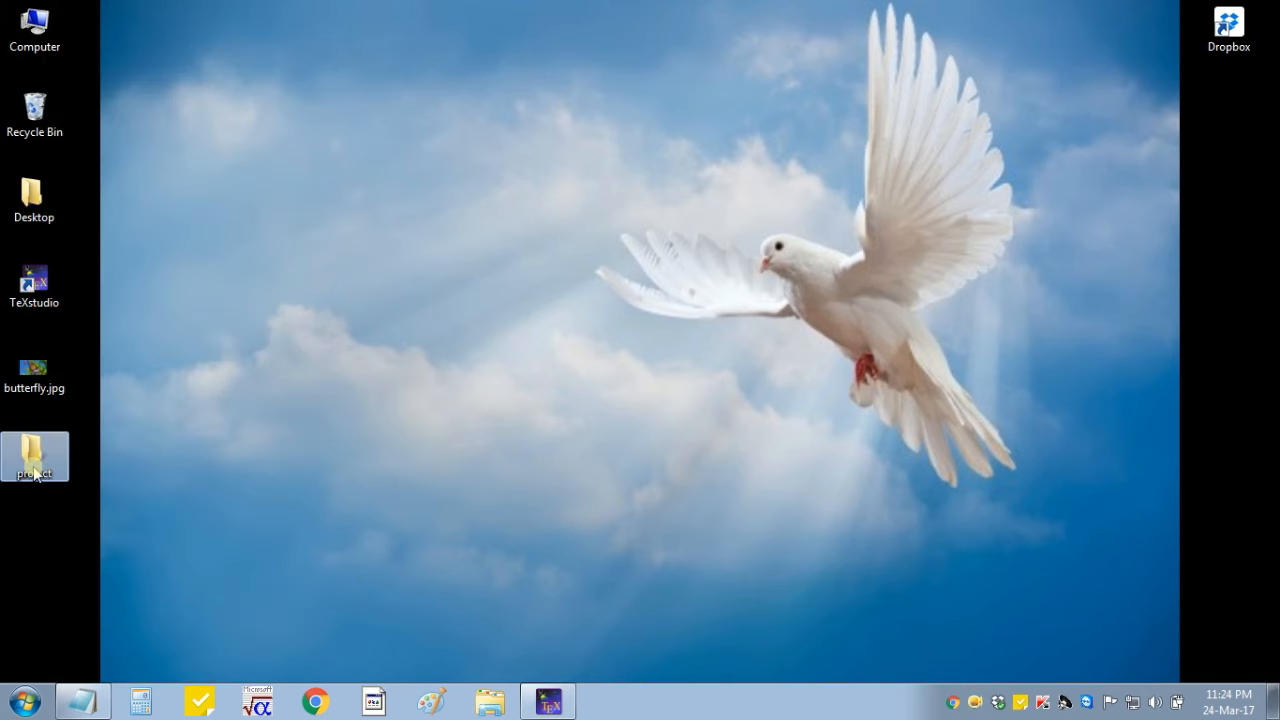
{"action": "double_click", "coordinate": [34, 456]}
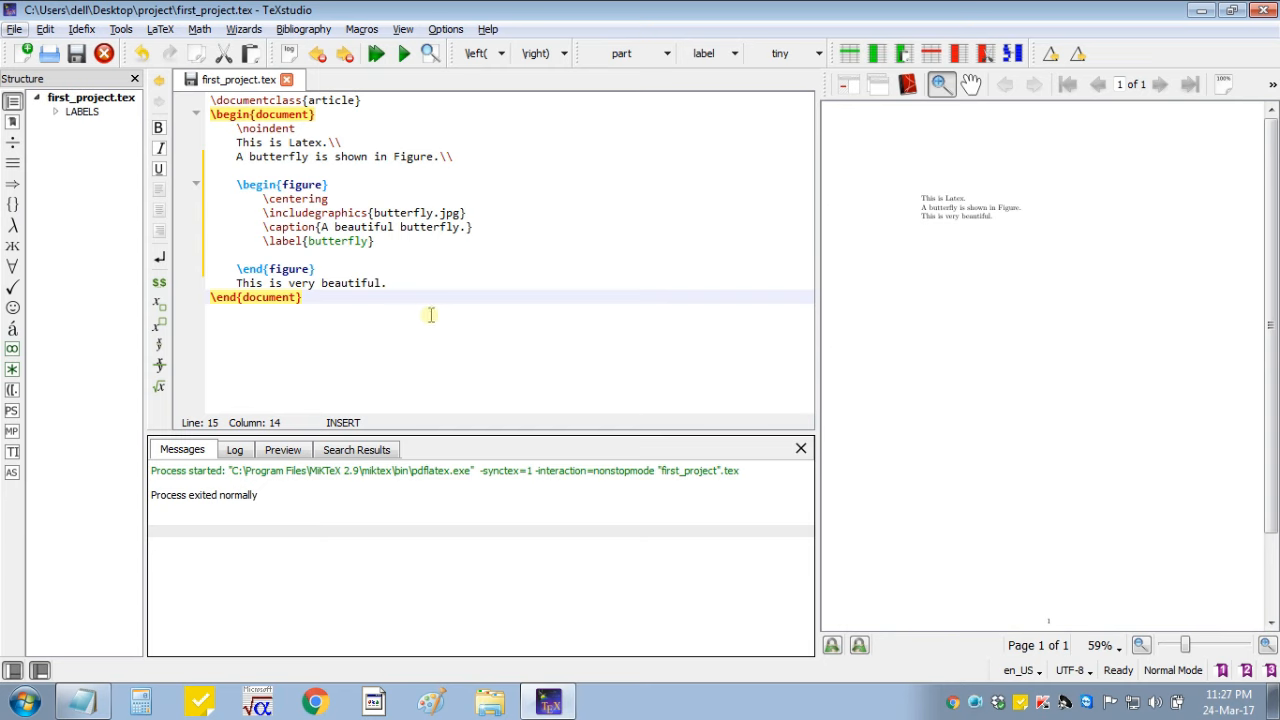
- Load \usepackage{graphicx} on a new line below \documentclass
{"action": "left_click", "coordinate": [370, 100]}
{"action": "type", "text": "\\"}
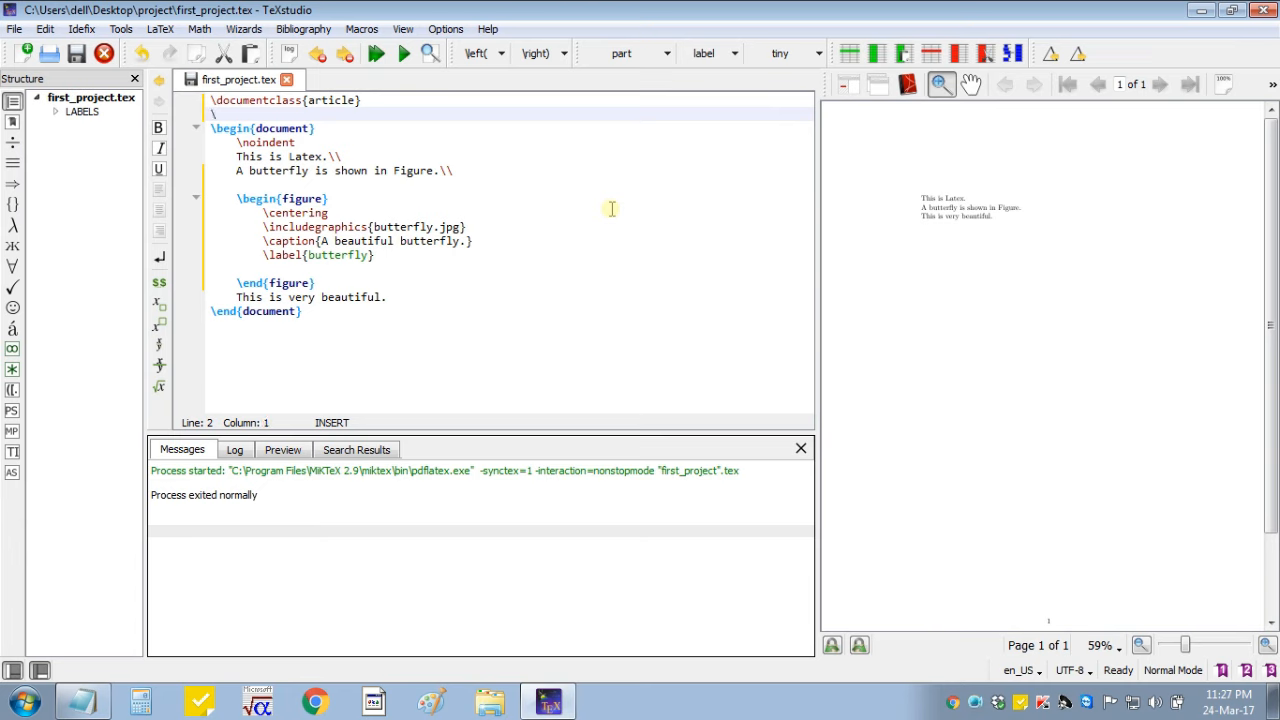
{"action": "type", "text": "usepackage{graphi"}
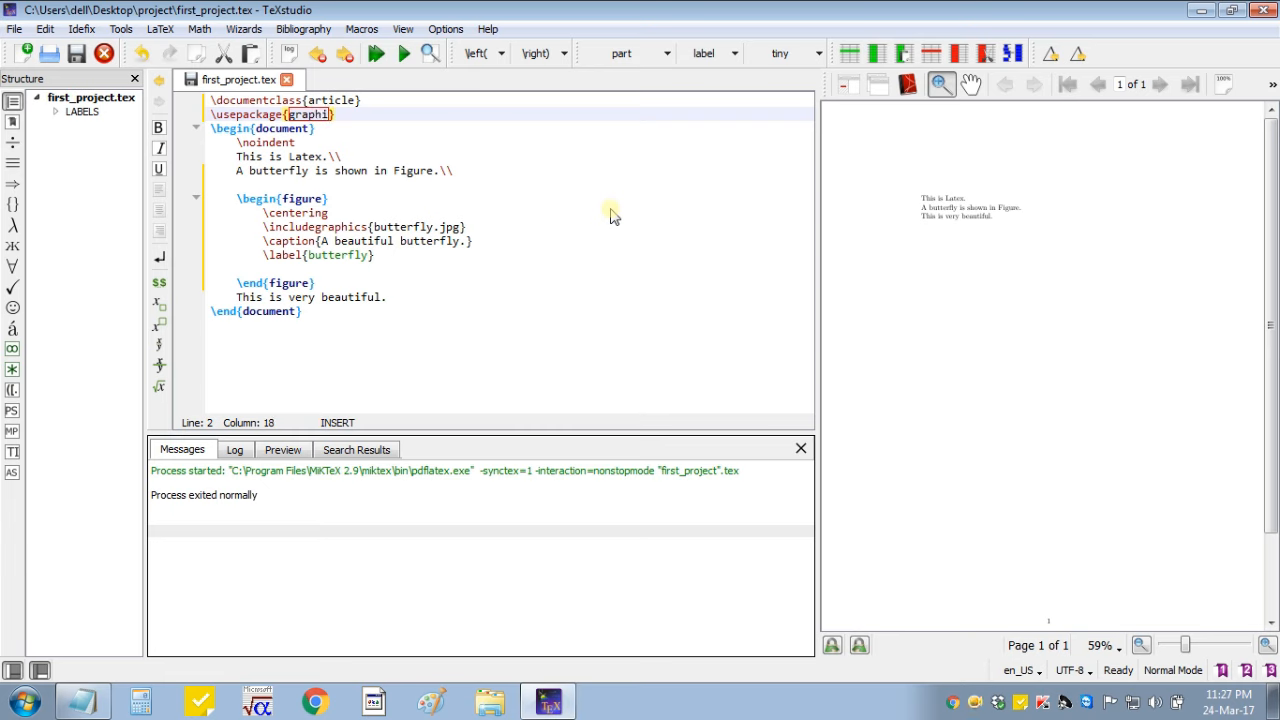
{"action": "type", "text": "c"}
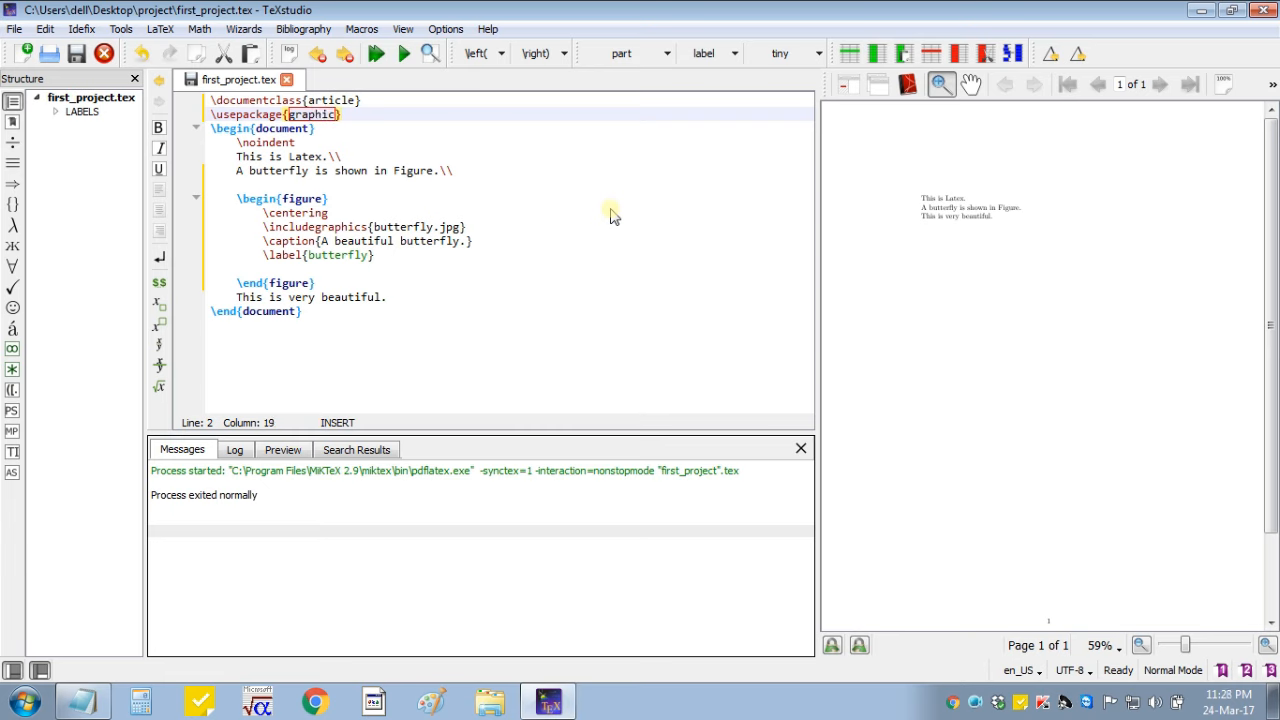
{"action": "type", "text": "x"}
{"action": "left_click", "coordinate": [510, 170]}
{"action": "type", "text": "~\\"}
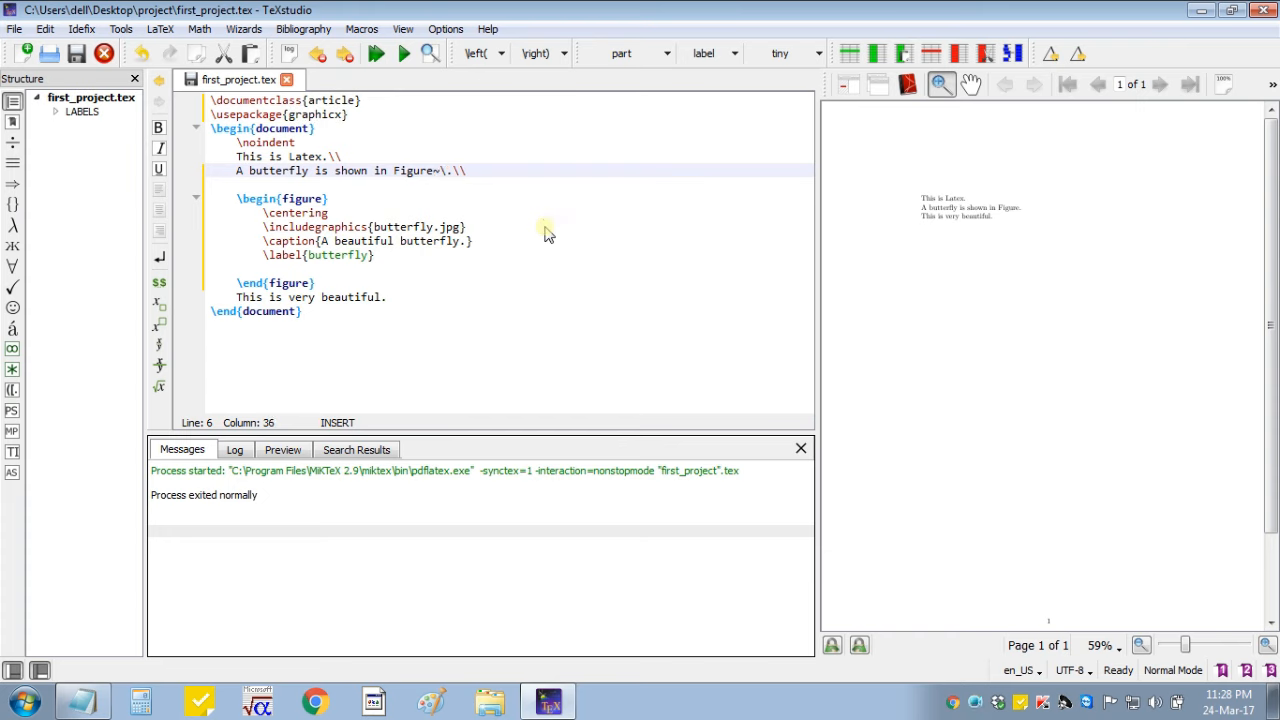
- Change 'Figure.' to 'Figure~\ref{butterfly}.' so the sentence references the figure
{"action": "type", "text": "ref{butterfly"}
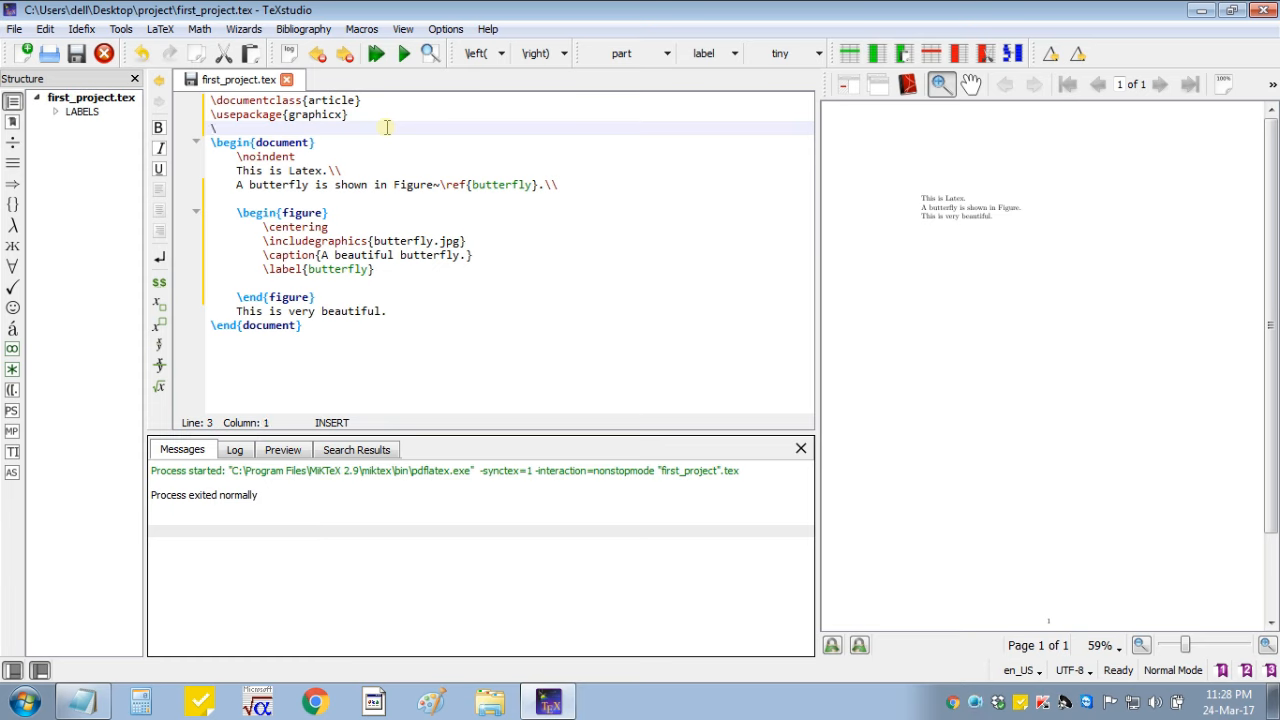
- Load \usepackage{hyperref} below graphicx and start a Build & View
{"action": "type", "text": "\\usepackage{package"}
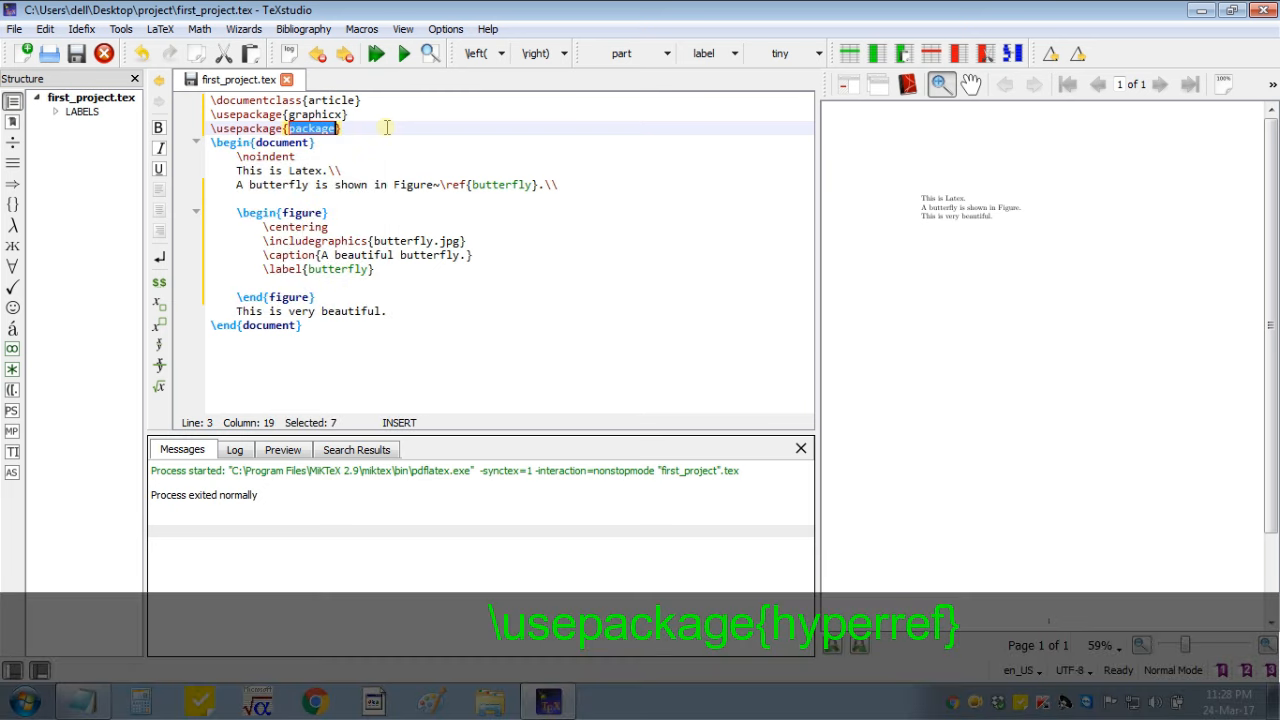
{"action": "type", "text": "hyperref"}
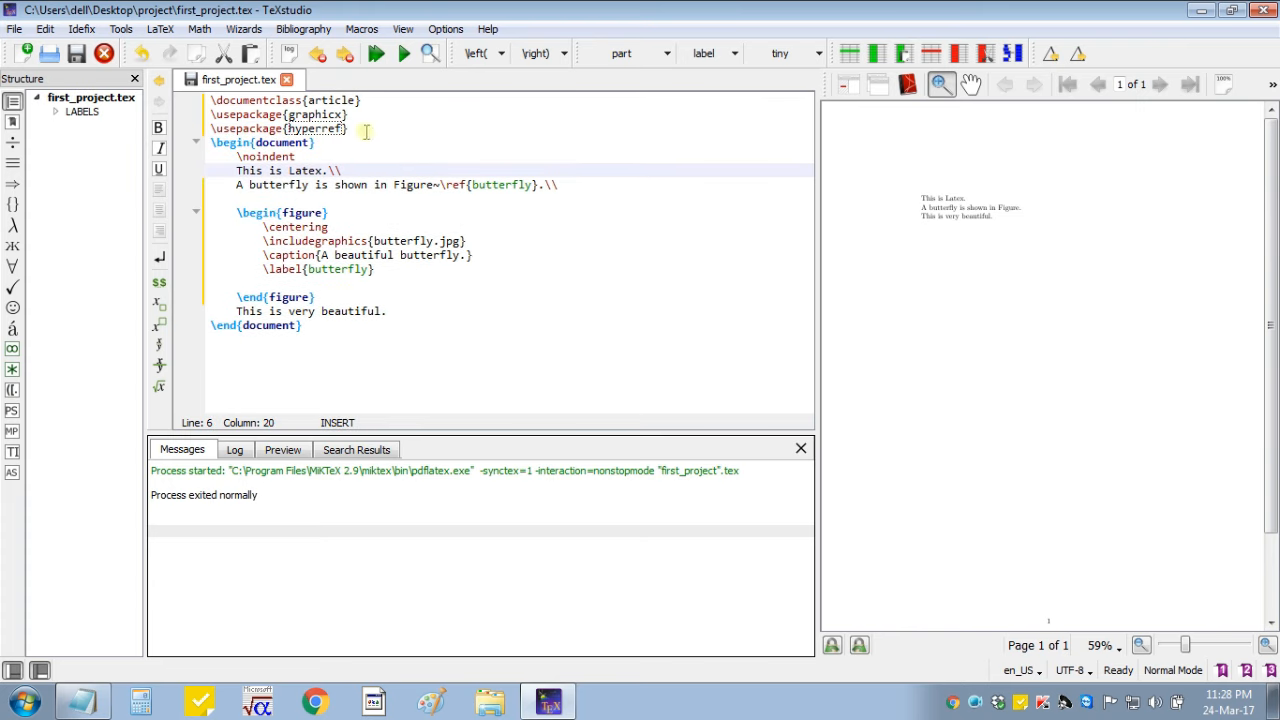
{"action": "left_click", "coordinate": [376, 54]}
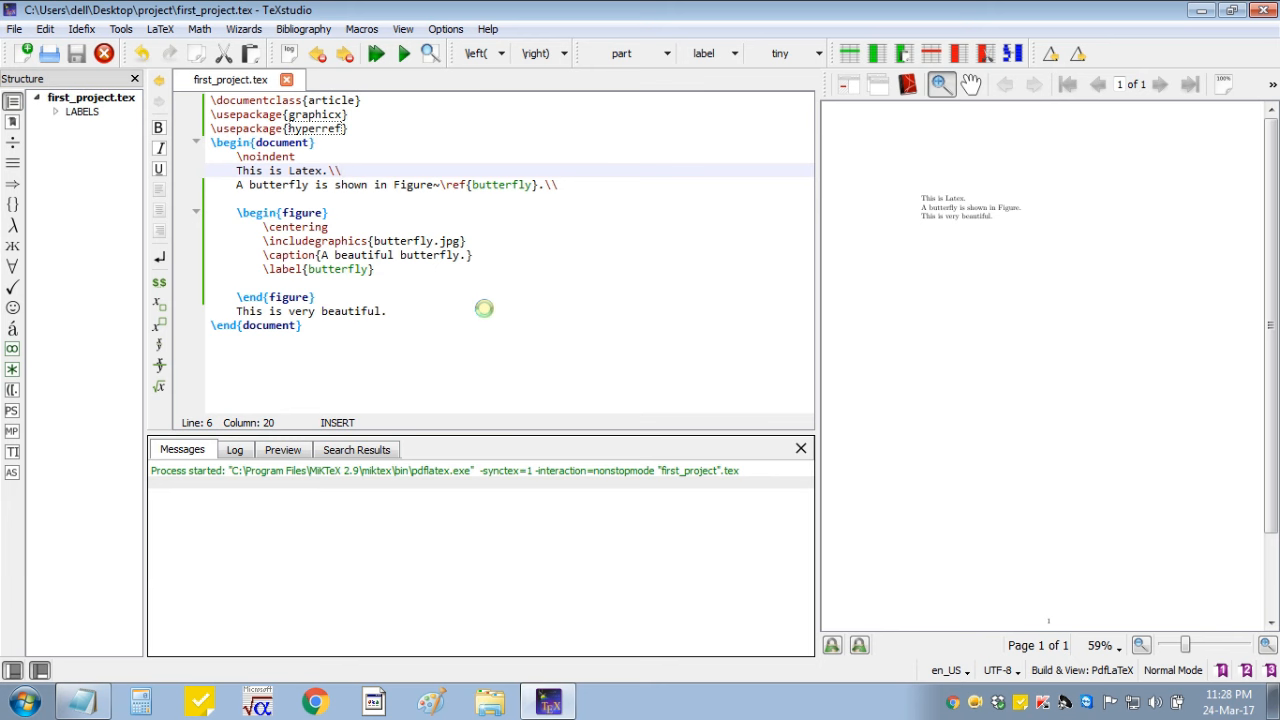
- Give \includegraphics the [scale=0.5] option and rebuild to preview the smaller butterfly
{"action": "left_click", "coordinate": [404, 52]}
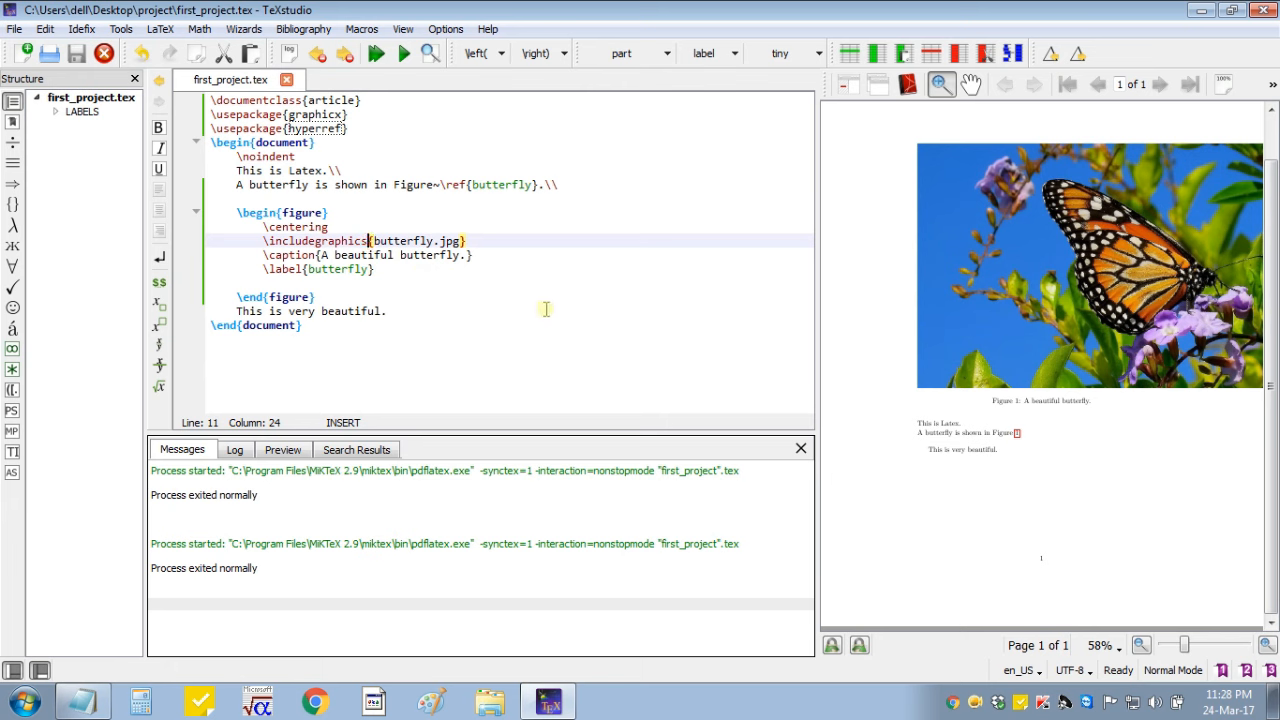
{"action": "type", "text": "[]"}
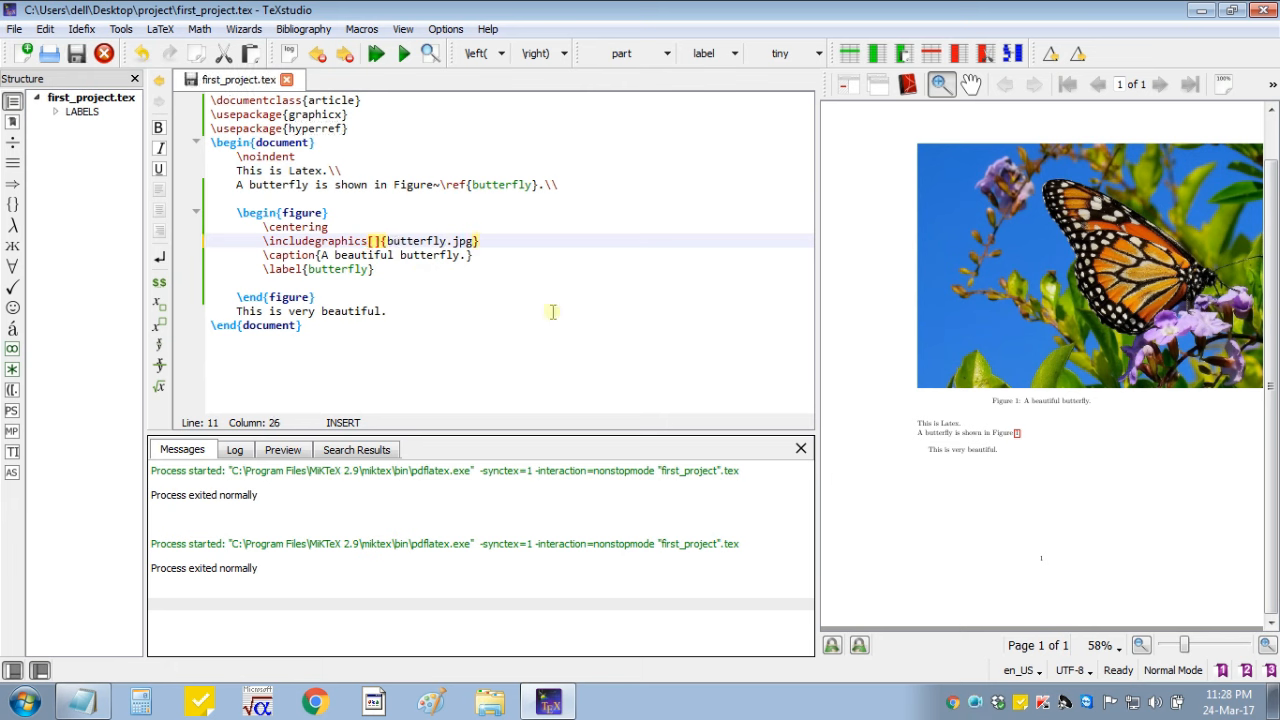
{"action": "type", "text": "sc"}
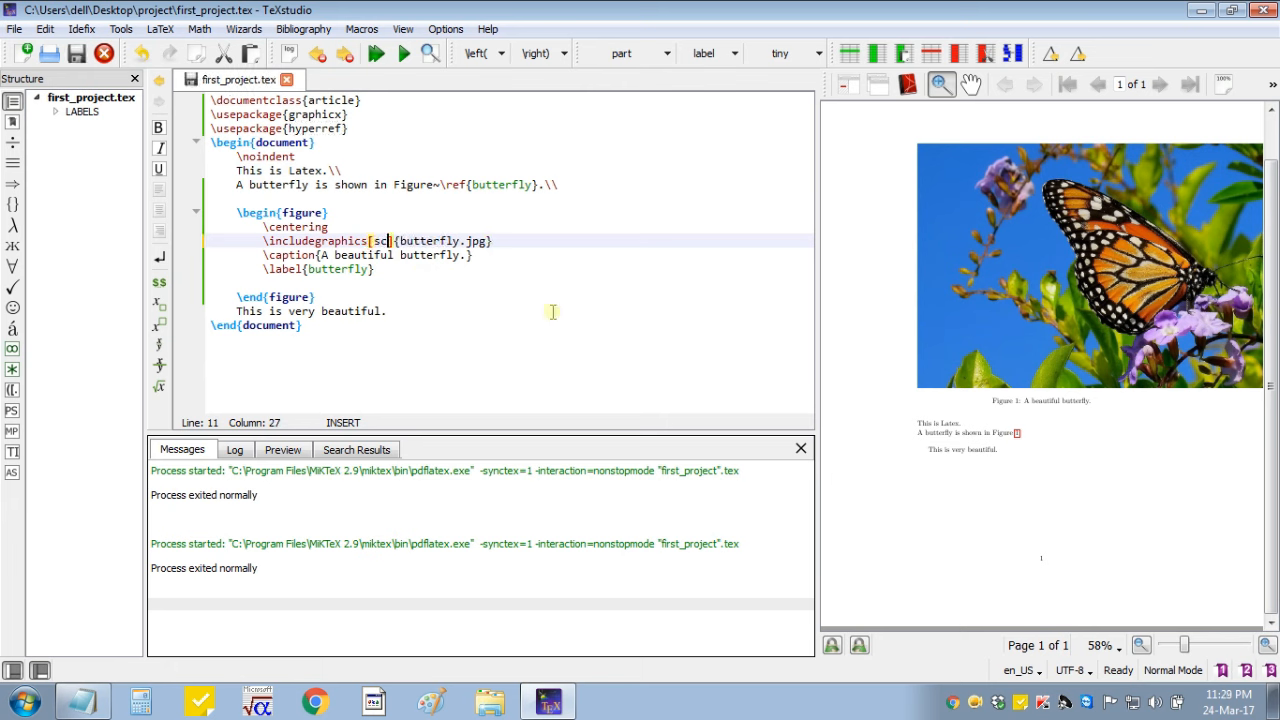
{"action": "type", "text": "ale"}
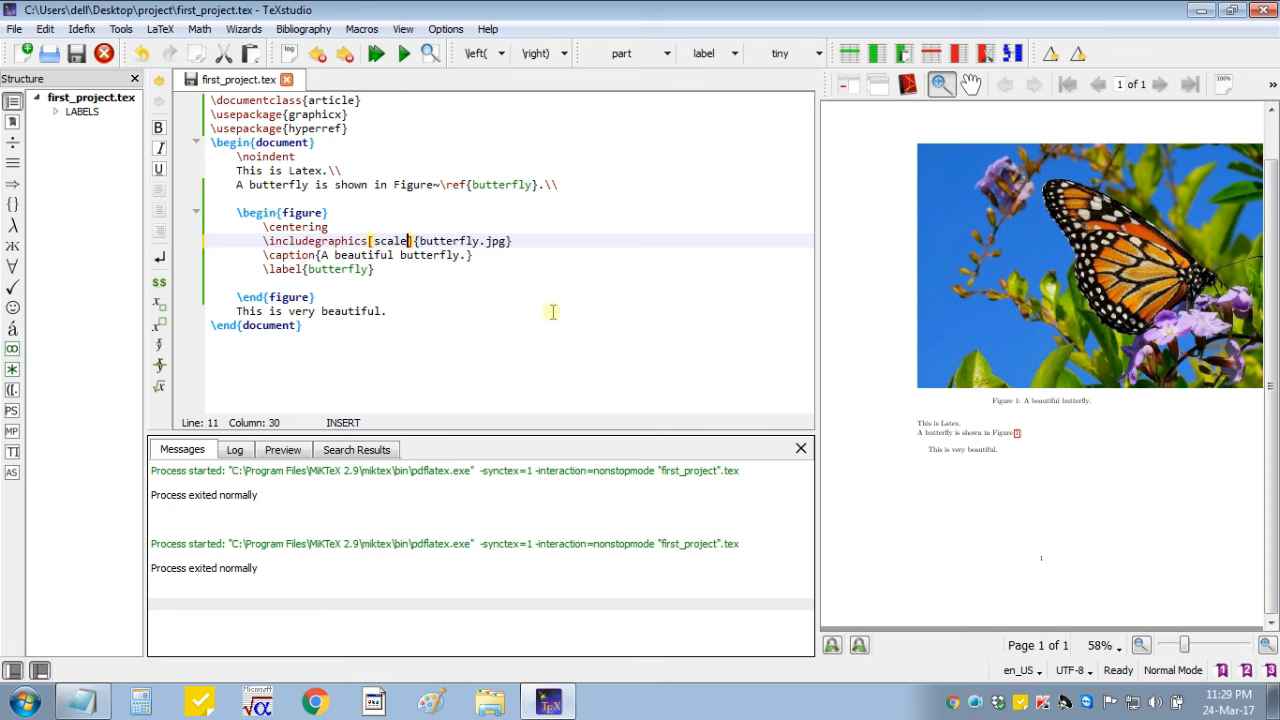
{"action": "type", "text": "=0.5"}
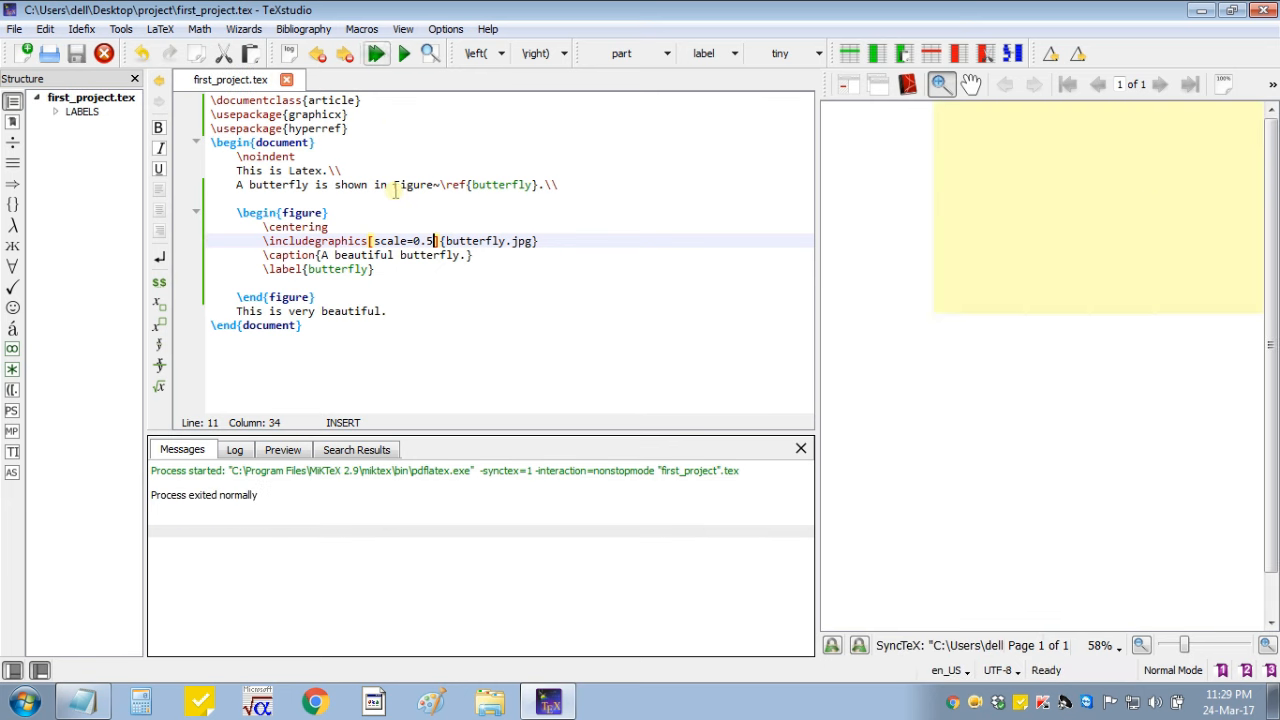
{"action": "left_click", "coordinate": [404, 54]}
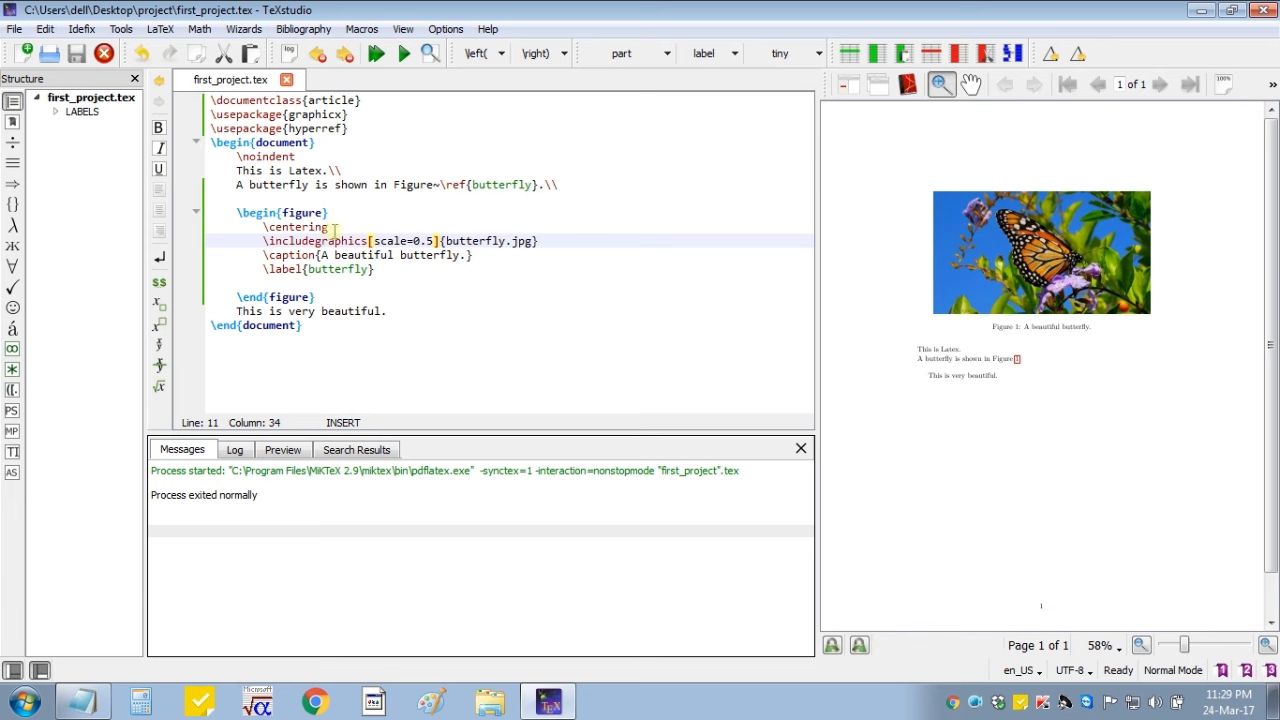
- Add the [h] placement option to \begin{figure} and rebuild so the figure sits in place
{"action": "left_click", "coordinate": [328, 212]}
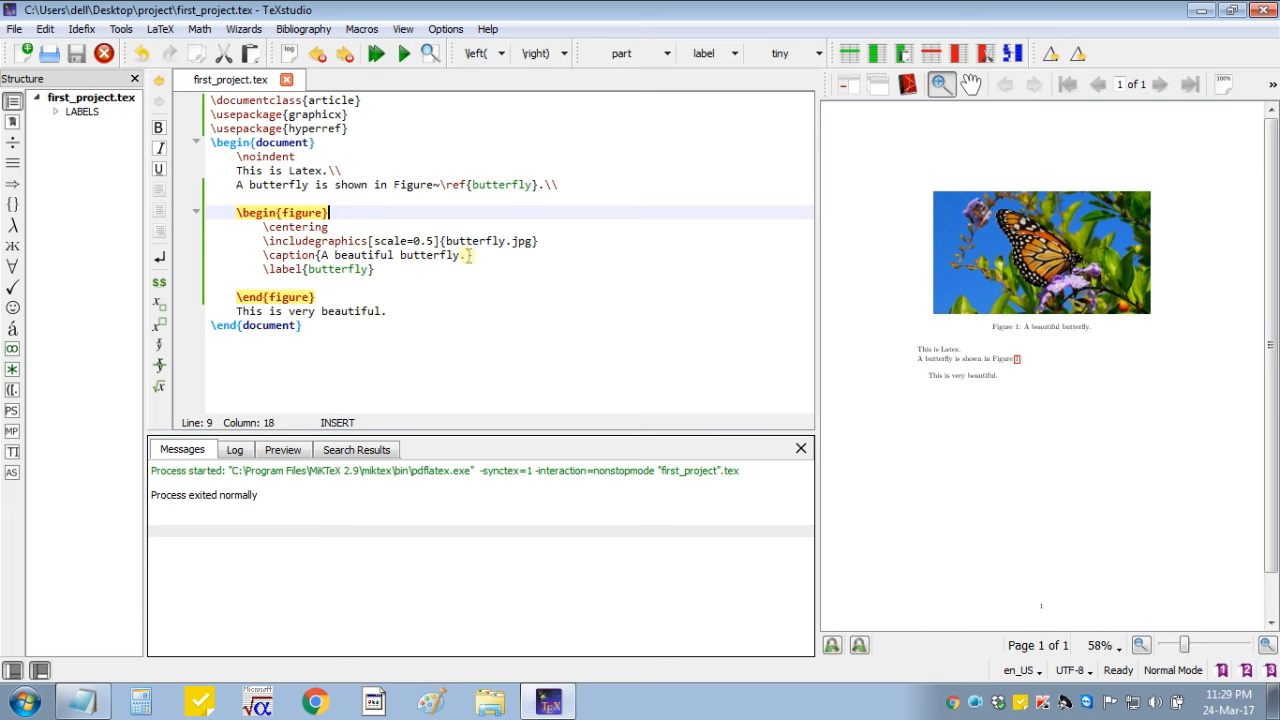
{"action": "type", "text": "[]"}
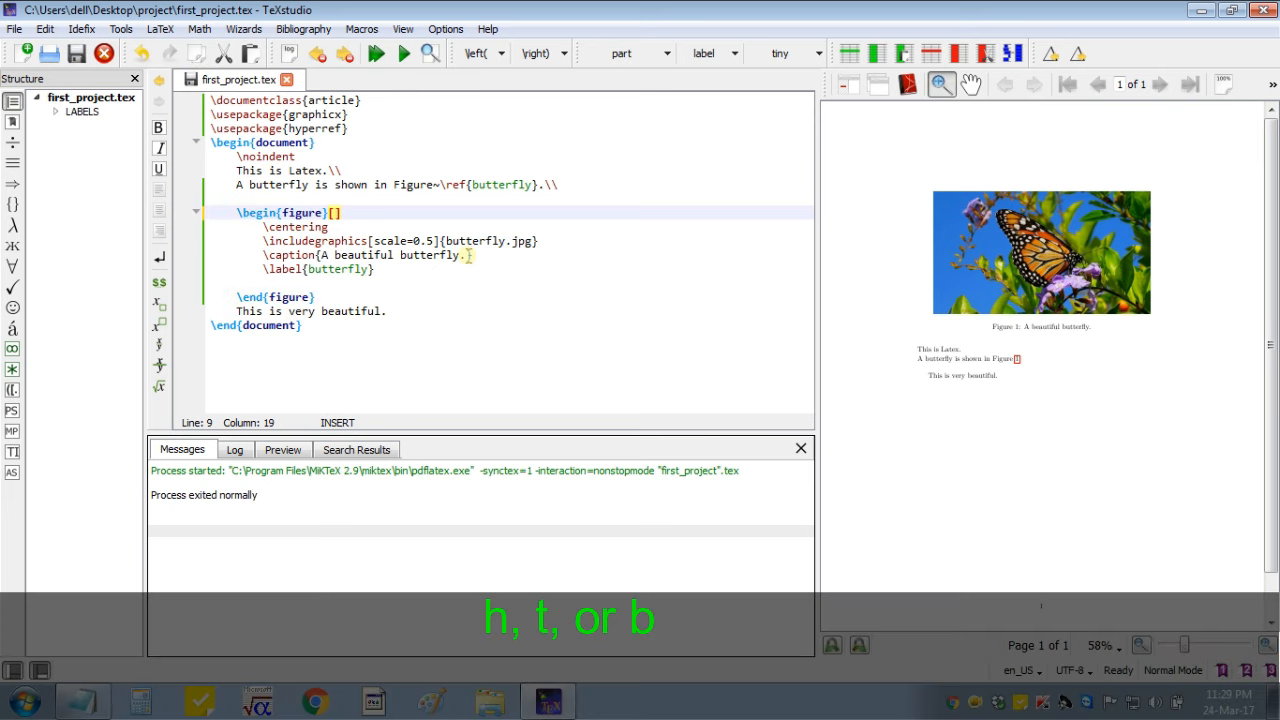
{"action": "type", "text": "h"}
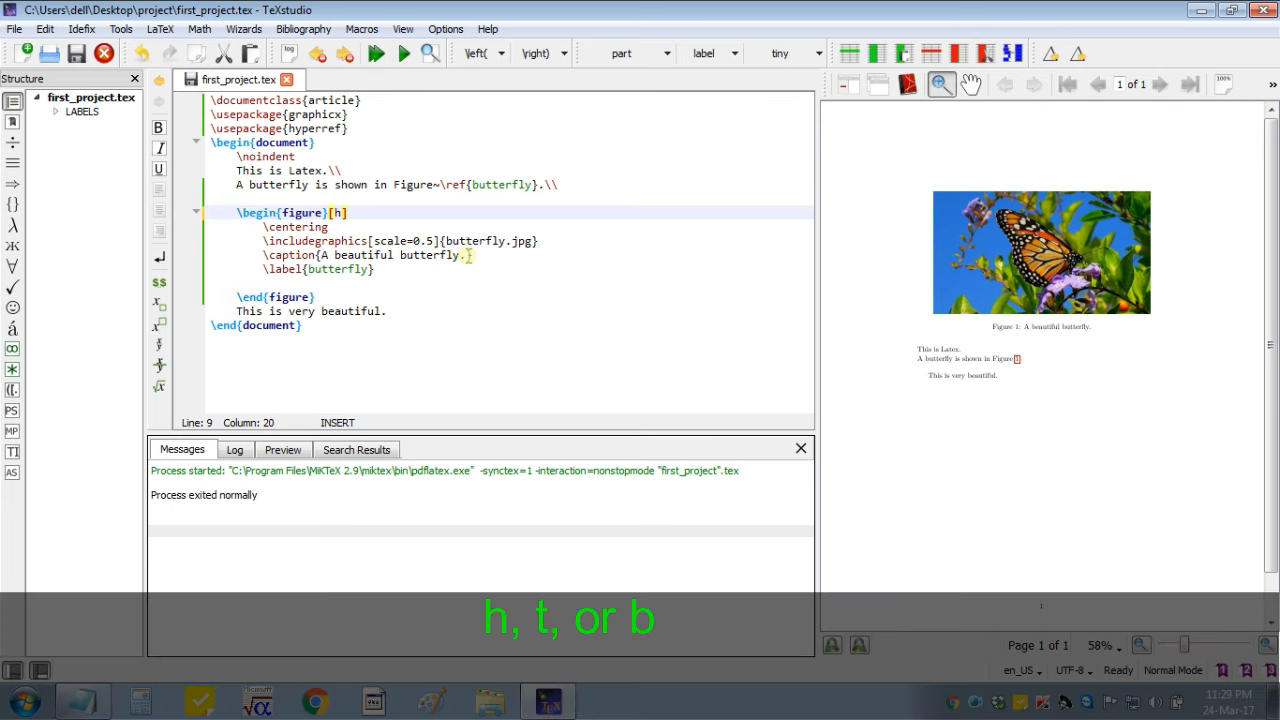
{"action": "left_click", "coordinate": [376, 54]}
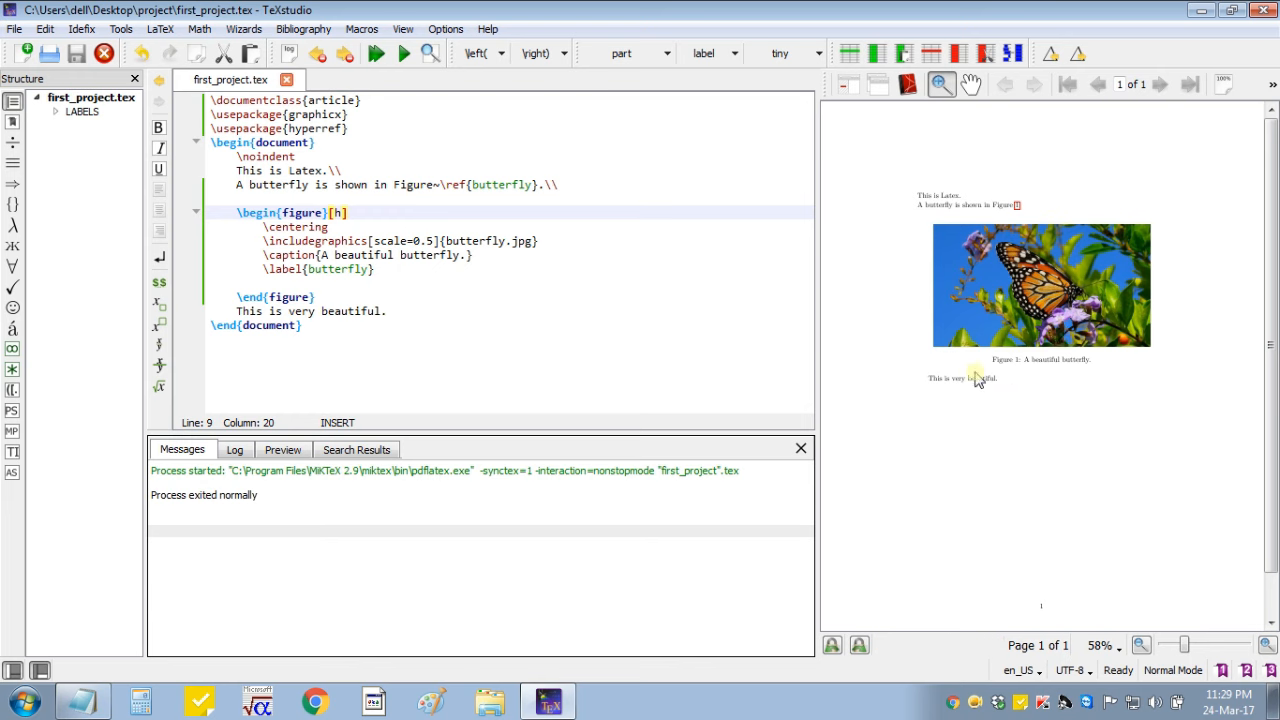
{"action": "mouse_move", "coordinate": [1090, 264]}
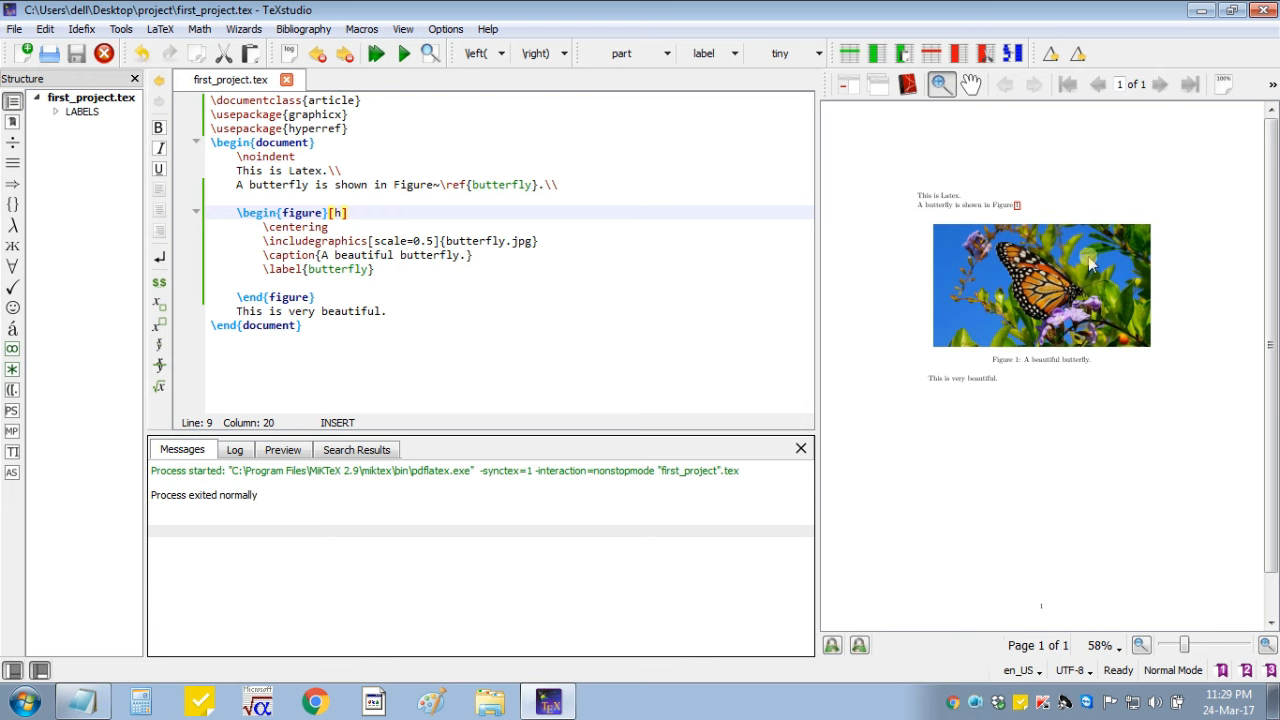
{"action": "mouse_move", "coordinate": [898, 156]}
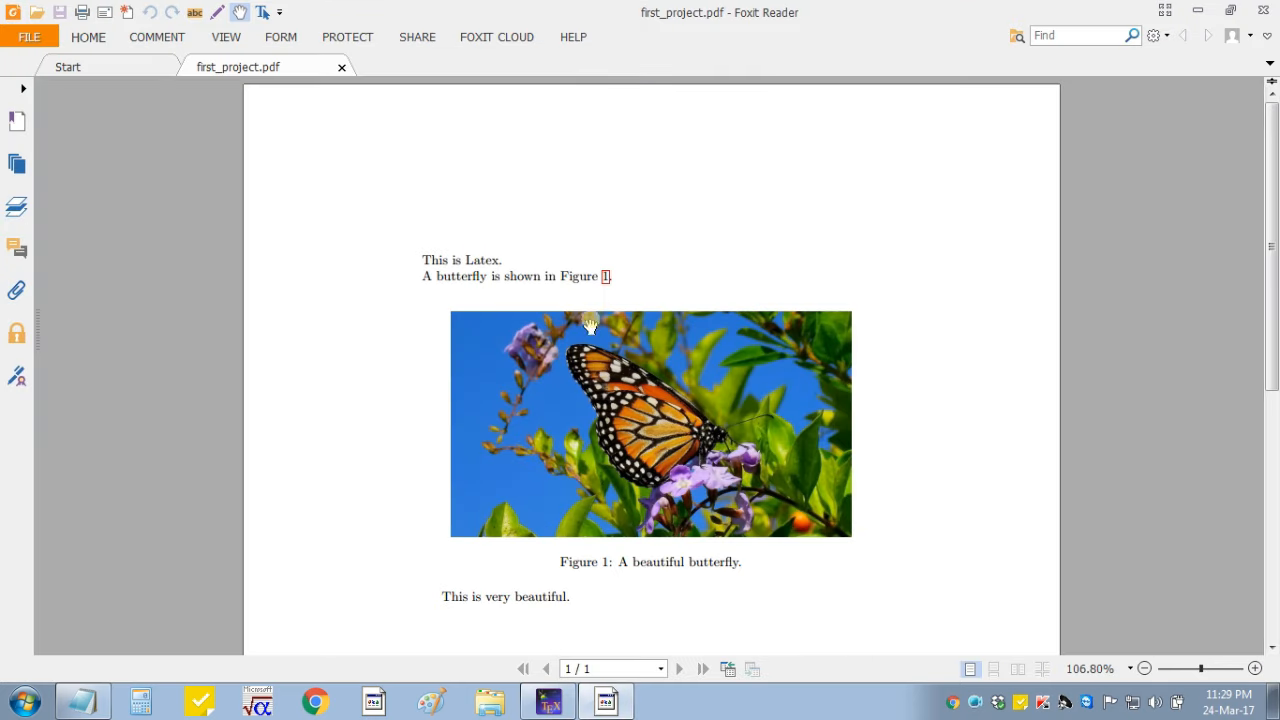
{"action": "mouse_move", "coordinate": [534, 612]}
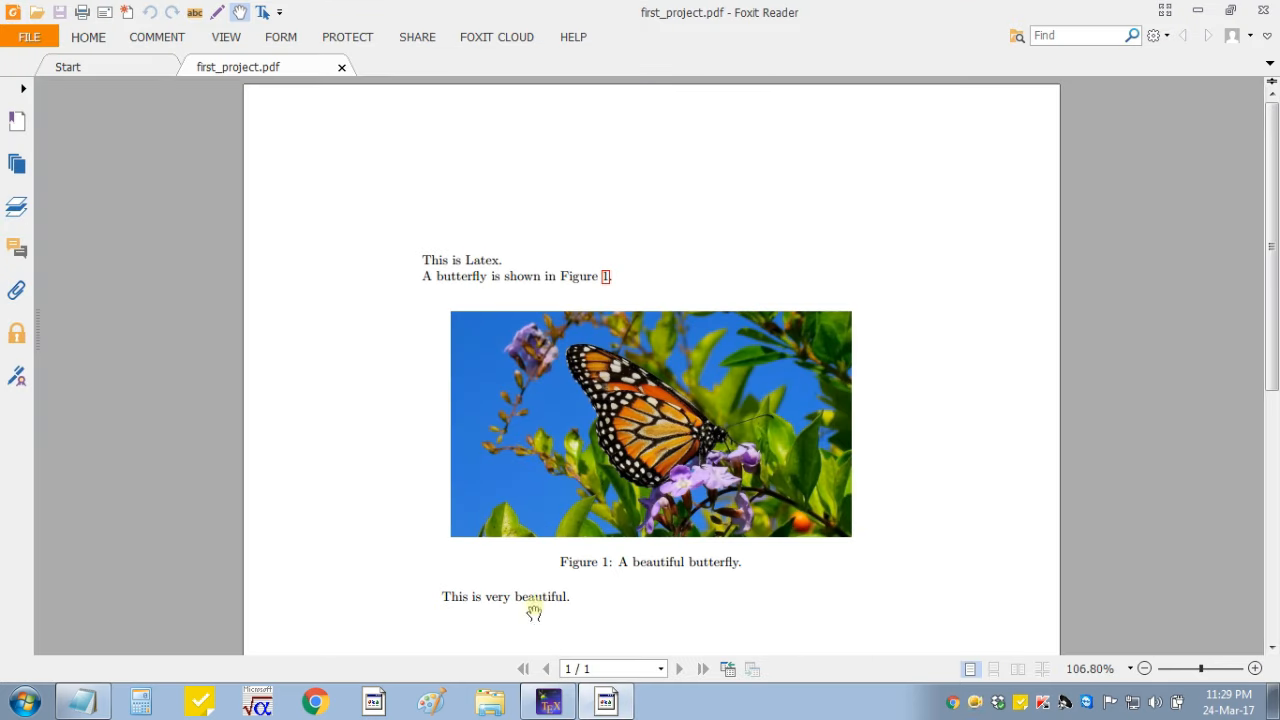
{"action": "mouse_move", "coordinate": [904, 616]}
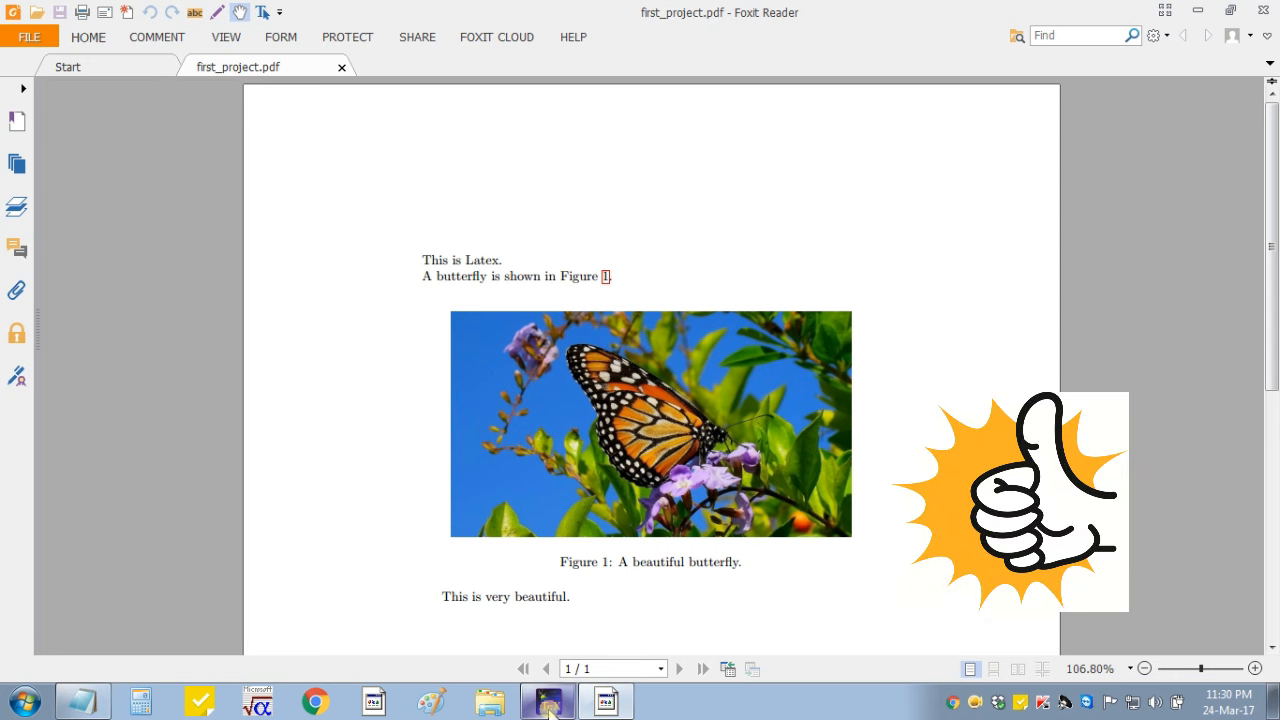
- Review first_project.pdf in Foxit Reader and switch back to TeXstudio
{"action": "left_click", "coordinate": [546, 700]}
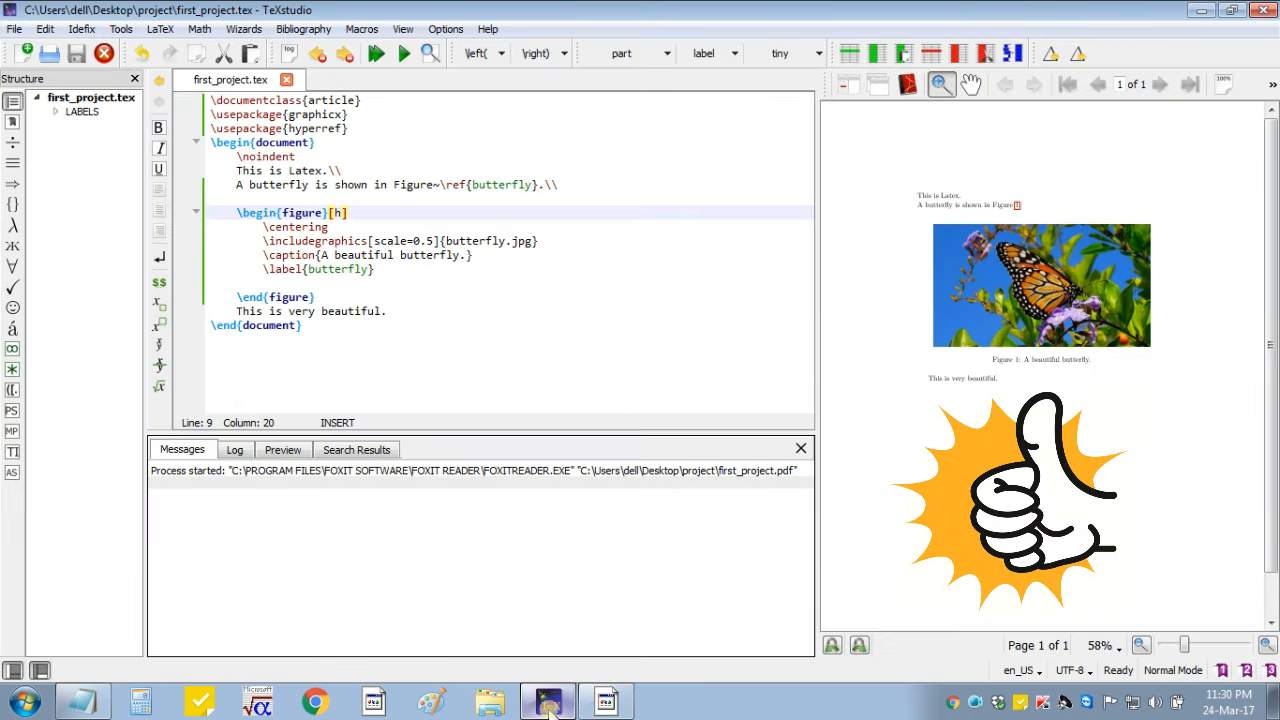